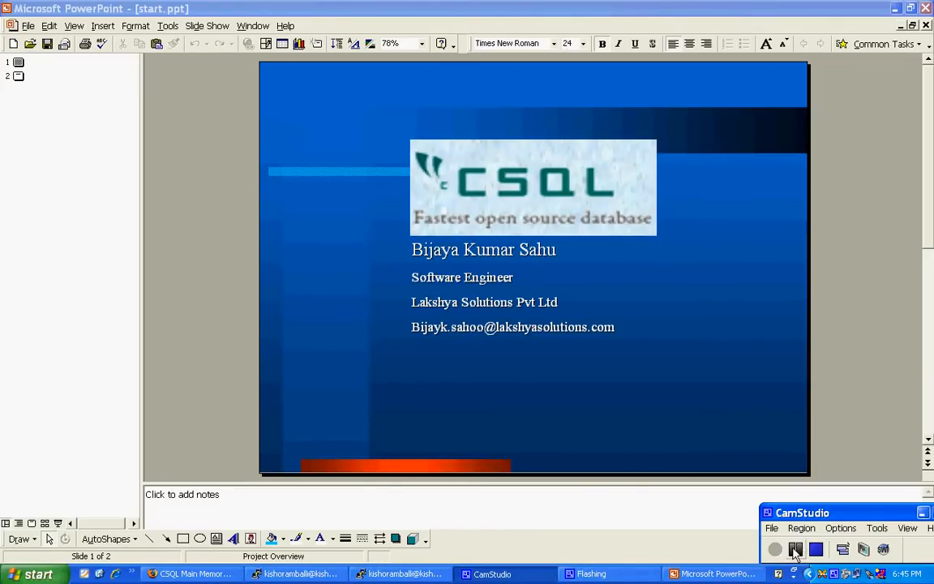
mouse_move(795, 548)
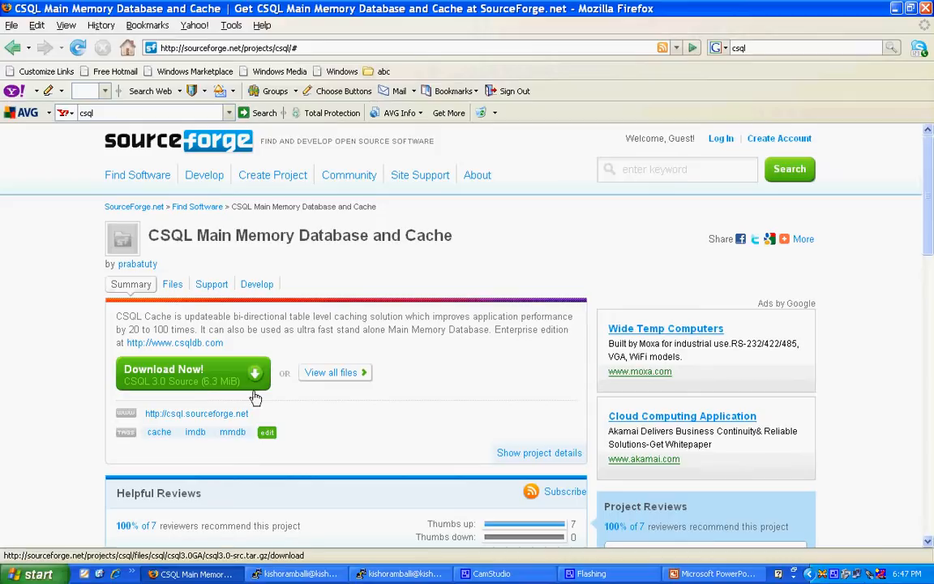
mouse_move(223, 381)
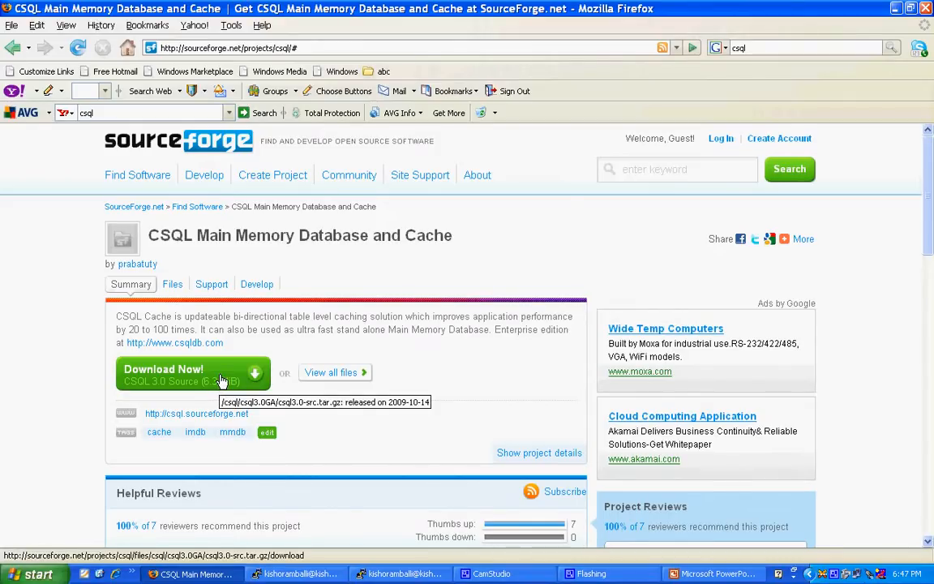
Download the CSQL 3.0 source archive from SourceForge and save it to disk.
right_click(193, 373)
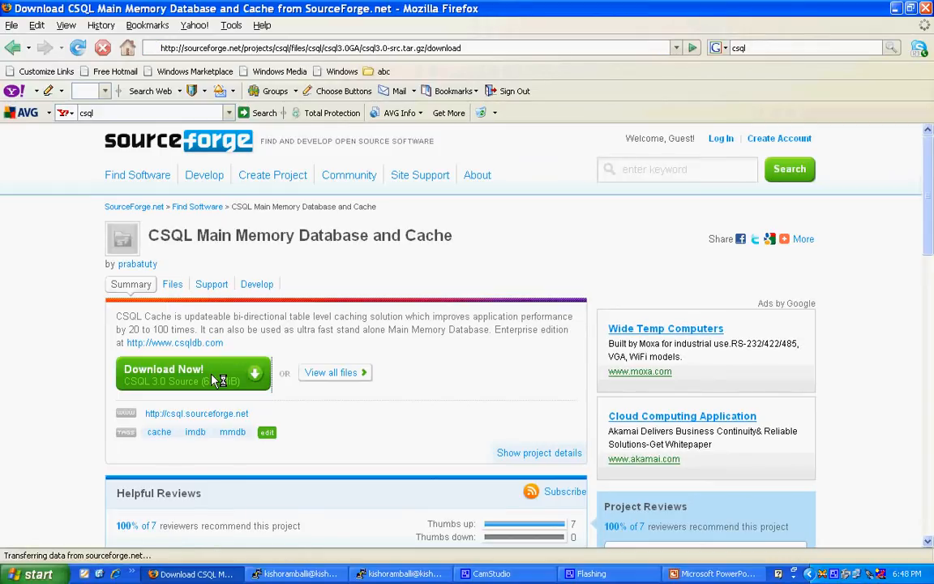
click(193, 374)
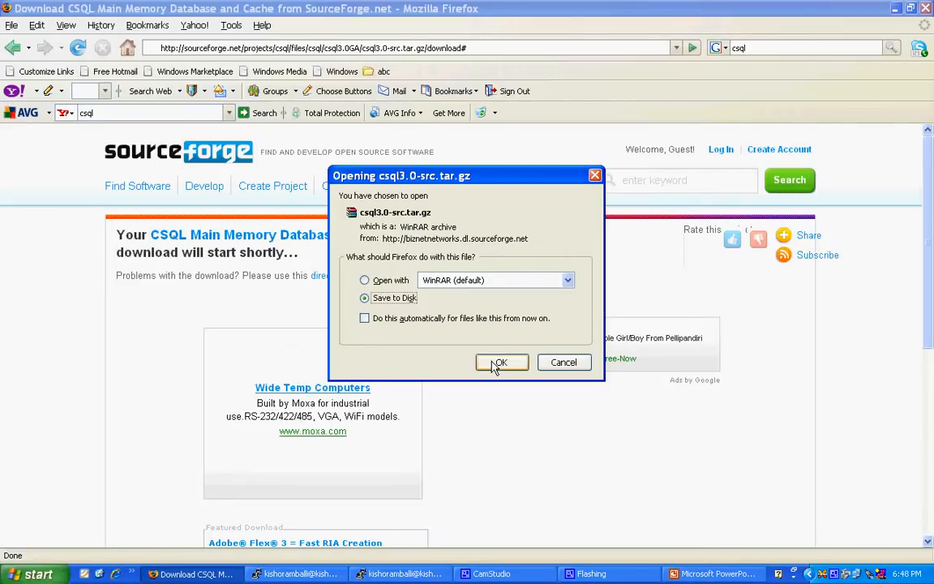
click(296, 573)
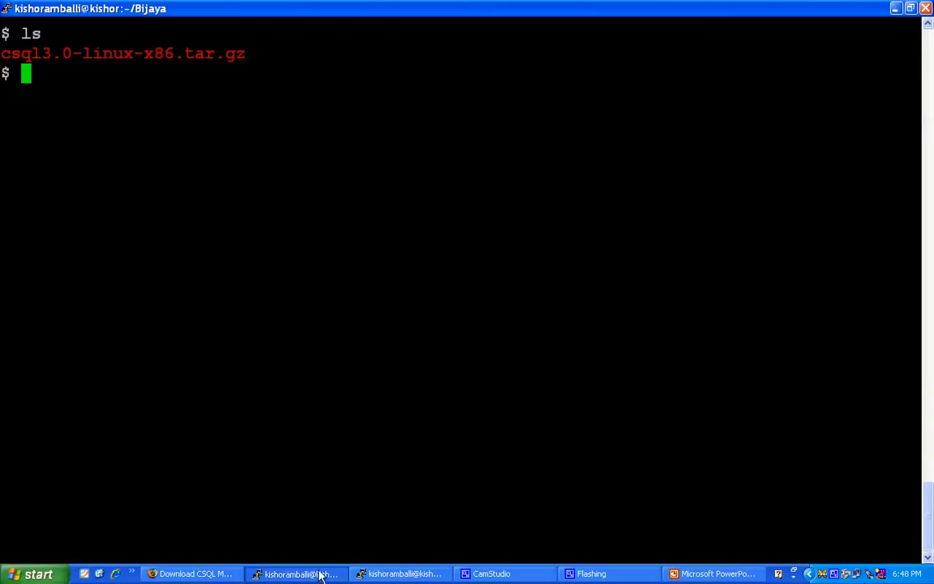
mouse_move(415, 312)
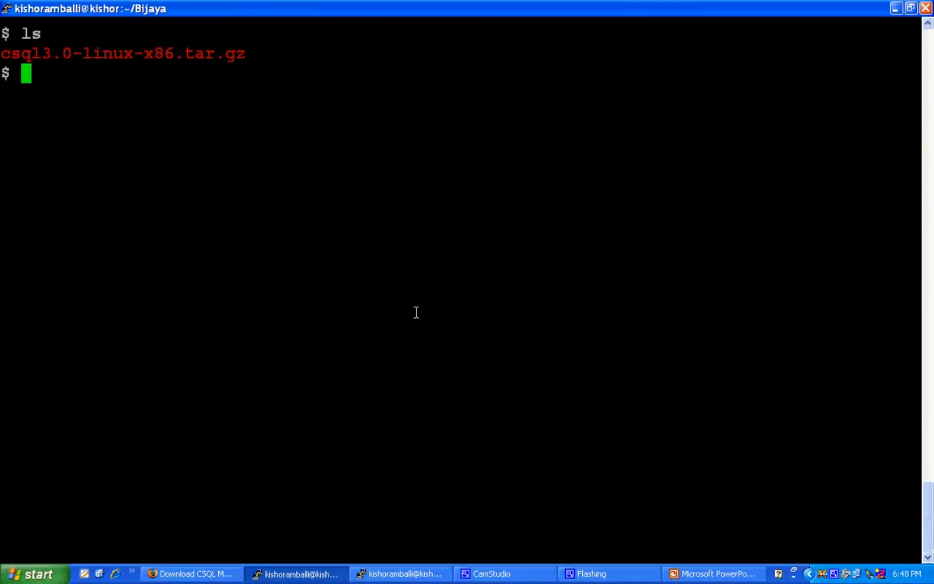
Extract csql3.0-linux-x86.tar.gz with tar -xzf and type cd csql3.0-linux-x86.
text(tar)
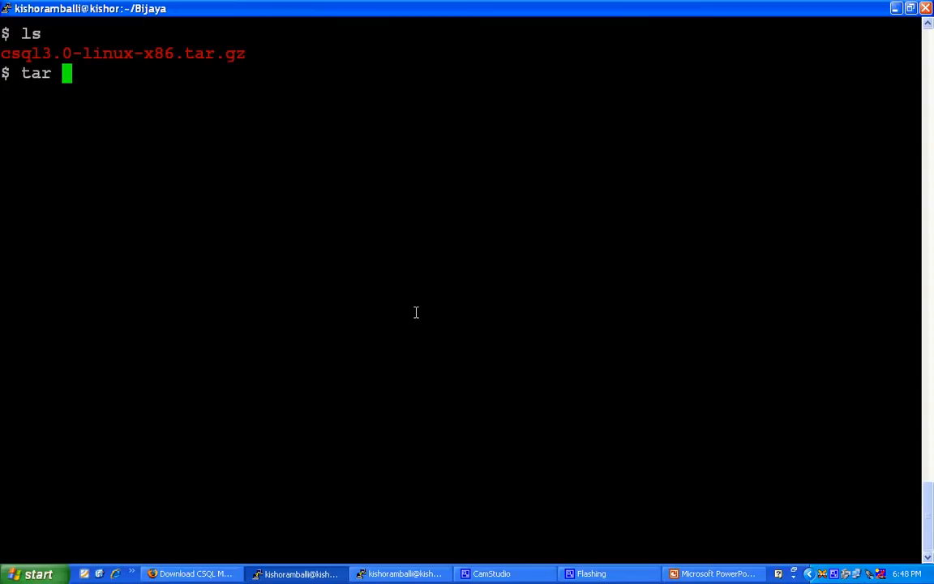
text(-xzf)
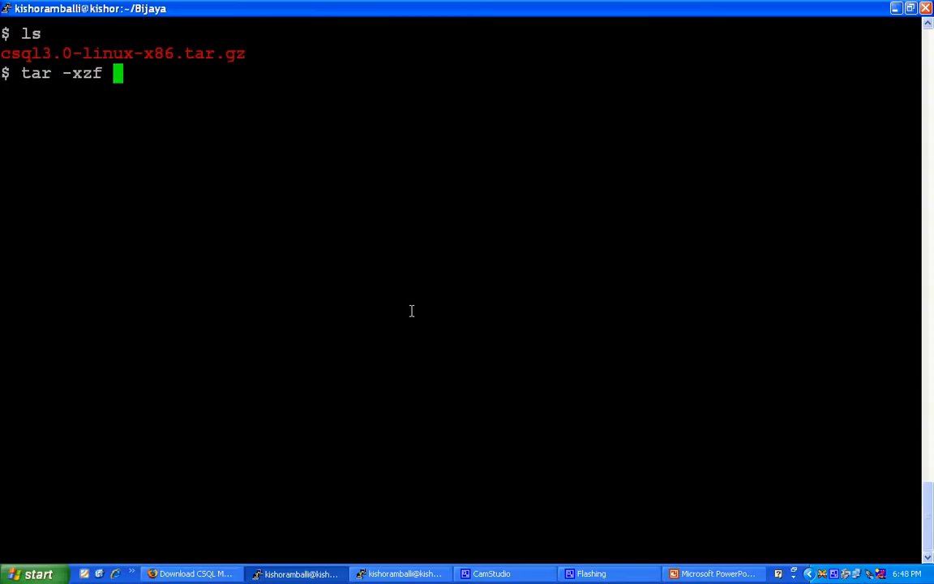
text(csql3.0-linux-x86.tar.gz)
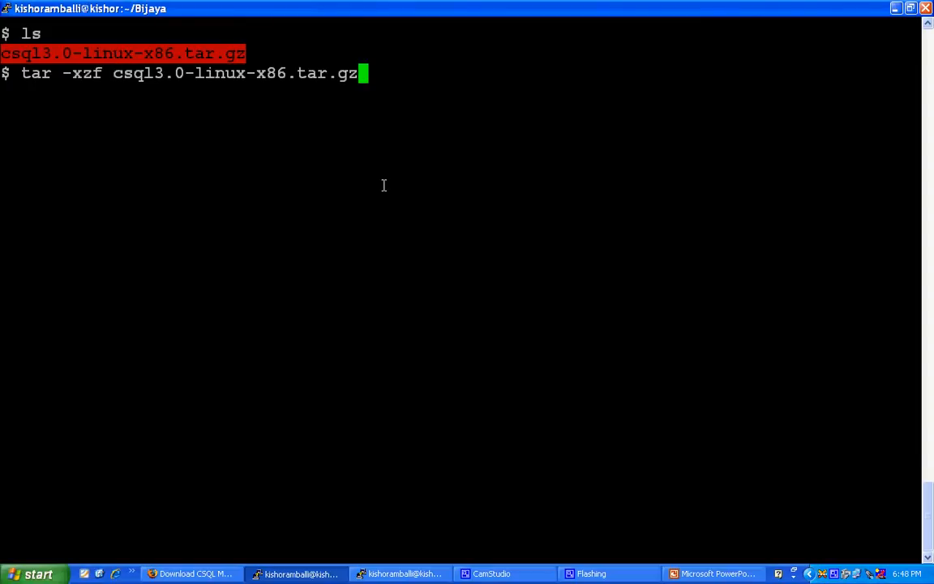
key(Return)
text(ls)
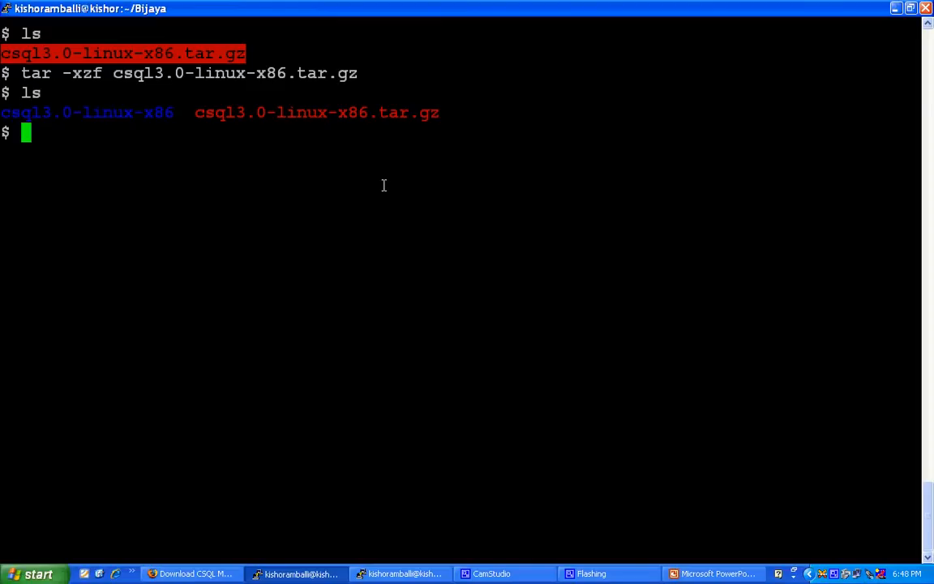
text(cd csql3.0-linux-x86)
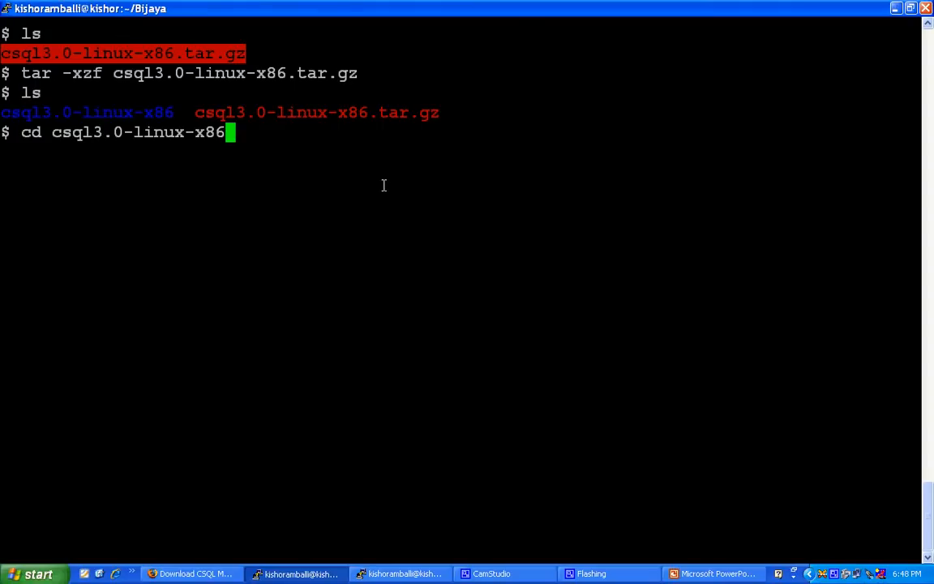
Enter csql3.0-linux-x86 and source setupenv.ksh to load the CSQL environment.
key(Return)
text(ls)
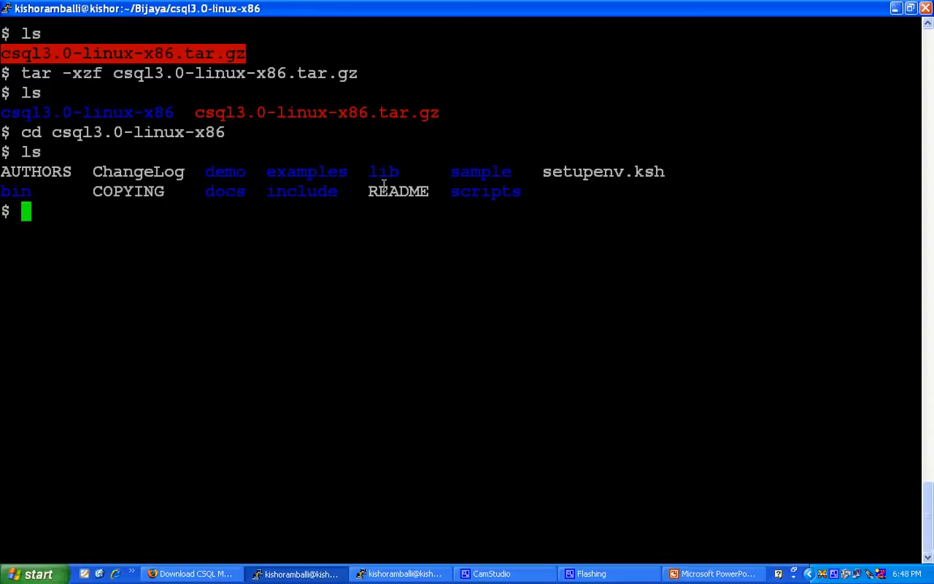
mouse_move(618, 170)
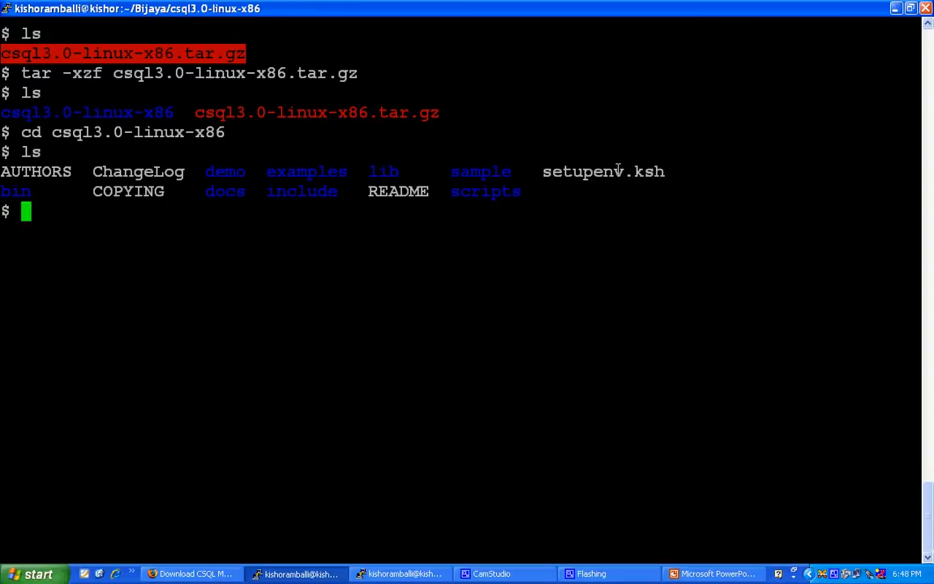
double_click(603, 171)
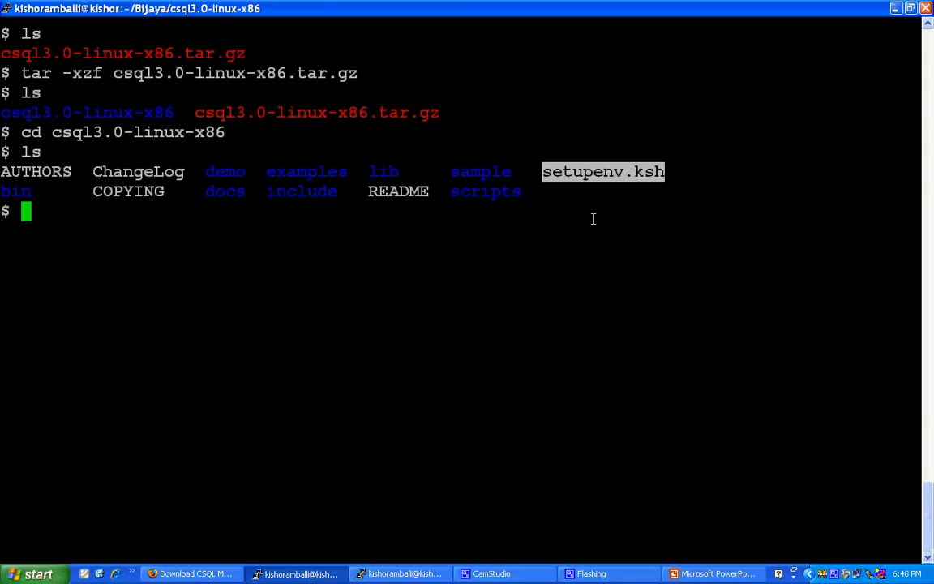
mouse_move(582, 226)
text(. ./)
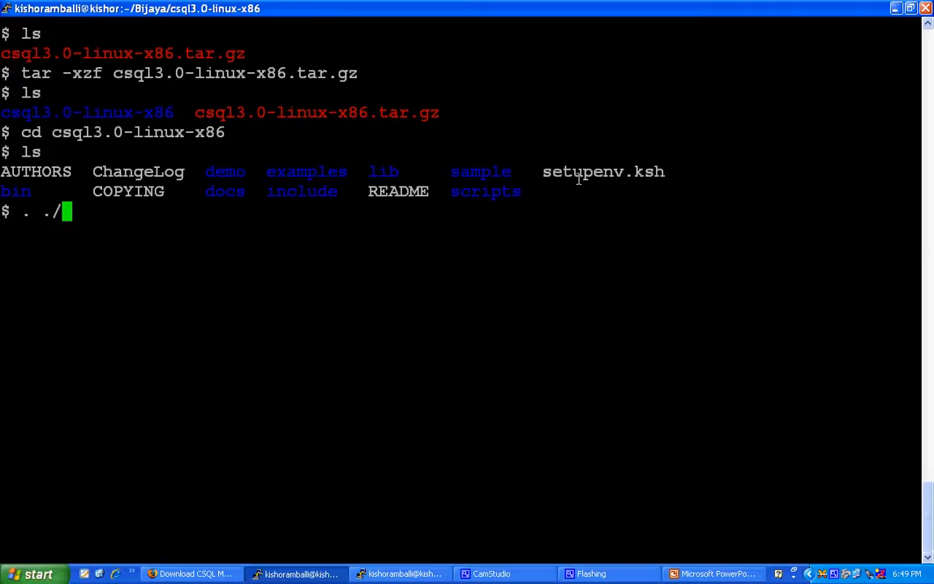
text(setupenv.ksh)
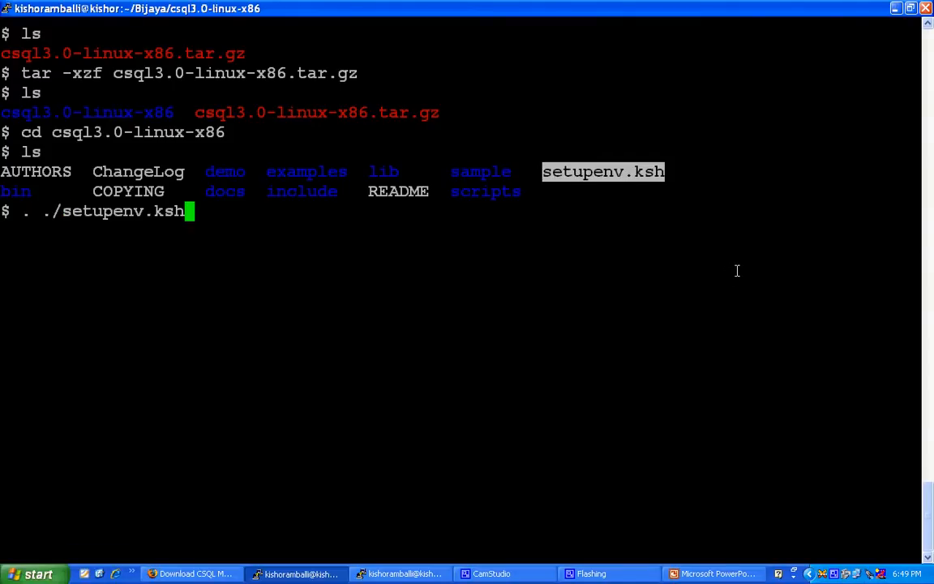
key(Return)
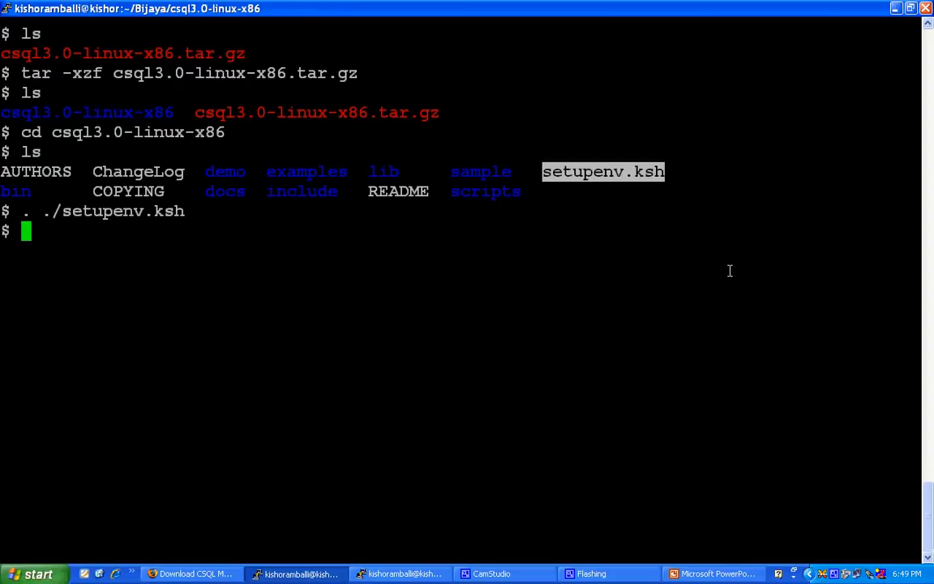
Enter the scripts folder and run ./startup.sh to start the CSQL server.
text(cd sc)
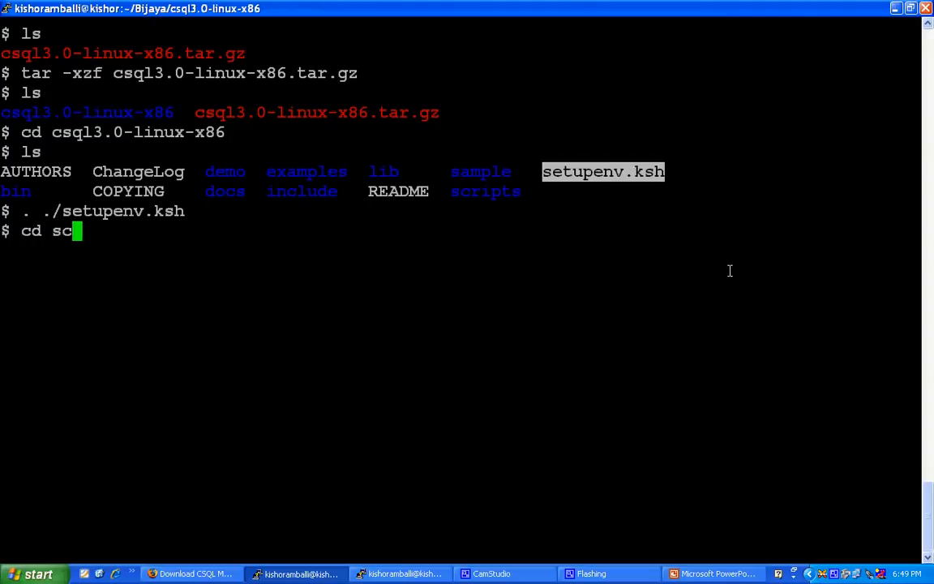
key(Return)
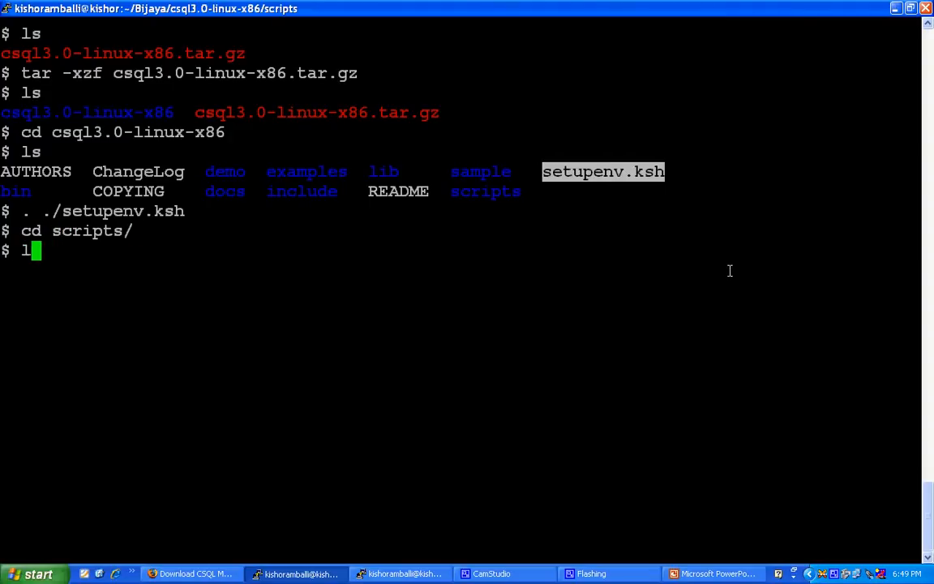
key(Return)
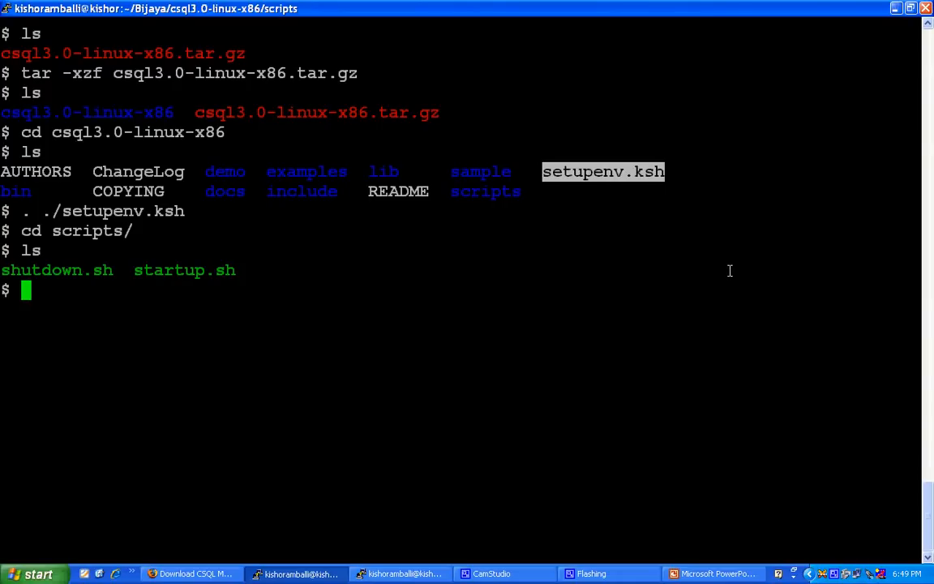
text(.)
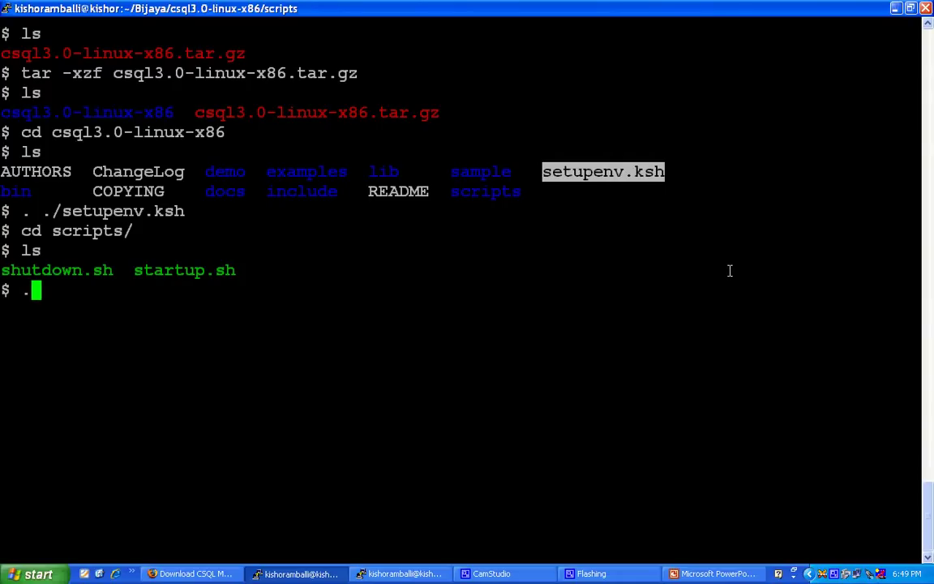
text(/startup.sh)
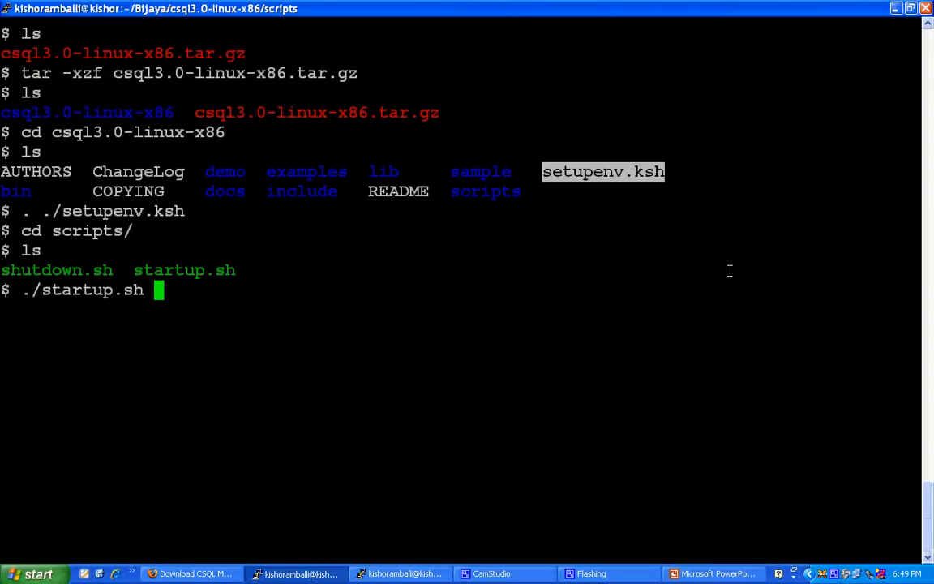
key(Return)
text(csql)
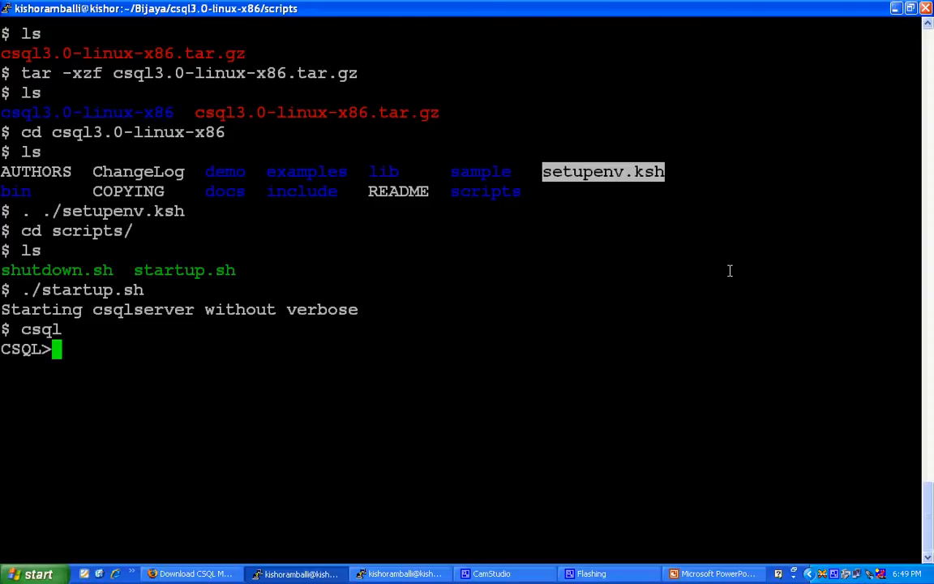
Enter create table t1(f1 int, f2 char(10)) at the CSQL prompt.
text(create t)
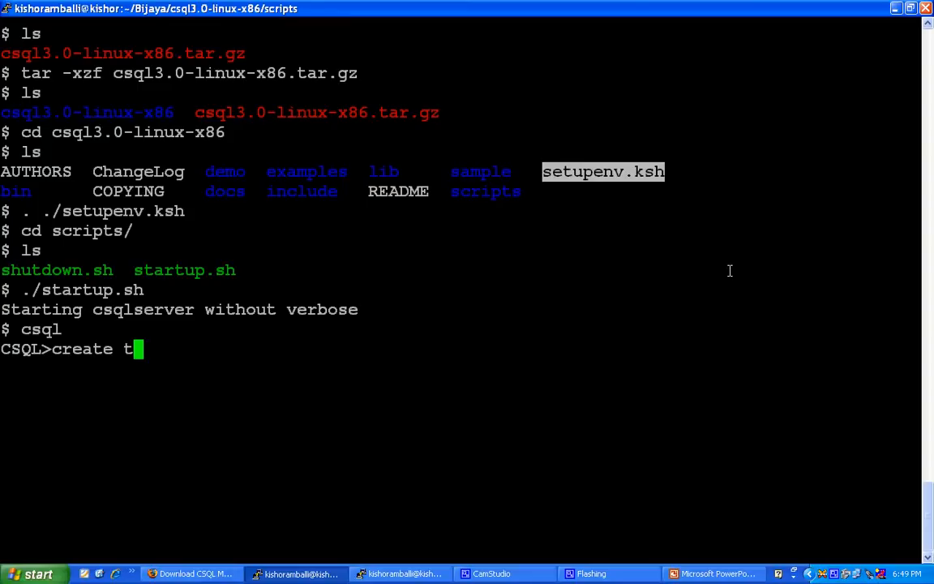
text(able t1)
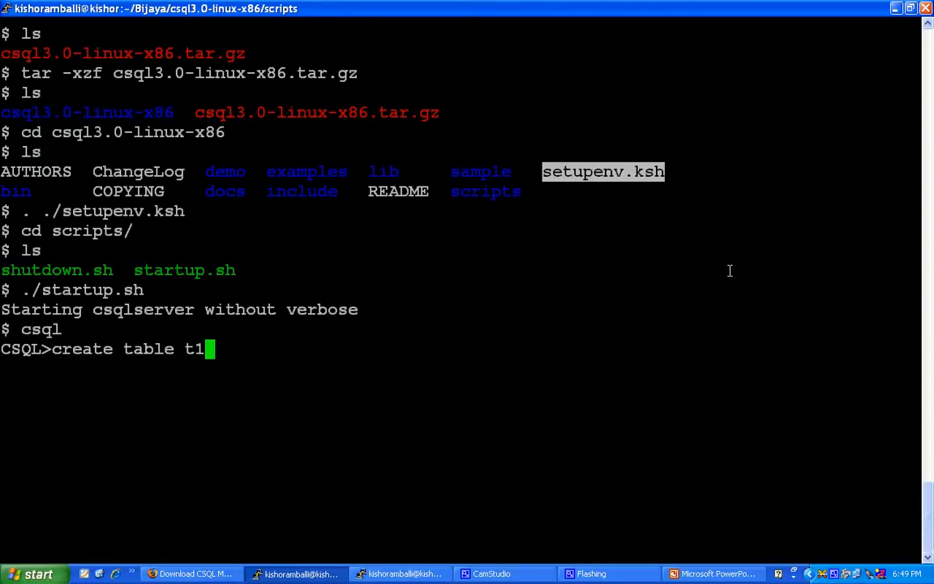
text((f1)
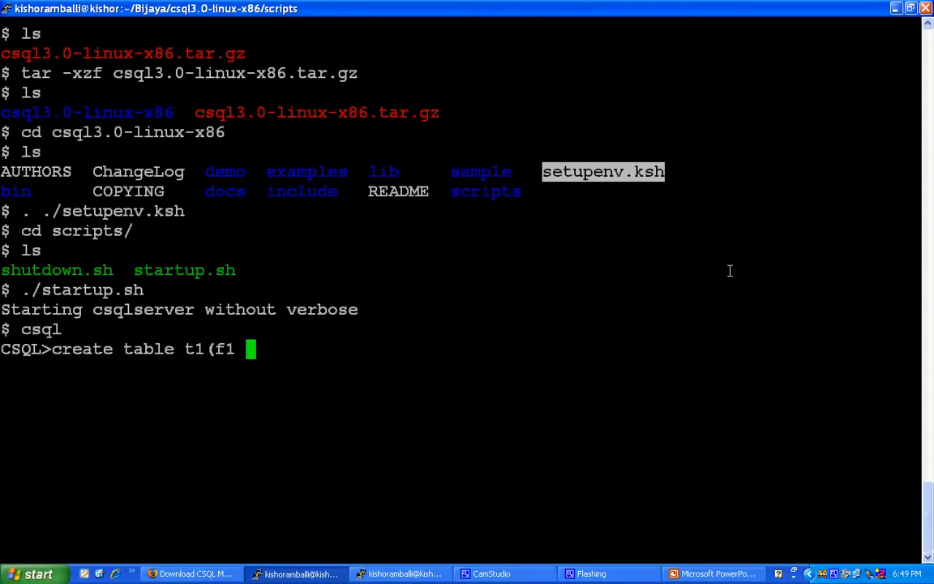
text(int,f1)
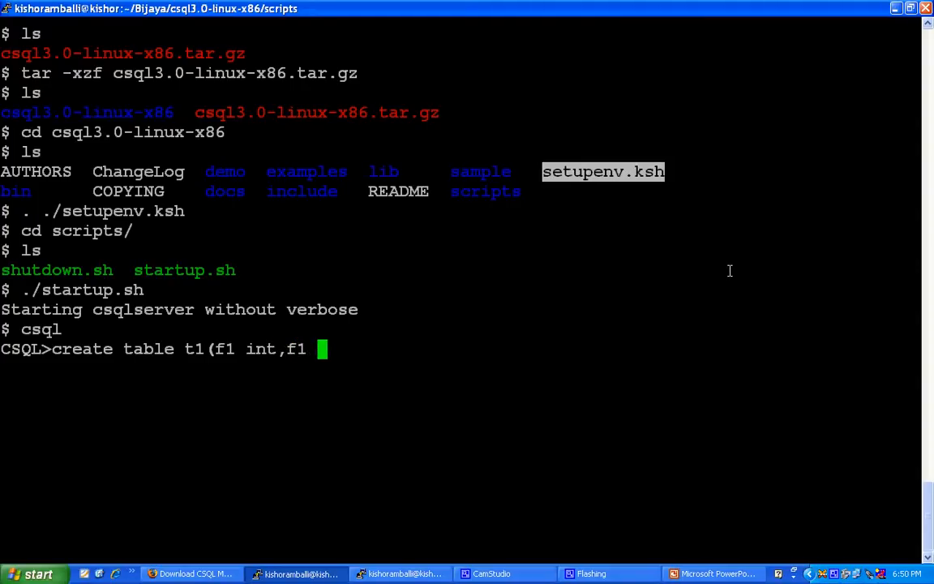
text(2 c)
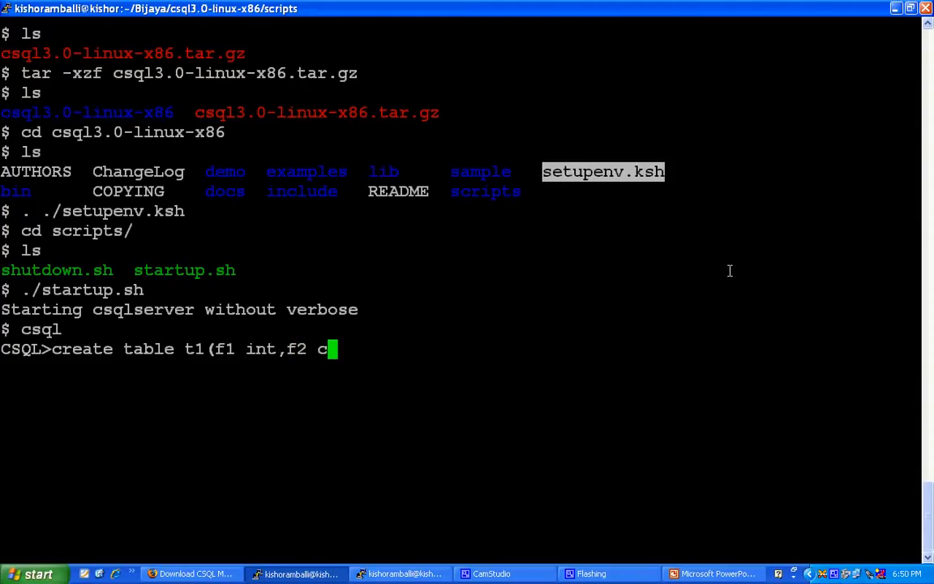
text(har(10)
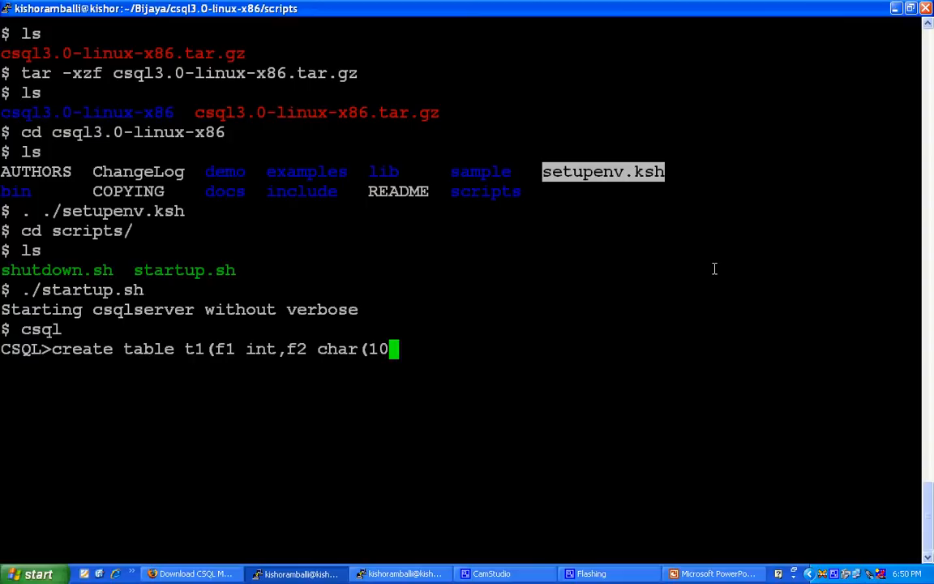
text());)
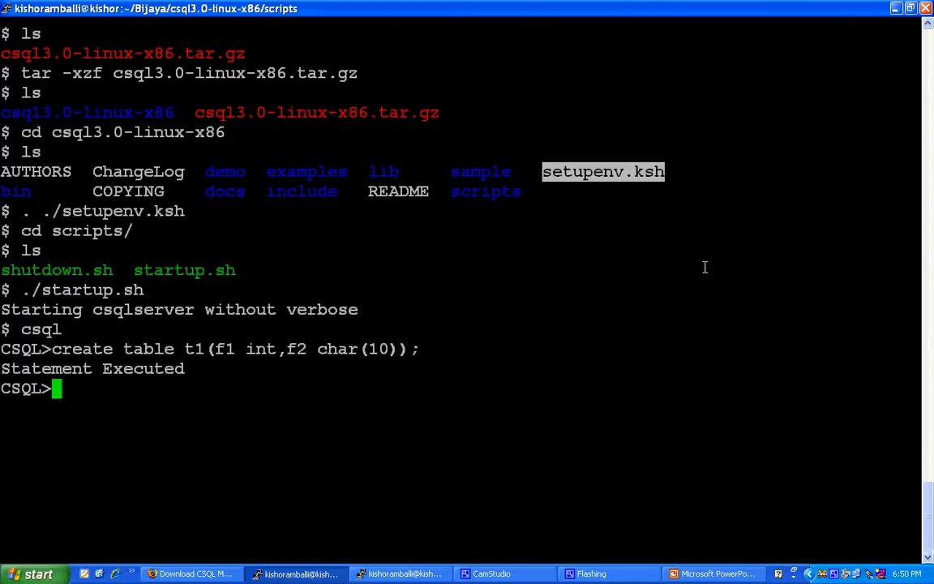
Insert the row (12, 'allex') into table t1.
text(insert)
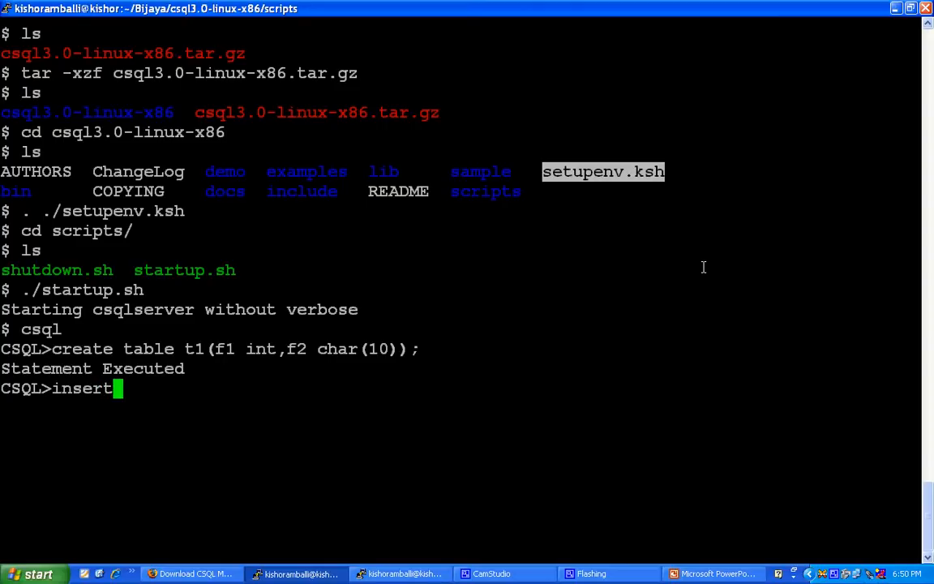
text(into t1)
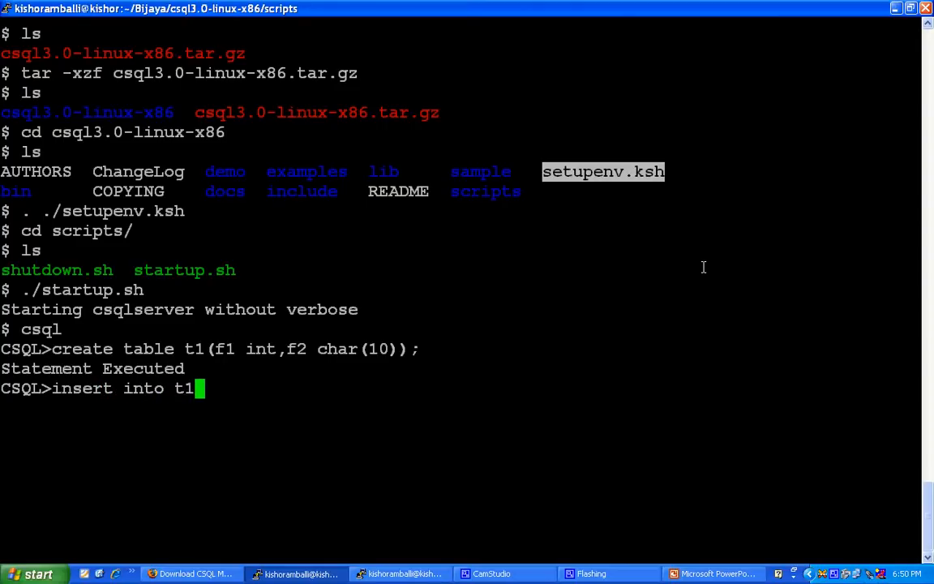
text(values)
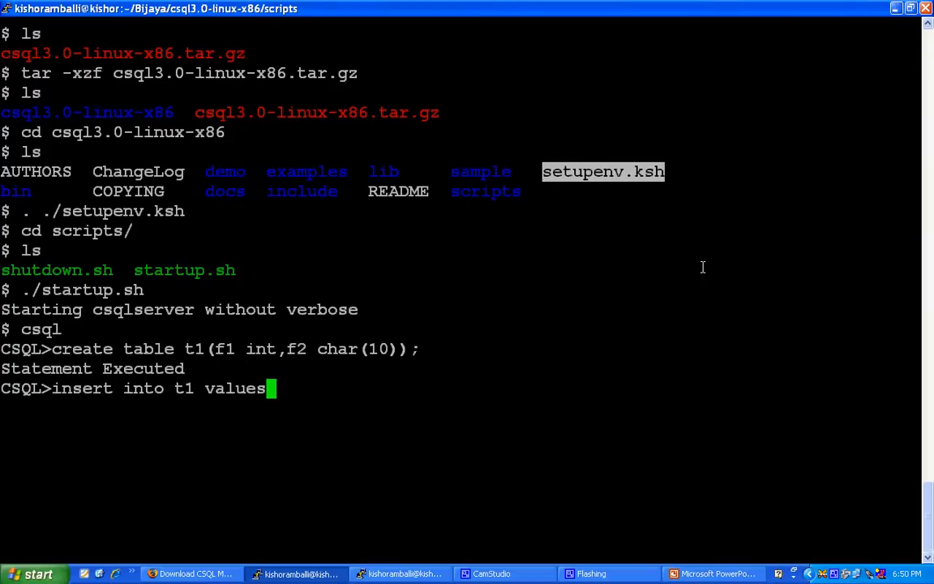
text((12.)
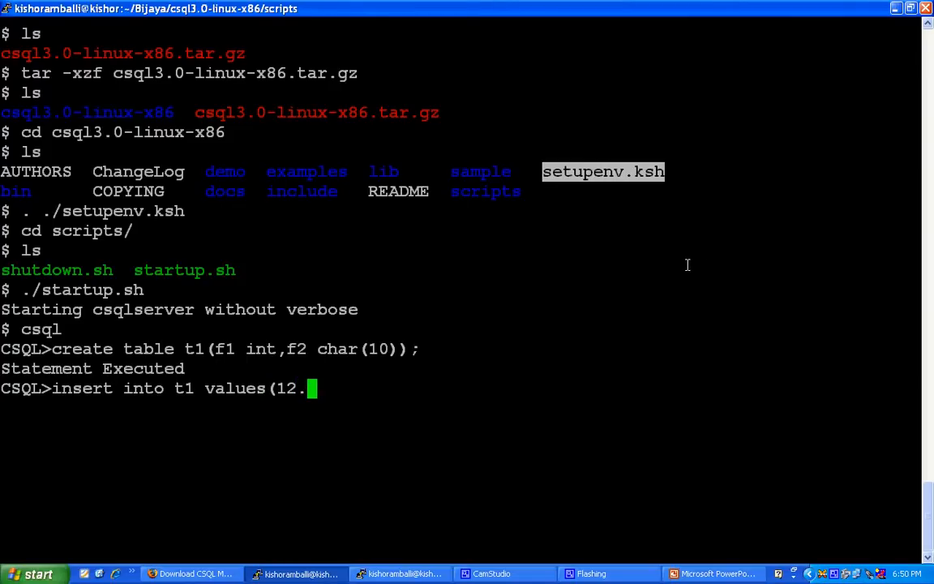
text(,)
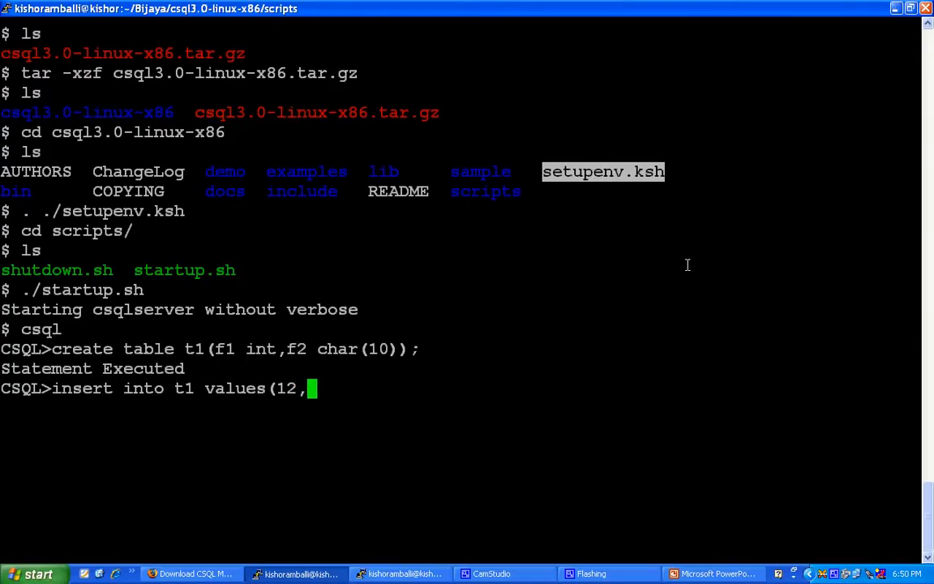
text('alle)
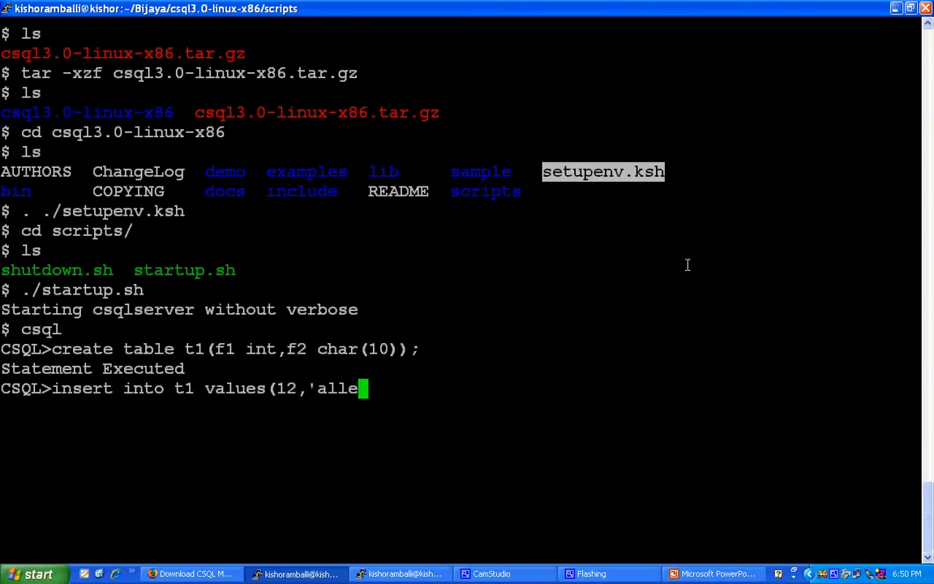
text(x');)
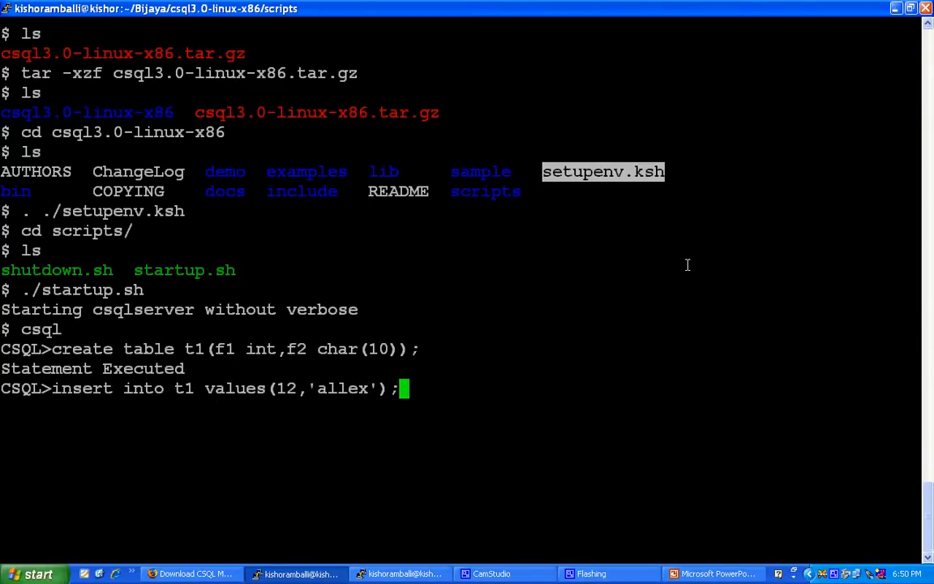
key(Return)
text(insert into t1 values(13,'an');)
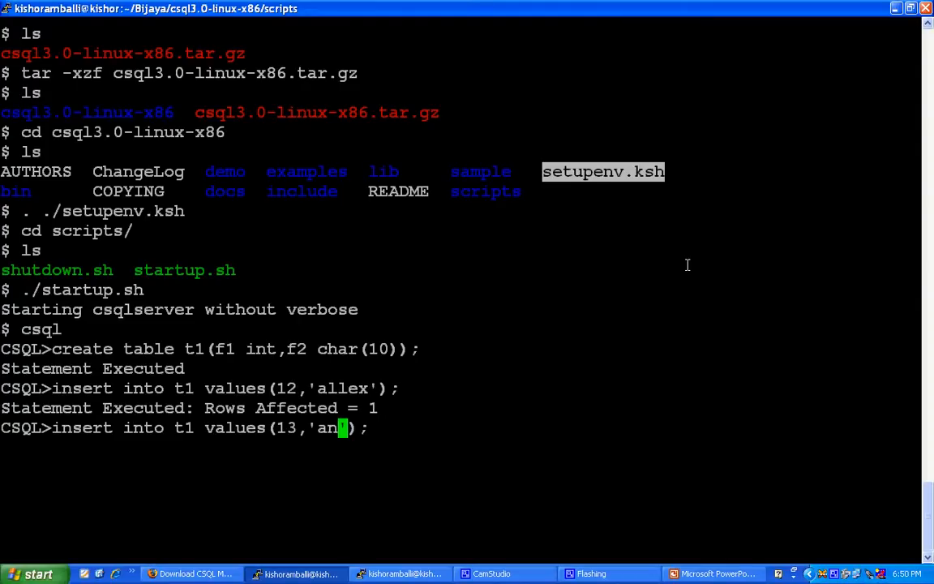
Insert the (13, 'antoni') row and enter the (14, 'smith') insert.
text(toni)
key(Return)
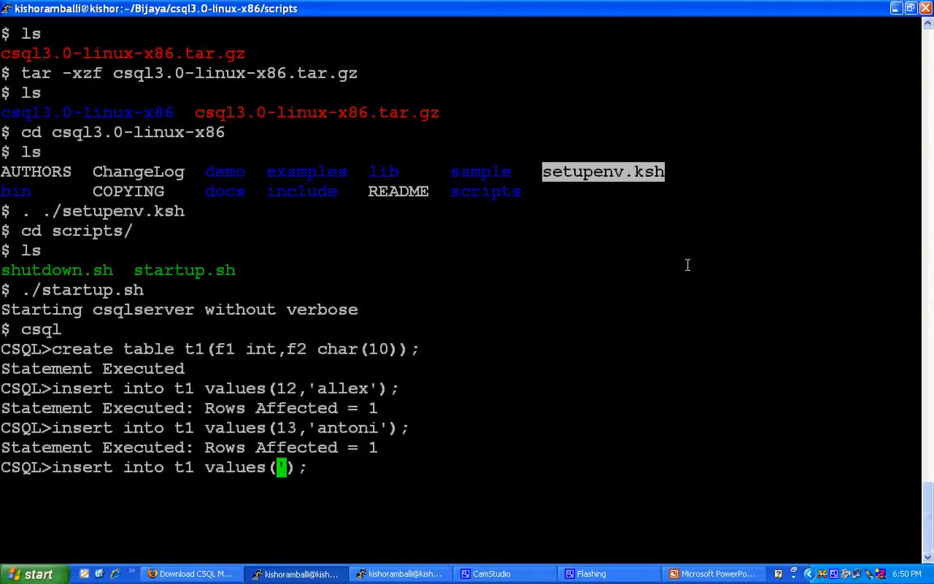
text(14)
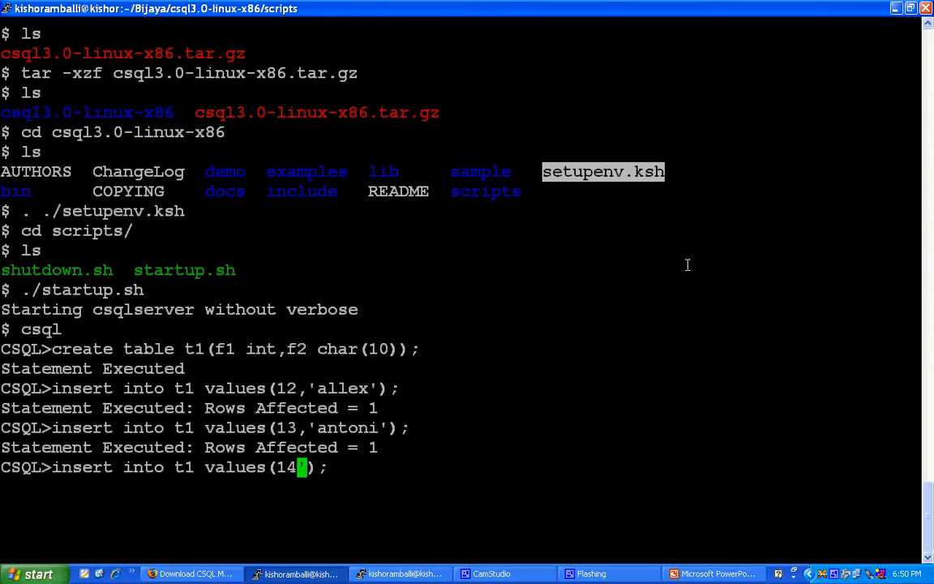
text(,)
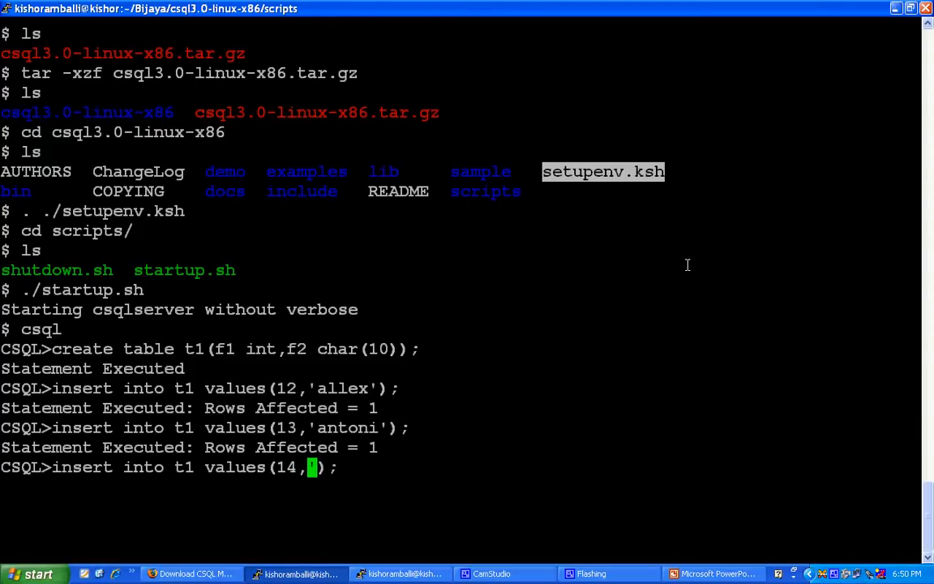
text('s)
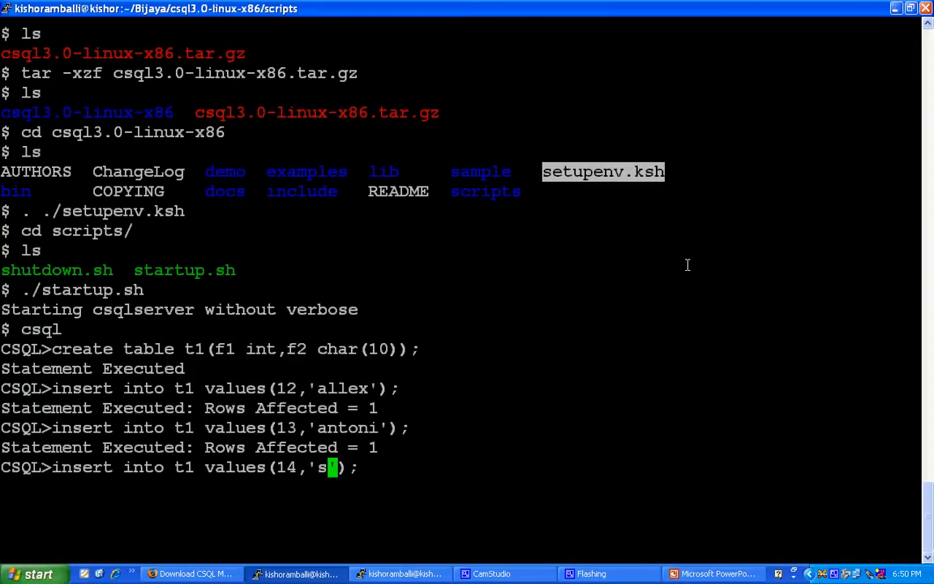
text(mith)
text(sel)
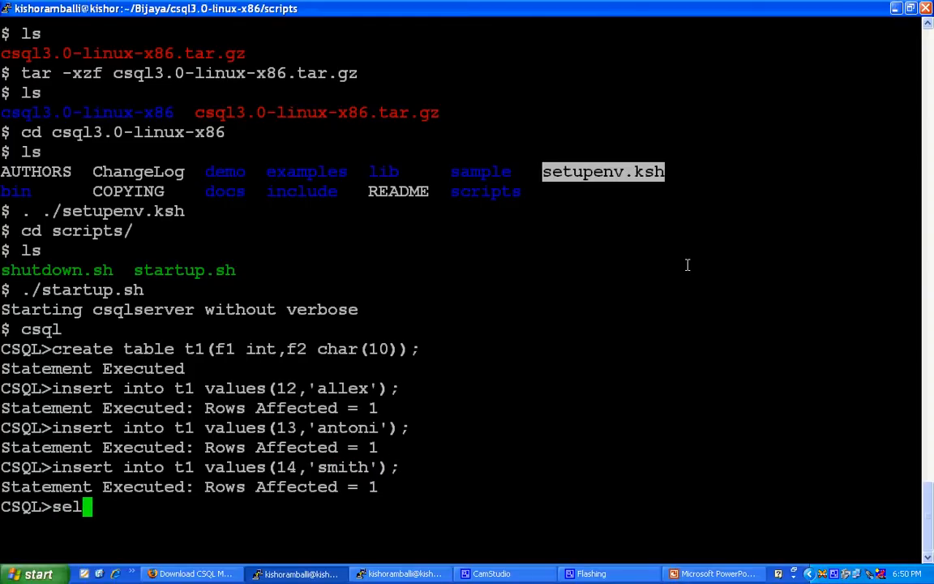
Query all rows of t1 with select * from t1.
text(ect 8 fr)
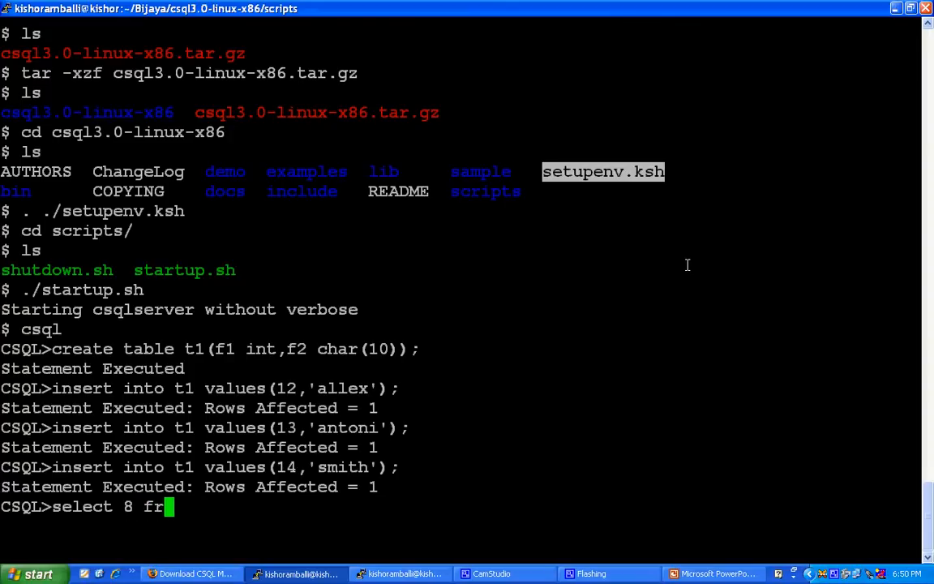
text(om)
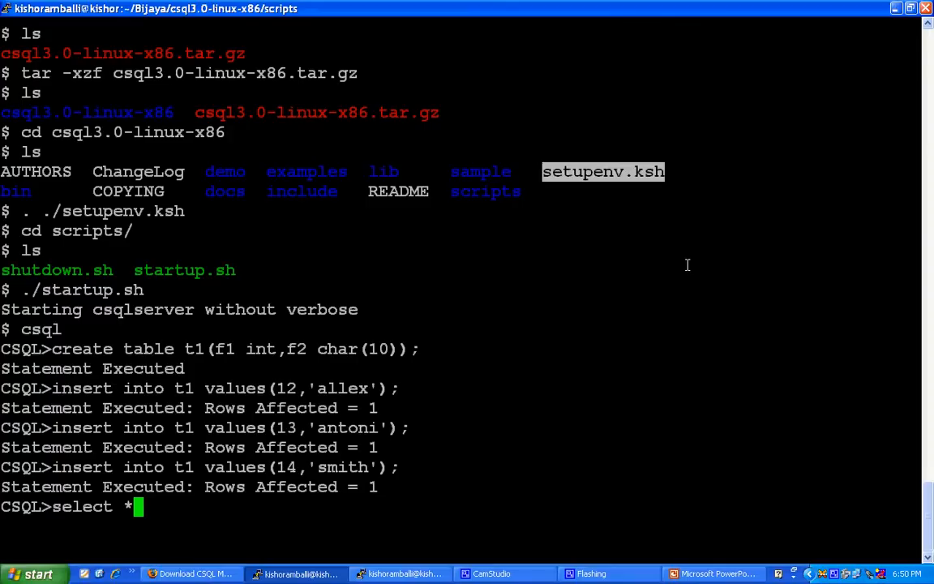
text(from t1)
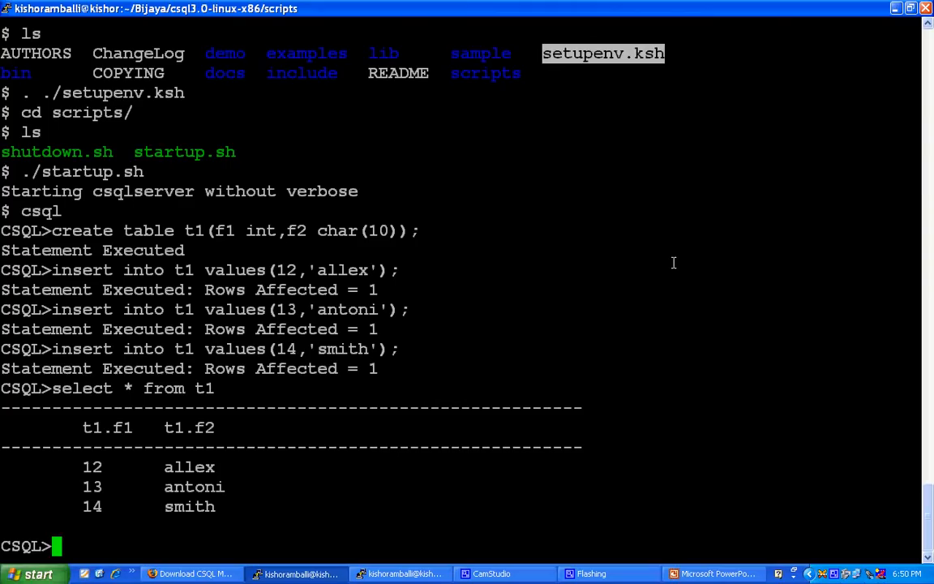
Delete rows from t1 where f1<12, which affects no rows.
text(dele)
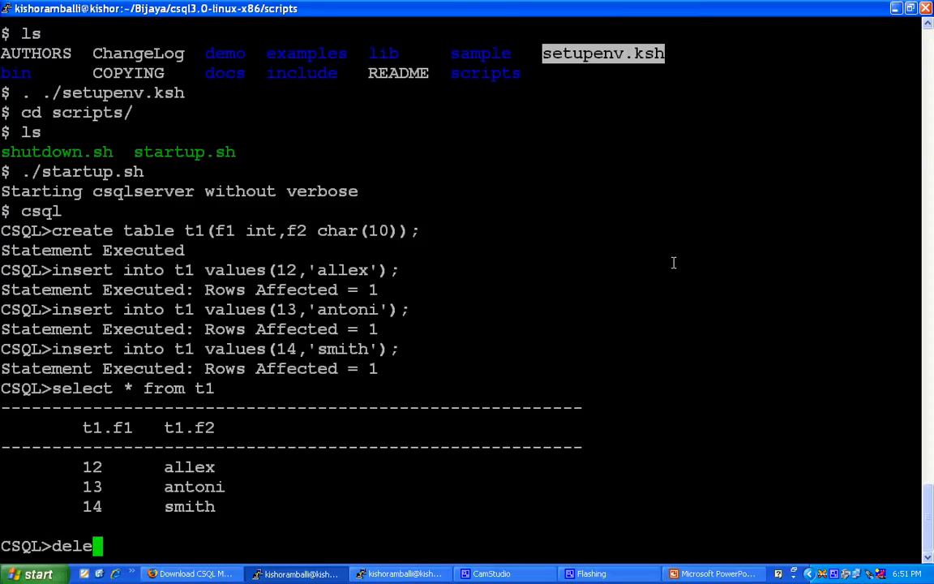
text(te)
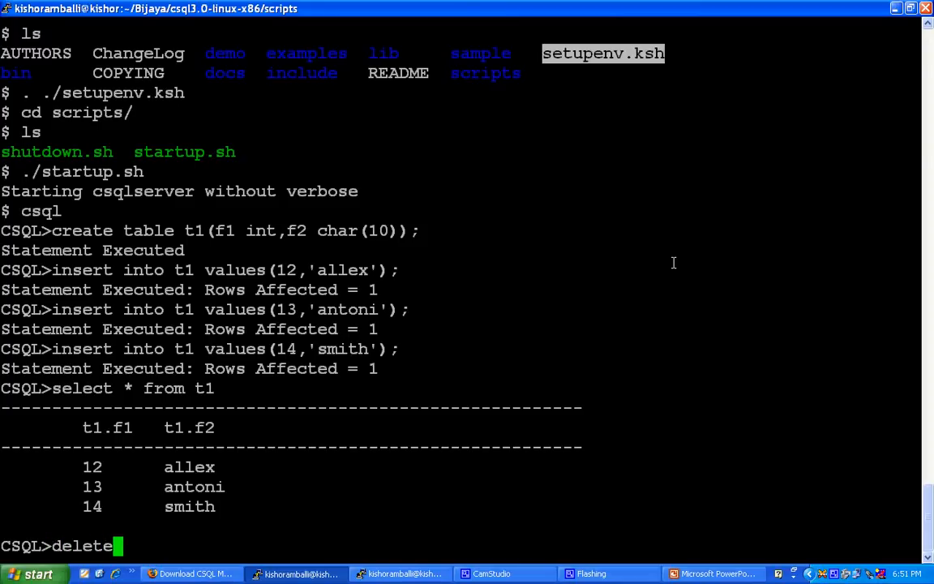
text(from t1)
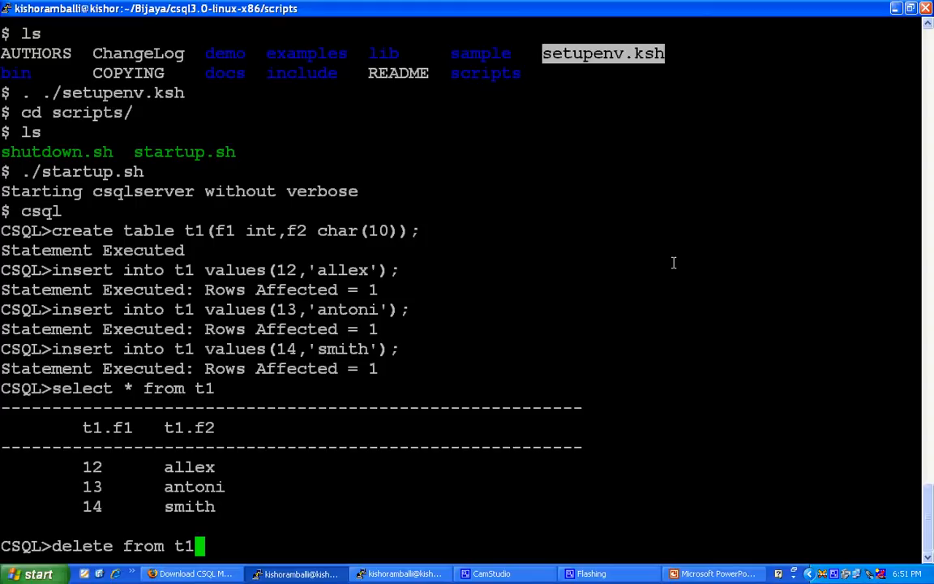
text(where f)
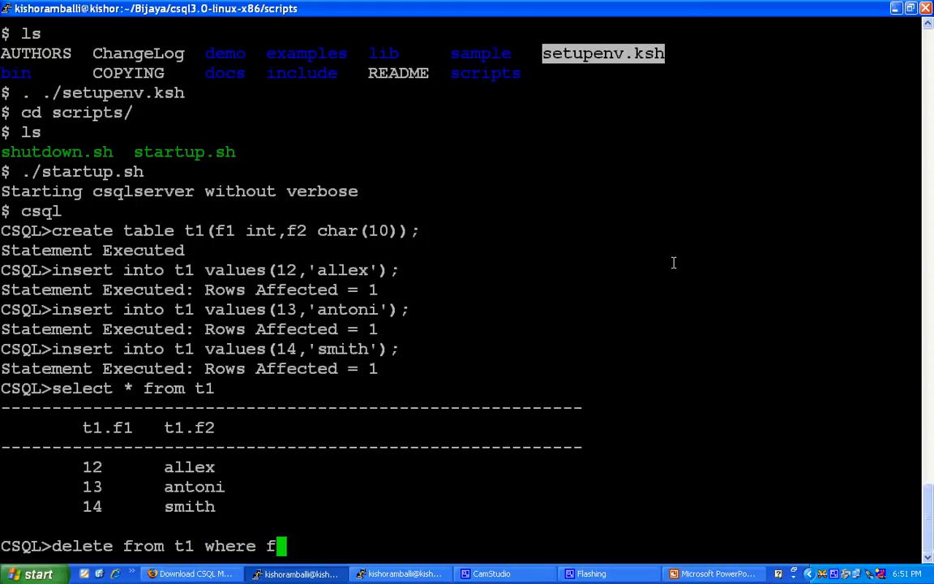
text(1<12)
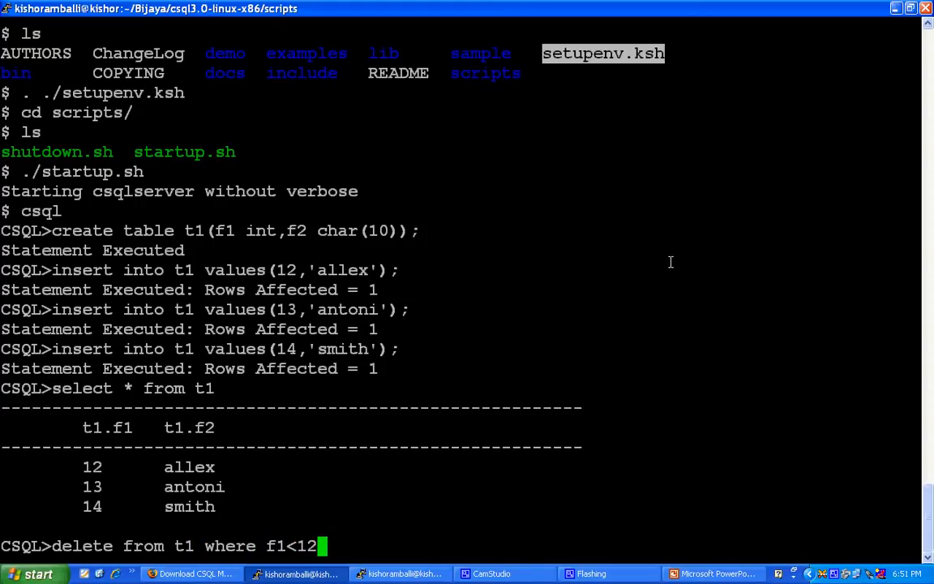
key(Return)
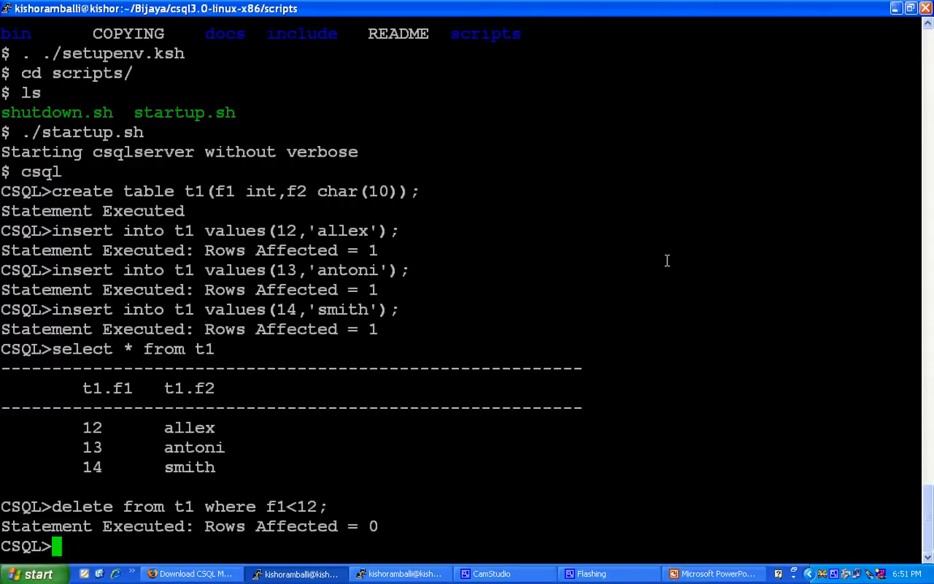
List t1's rows and delete the row where f1=14.
text(select * from t1)
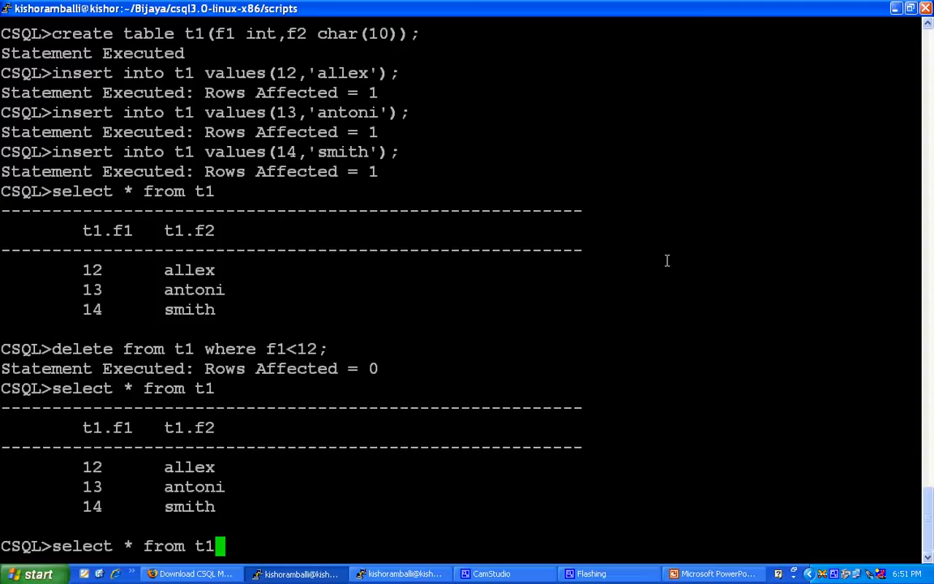
text(delete from t1 where f1=14)
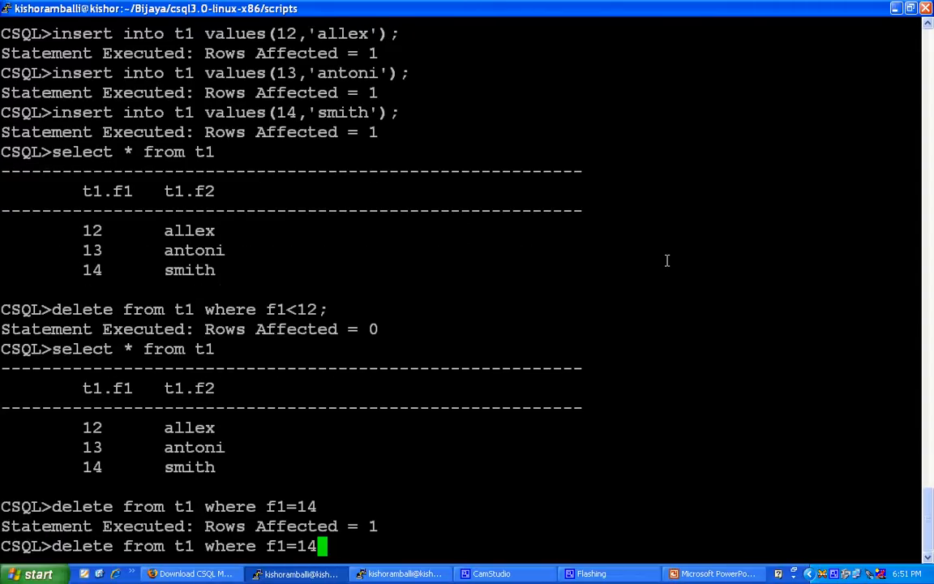
key(Return)
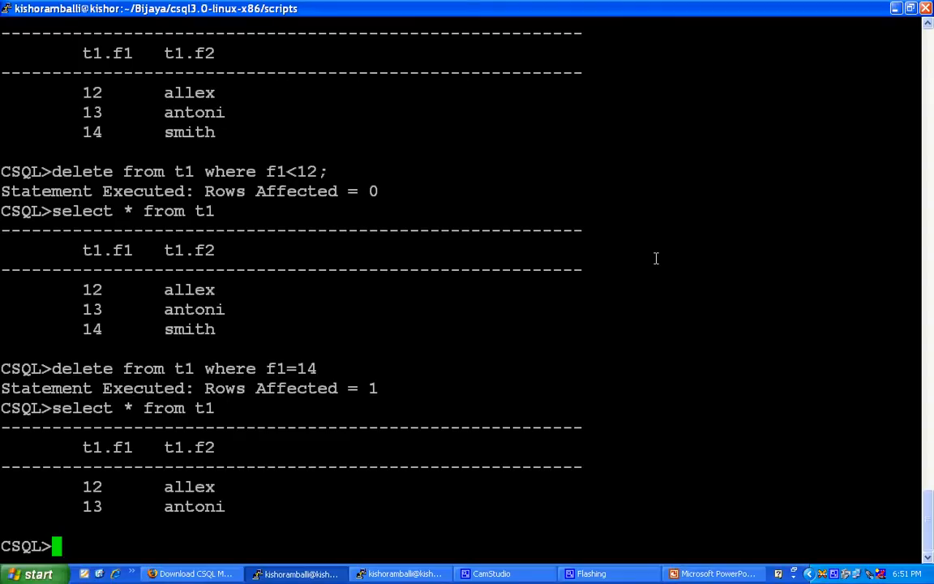
text(drop)
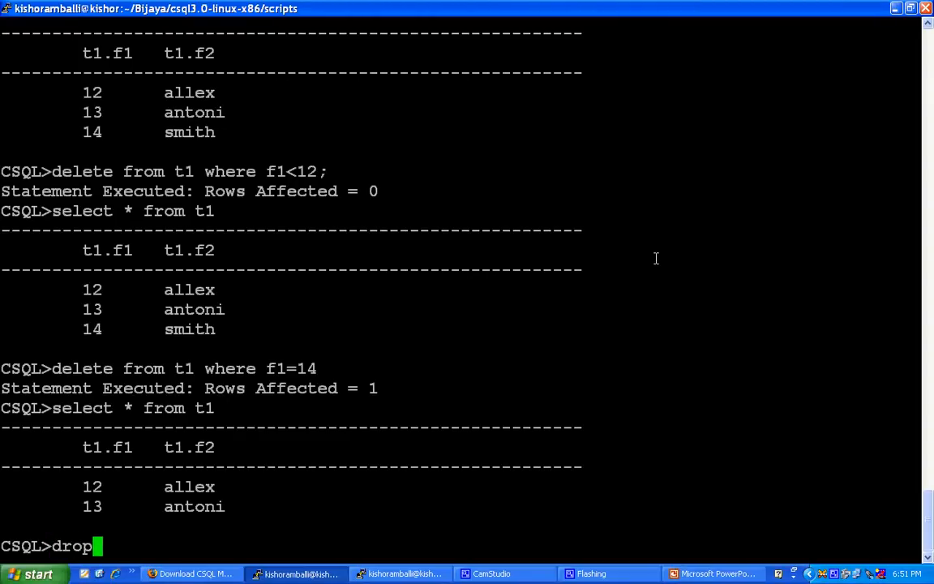
Drop table t1, quit CSQL, and list the csql3.0-linux-x86 folder.
text(table t1;)
text(quit)
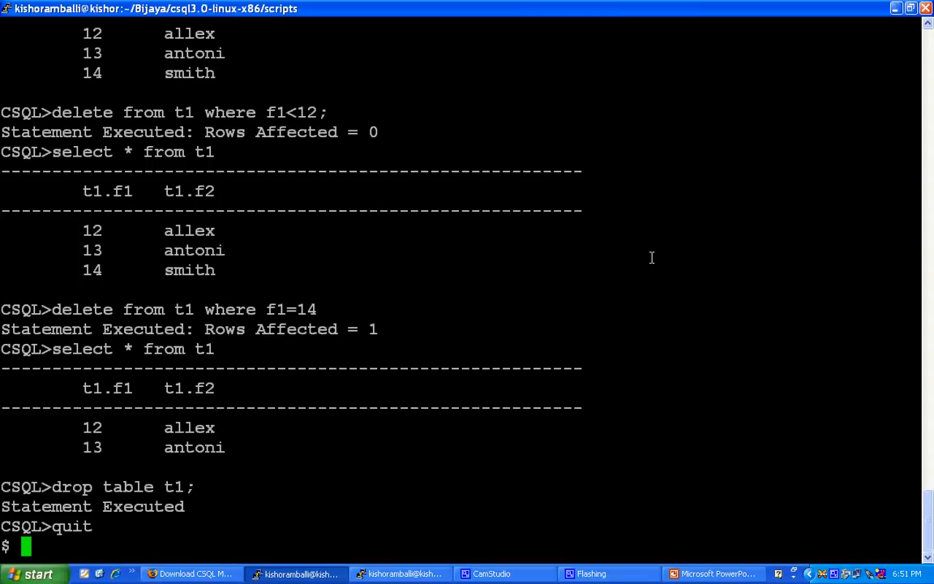
text(ls)
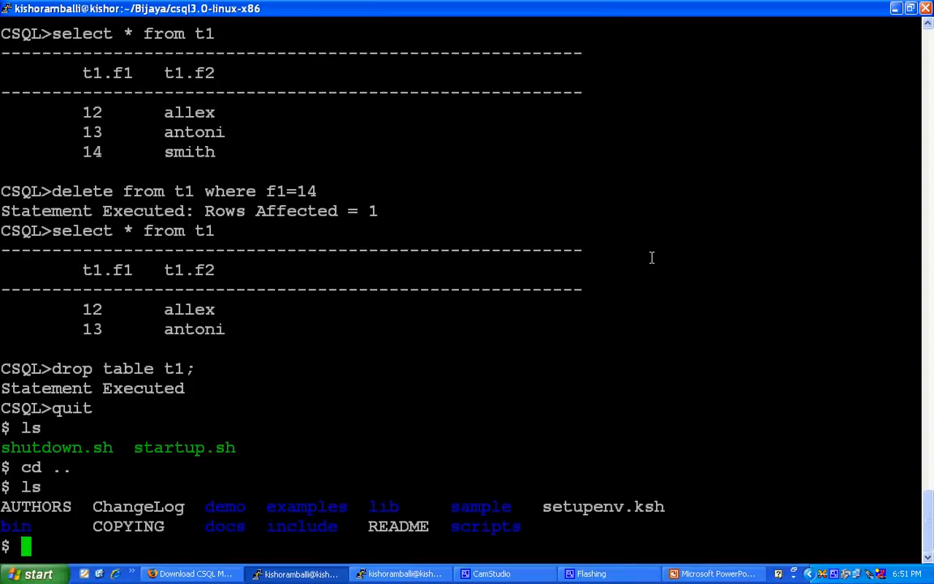
Move into the sample folder and open csql.conf in vi.
text(cd)
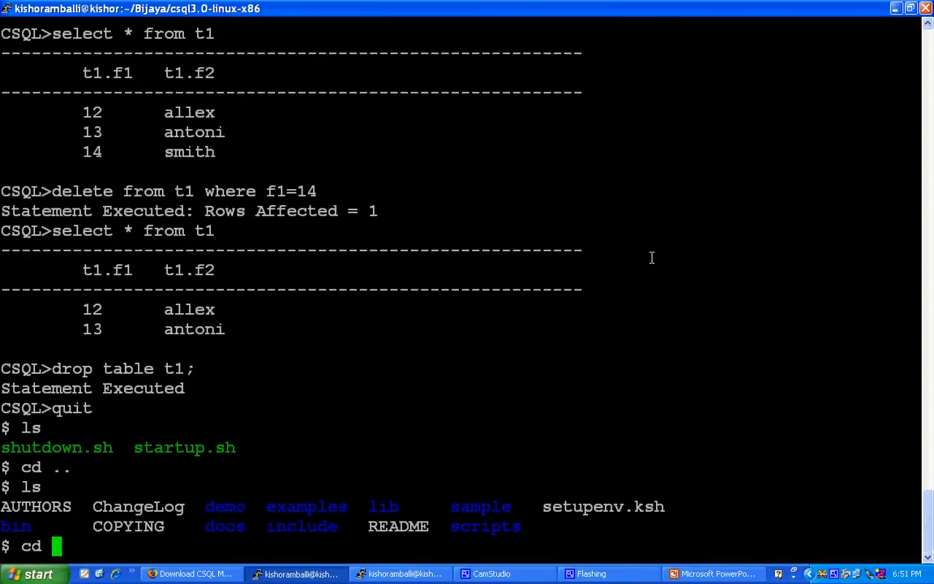
text(sample/)
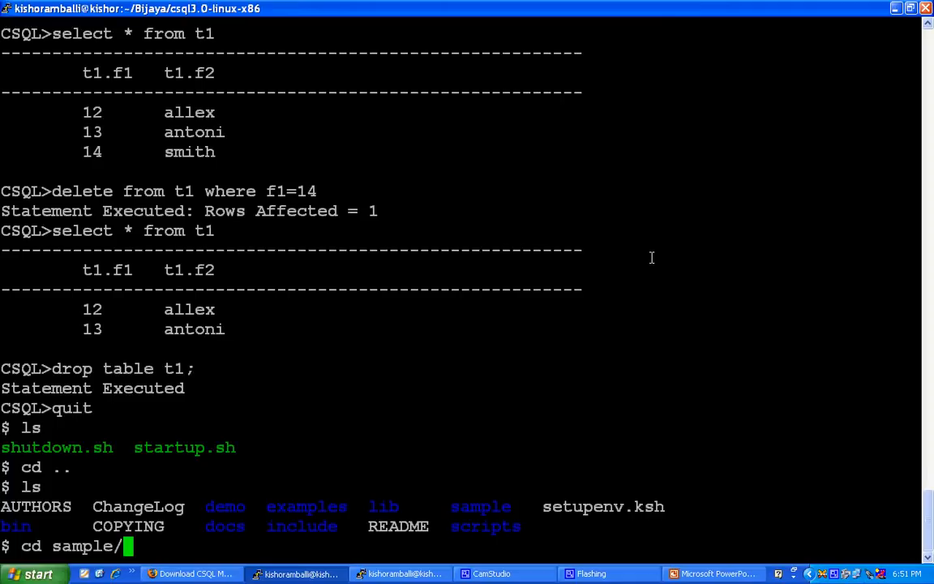
key(Return)
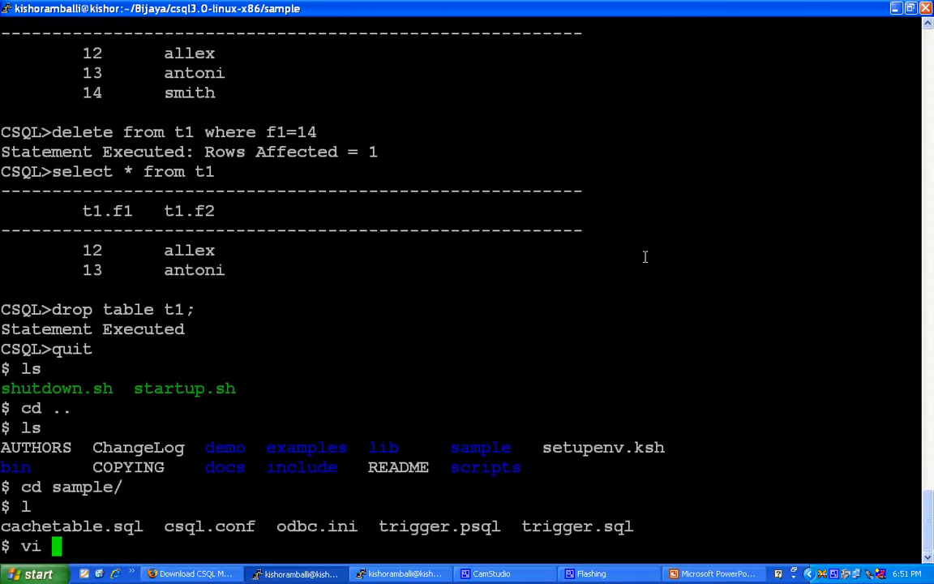
text(csql.conf)
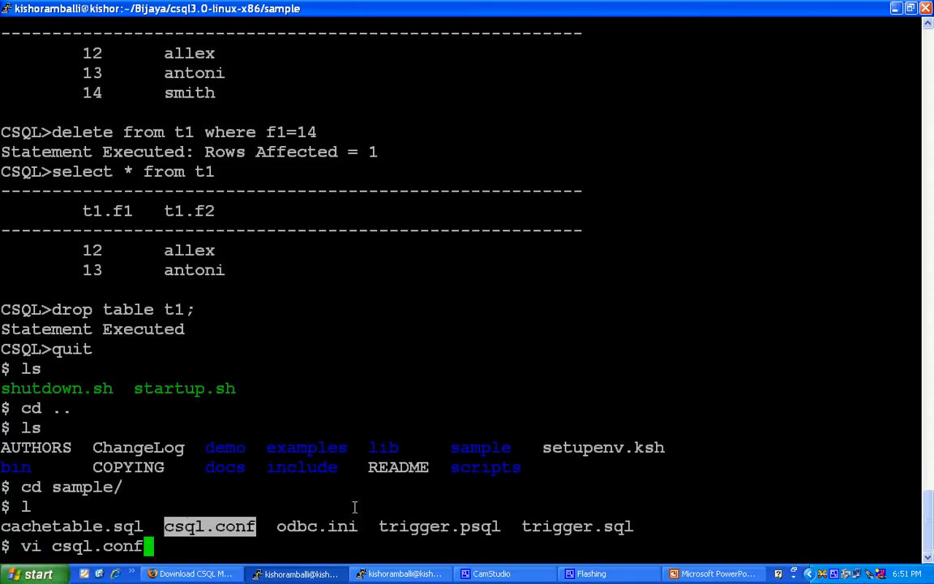
key(Return)
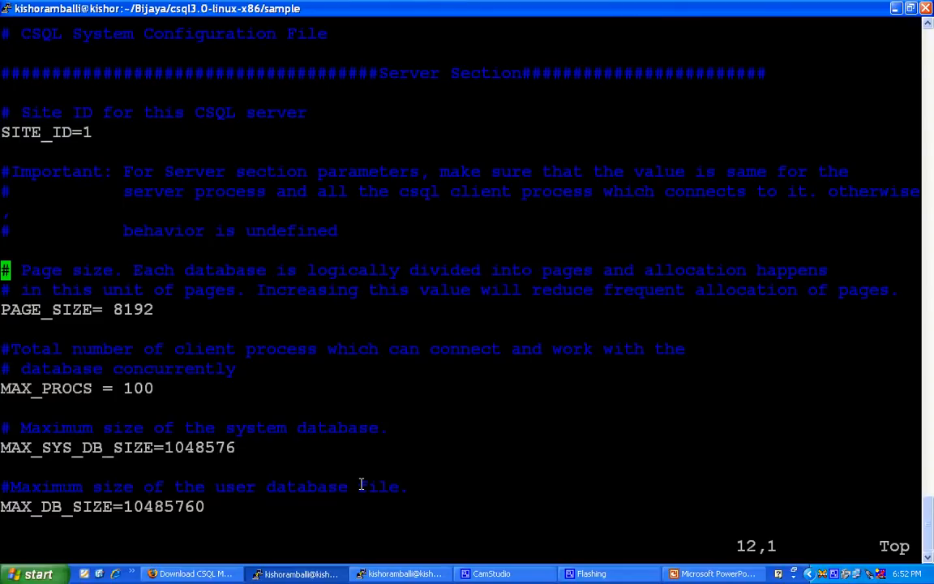
Scroll csql.conf past PAGE_SIZE and MAX_SYS_DB_SIZE down to SYS_DB_KEY and USER_DB_KEY.
key(Down)
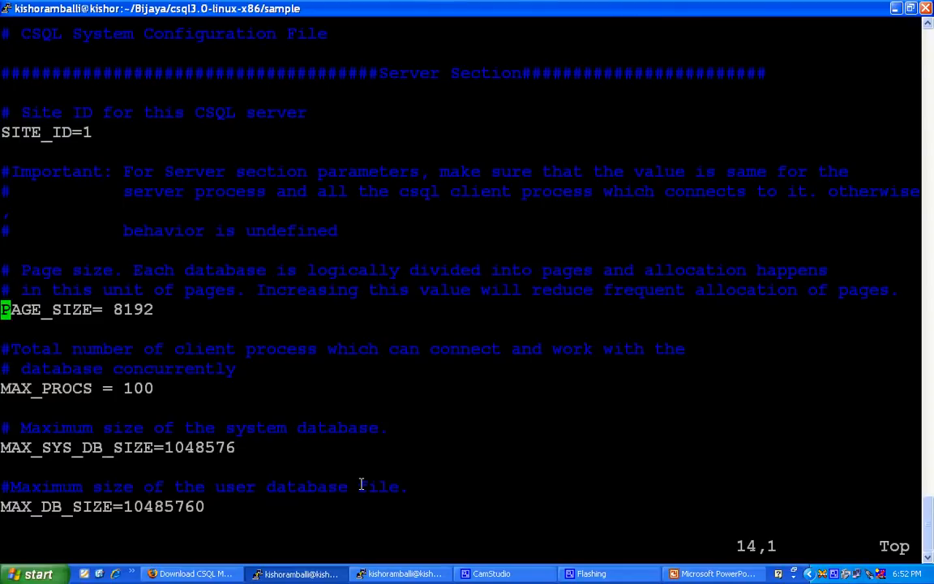
key(down)
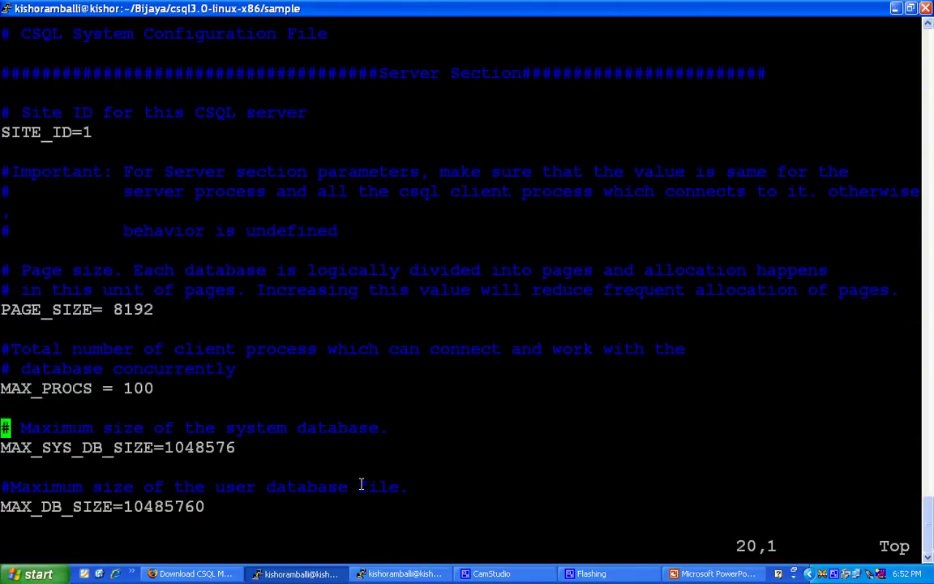
key(Down)
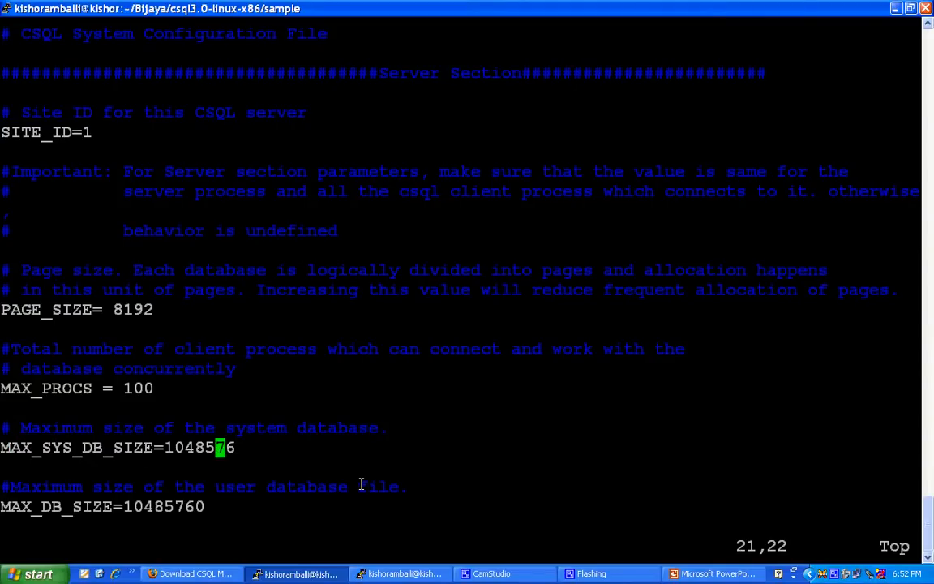
key(Down)
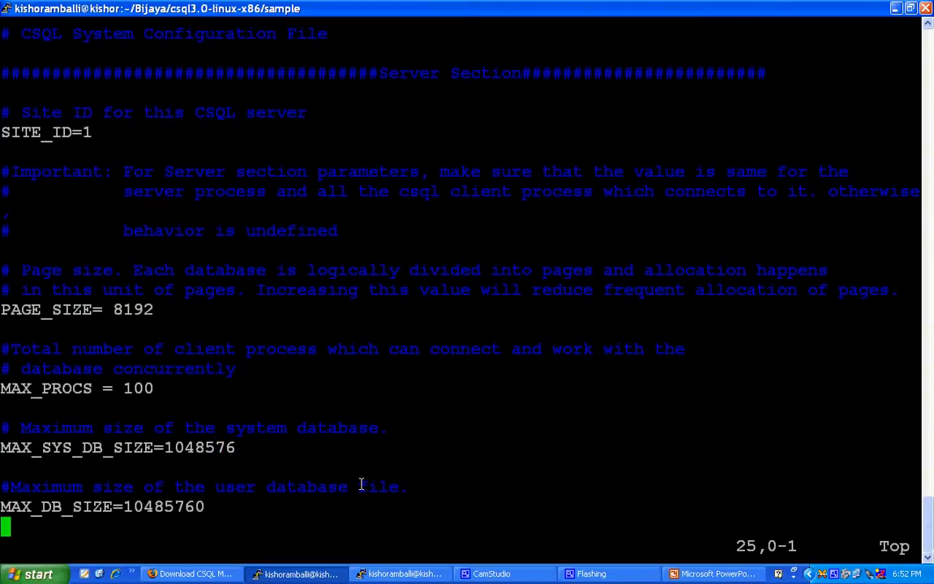
scroll(down, 3)
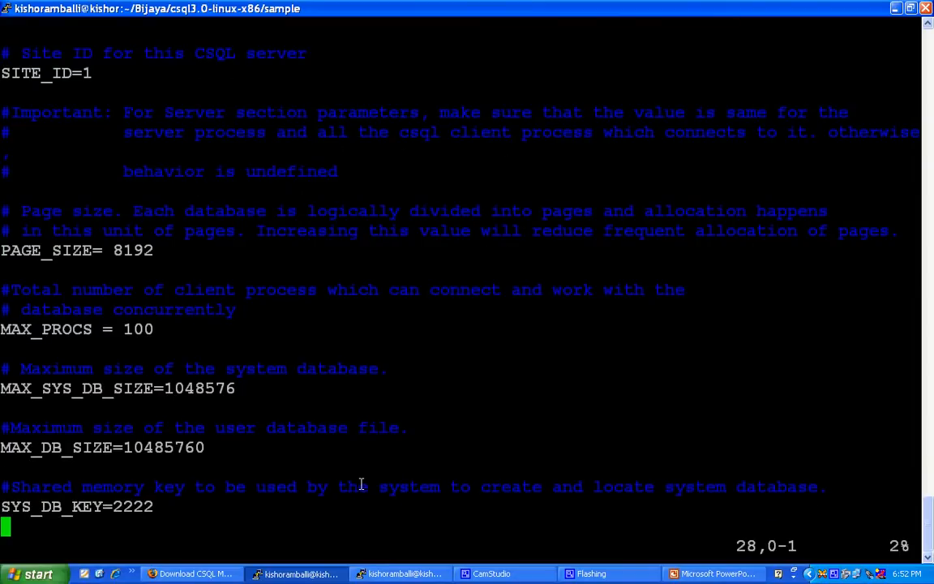
scroll(down, 3)
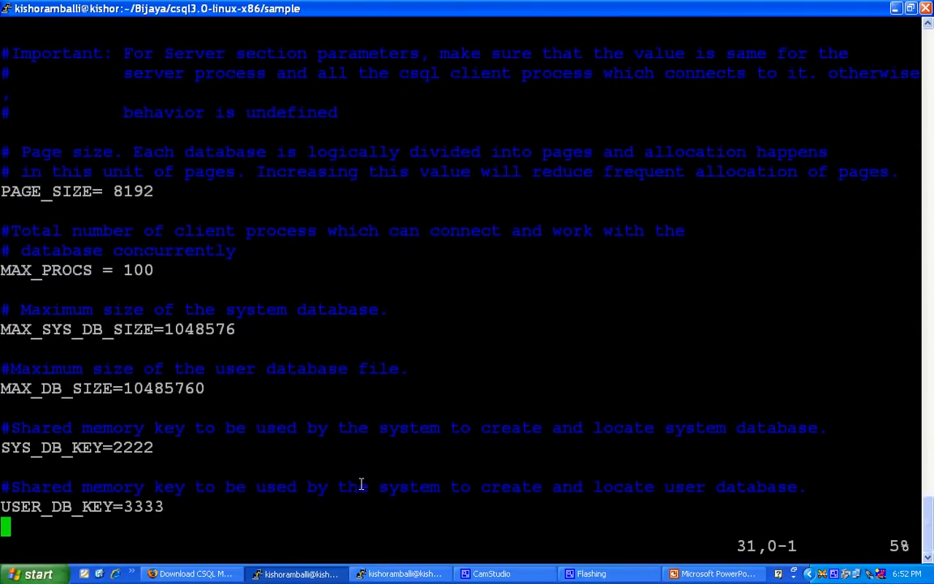
scroll(down, 3)
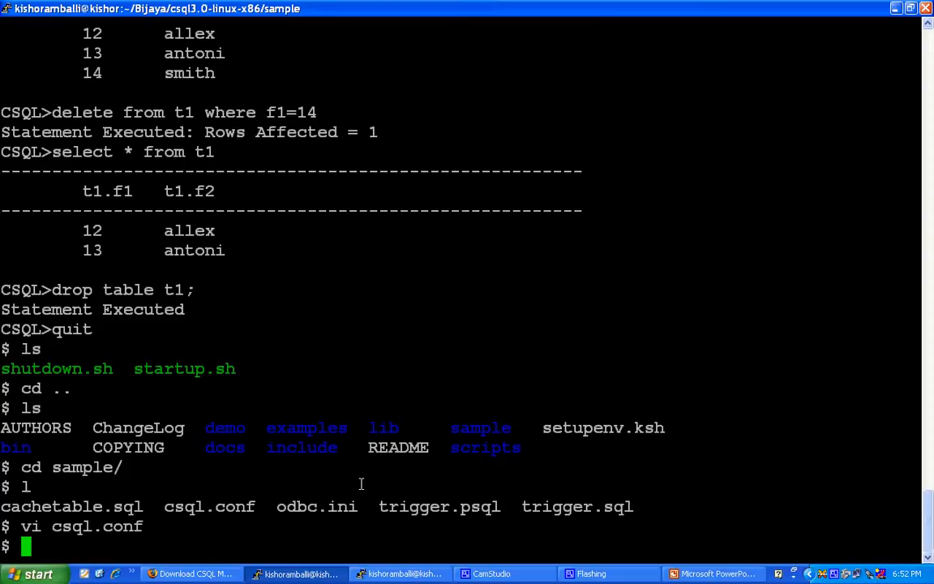
mouse_move(451, 475)
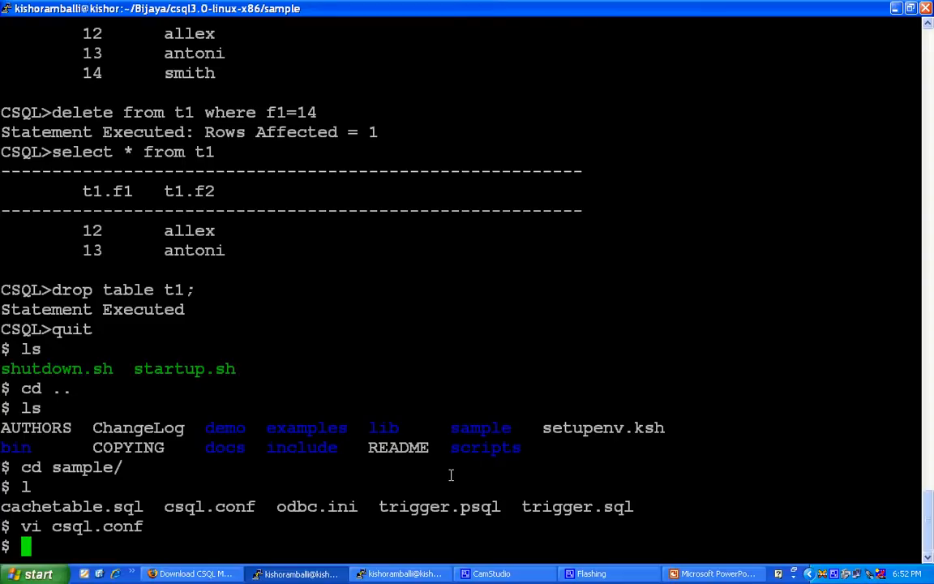
Move up out of the config folder and list the lib folder's CSQL libraries.
text(cd ..)
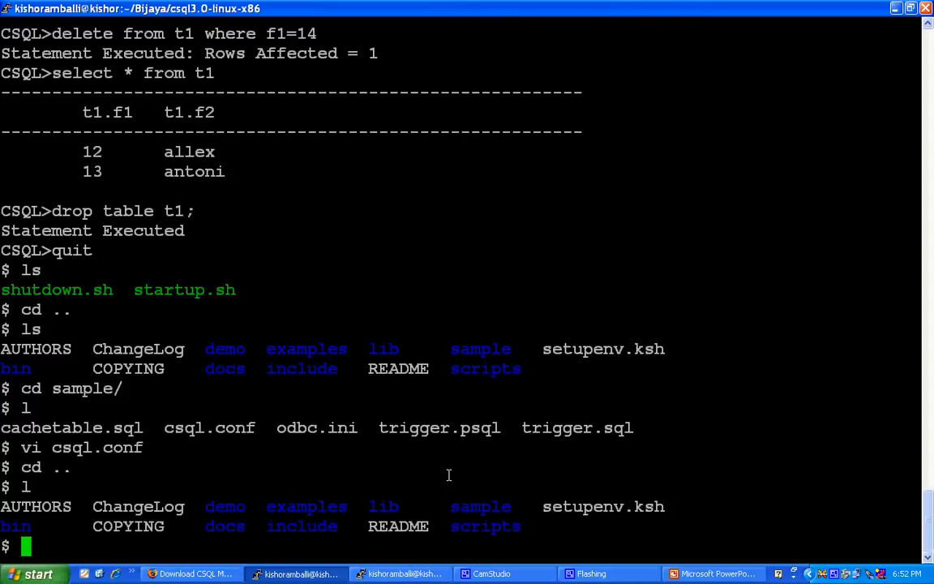
text(cd lib/)
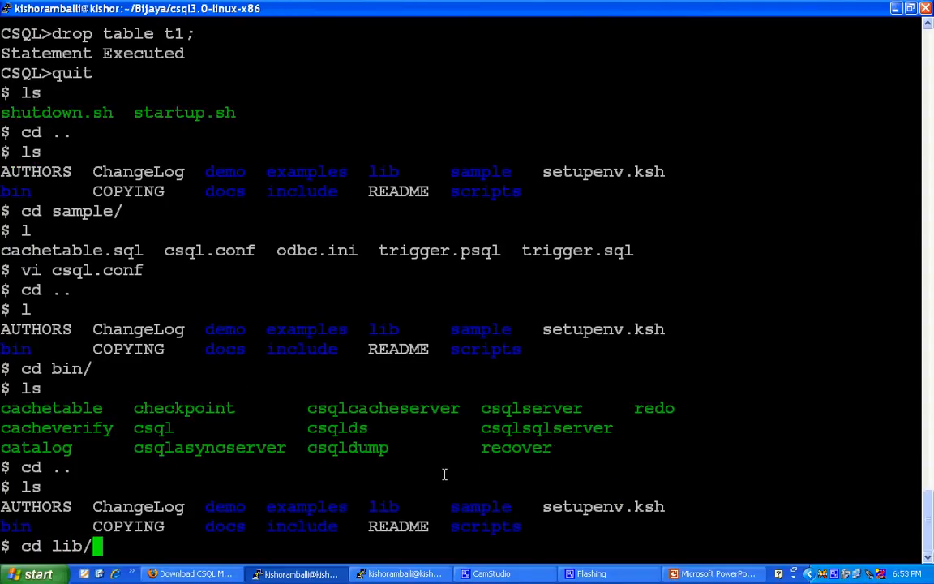
key(Return)
text(ls)
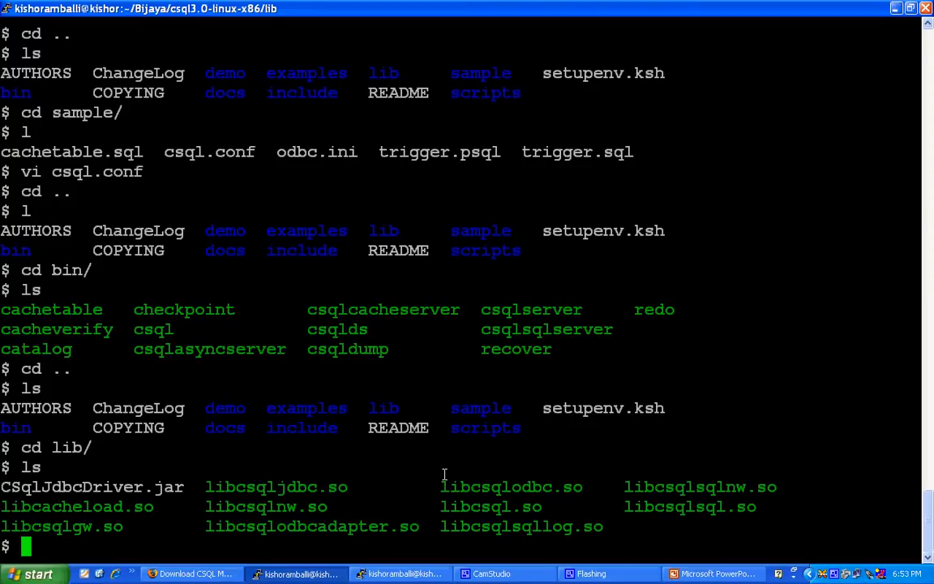
mouse_move(496, 486)
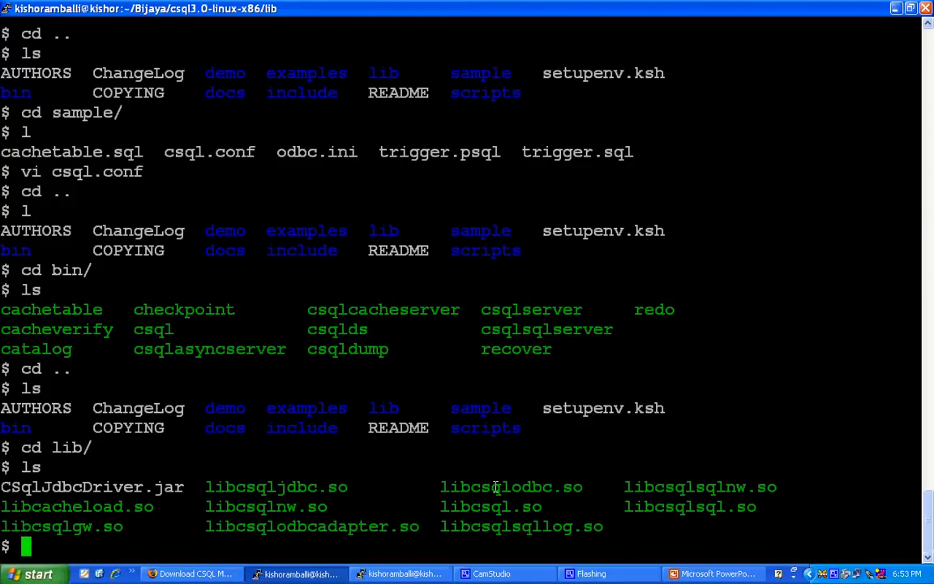
mouse_move(580, 506)
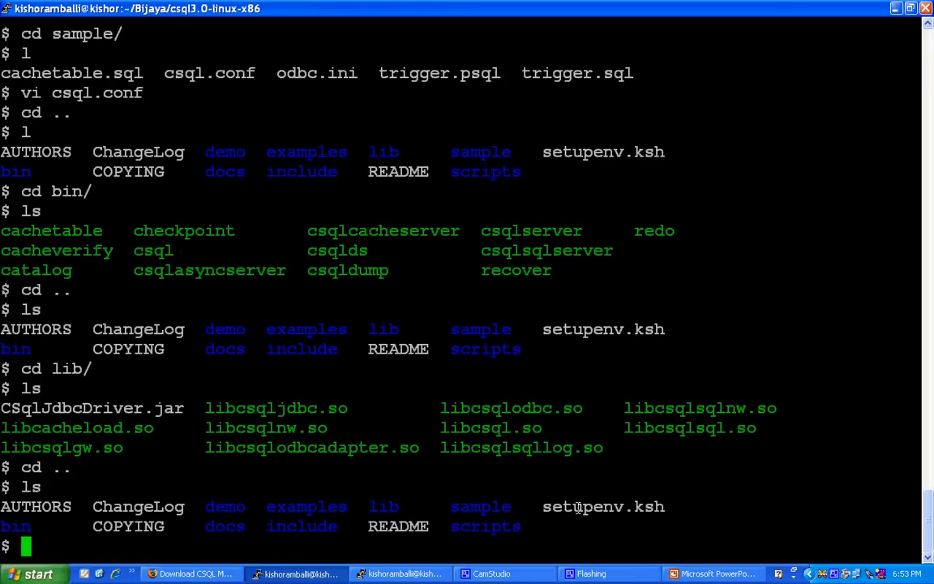
Change into examples/ and then into the jdbc folder.
text(cd)
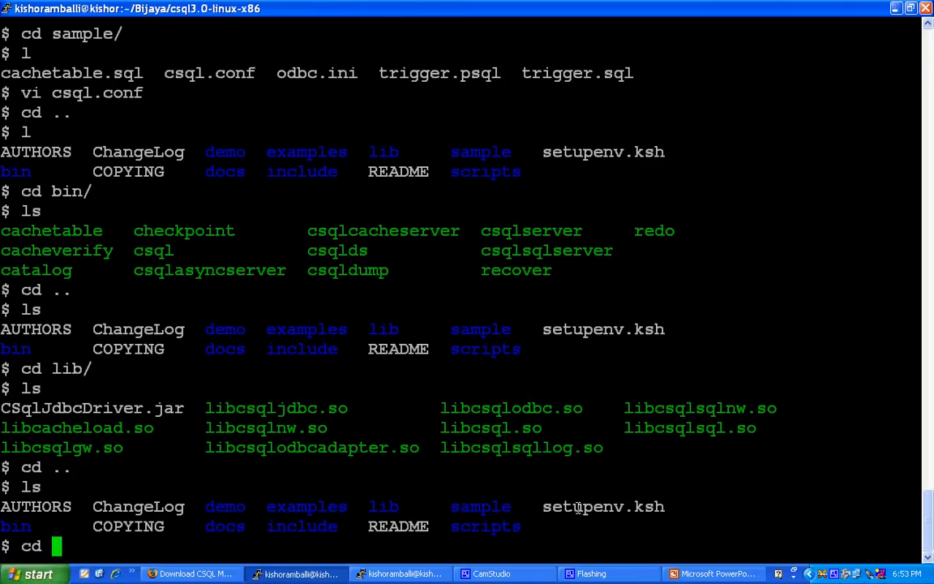
text(examples/)
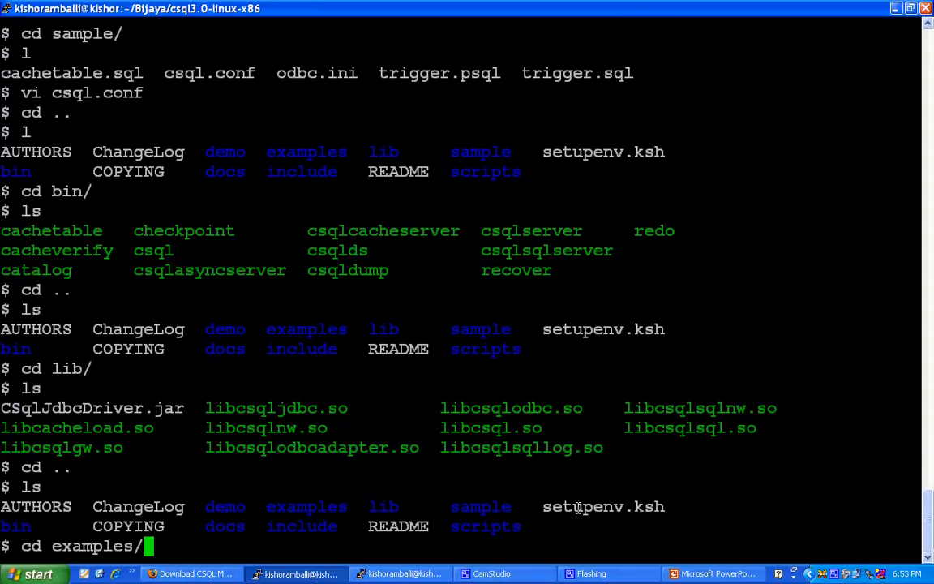
key(Return)
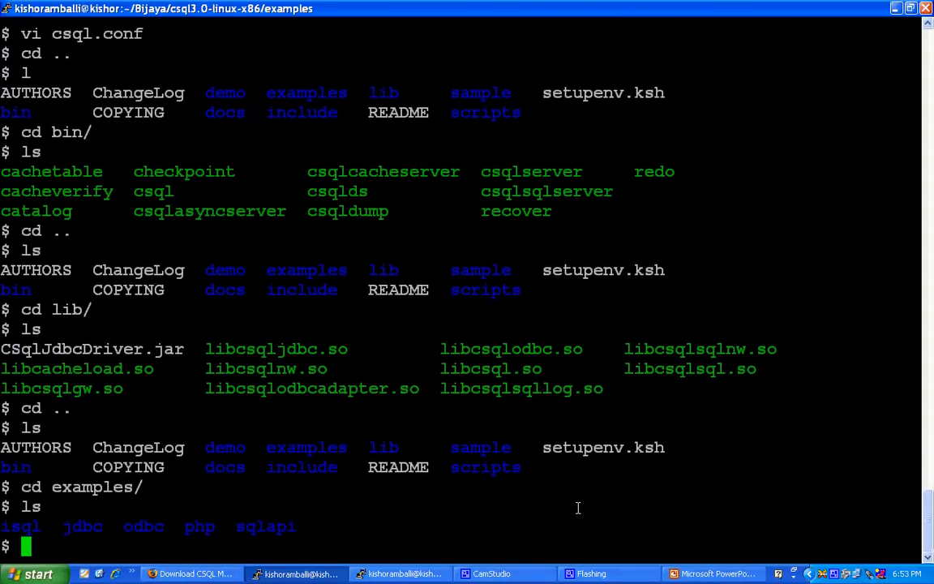
text(cd jdbc/)
text(ls)
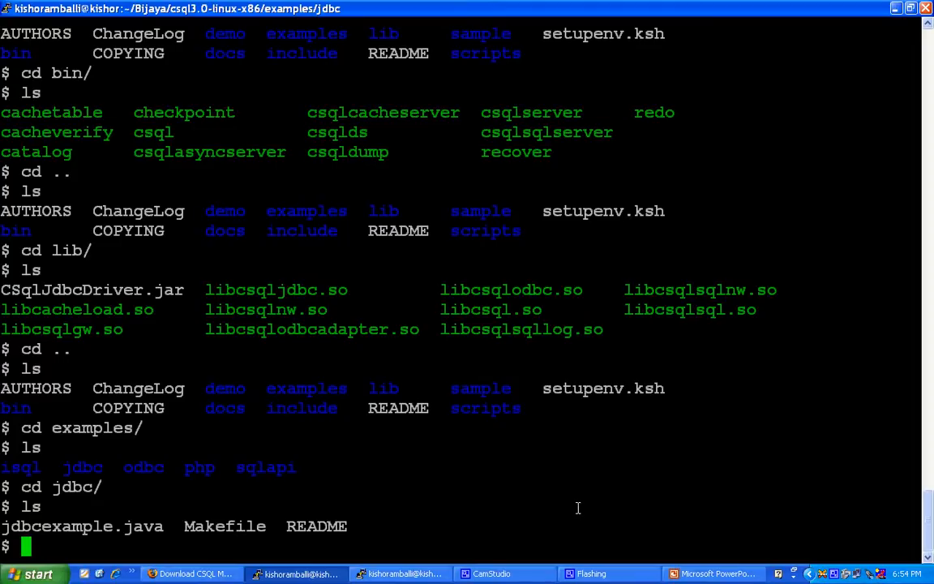
Build the JDBC example with make and run java jdbcexample against table T1.
text(make)
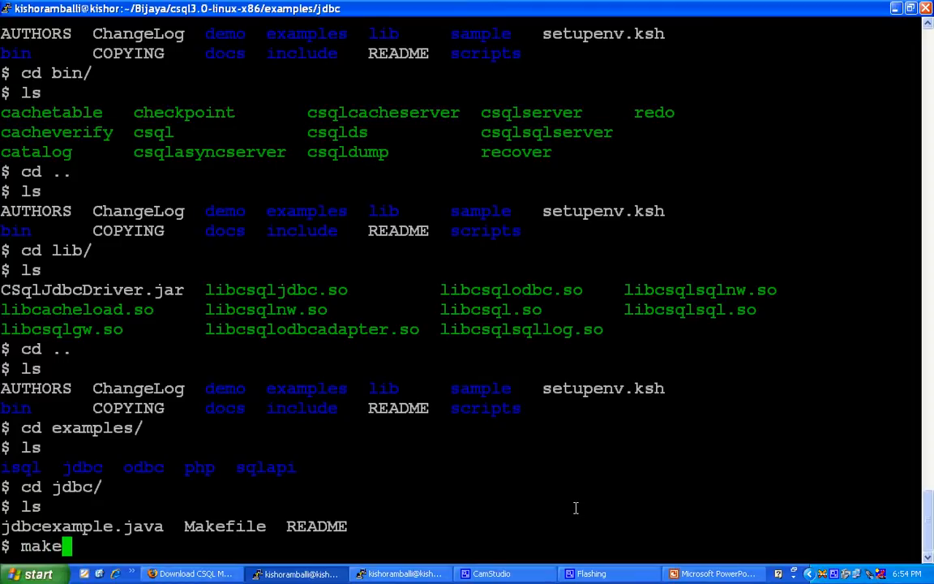
key(Return)
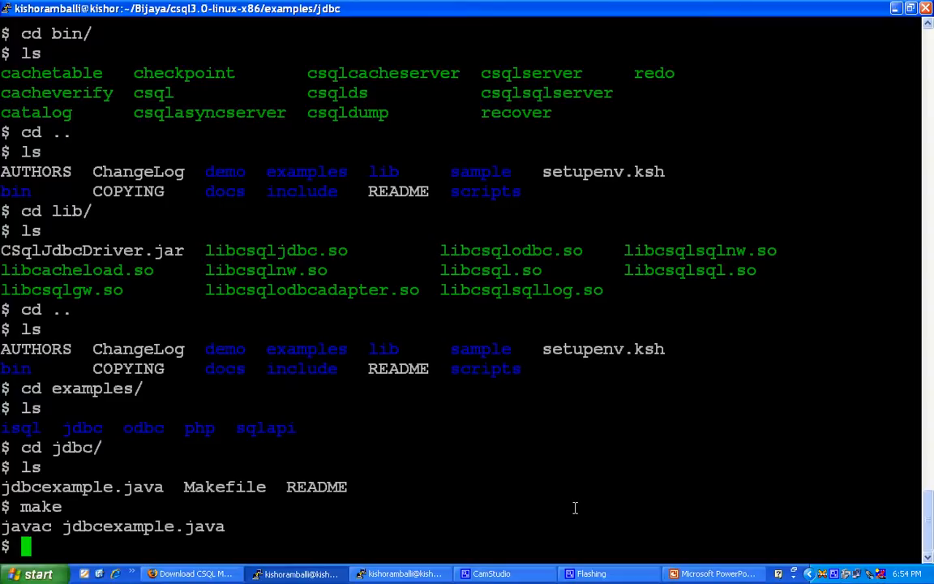
text(ja)
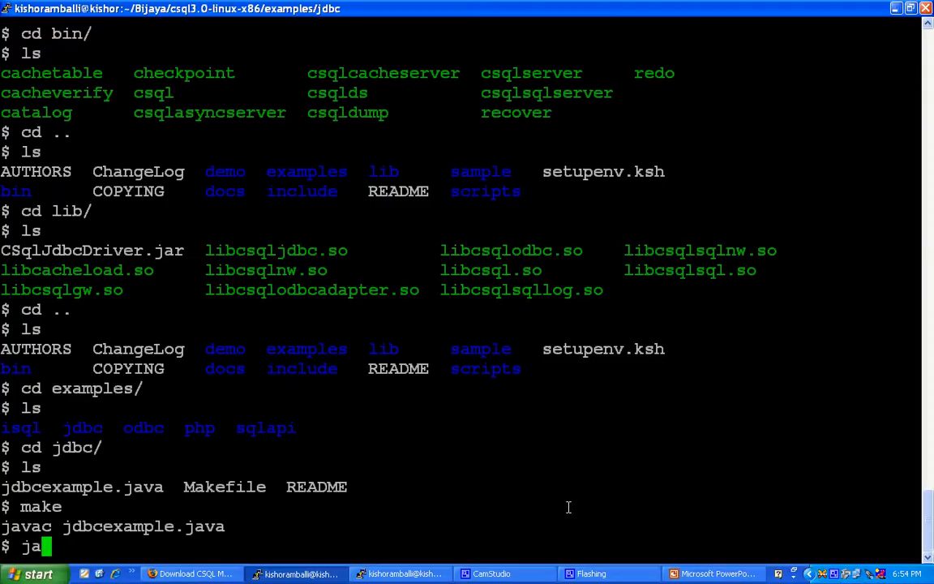
text(va)
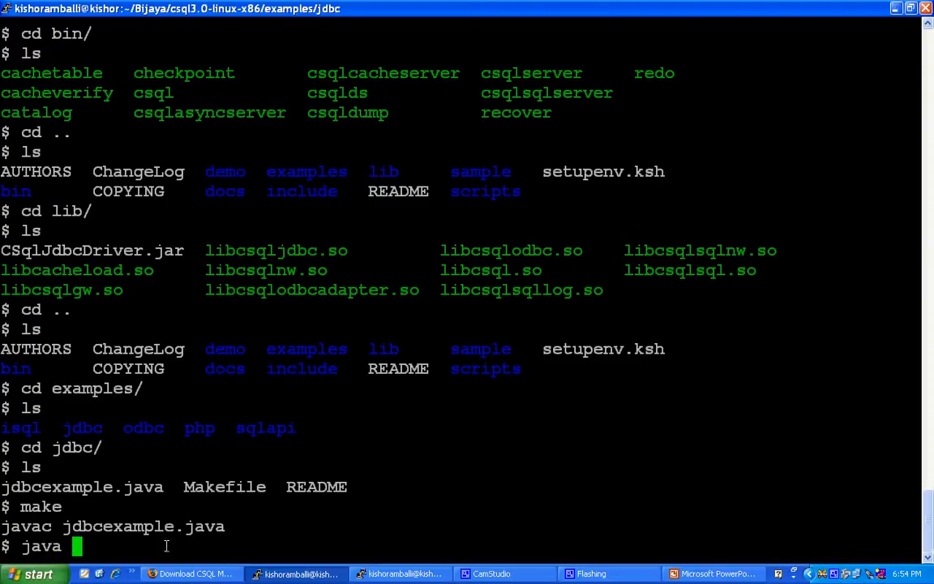
double_click(140, 526)
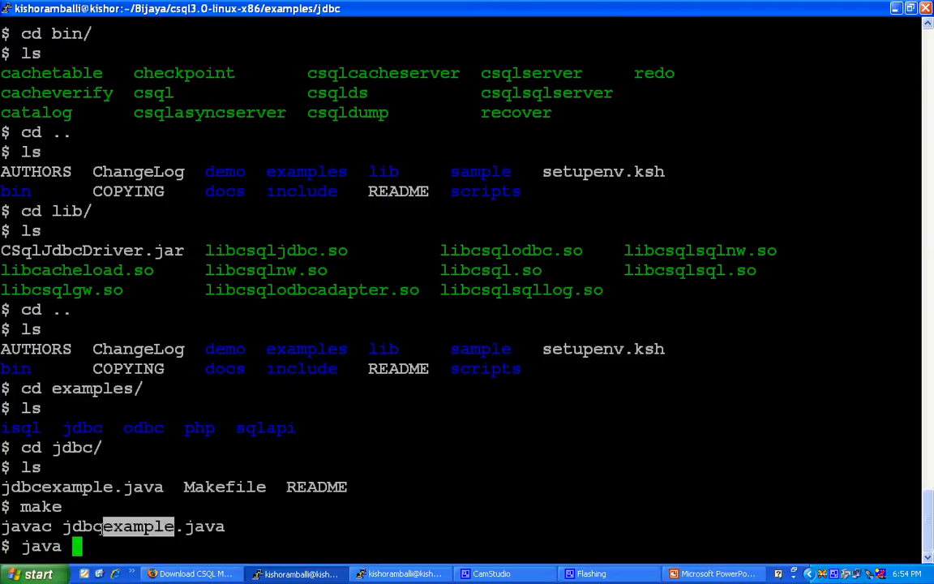
text(jdbcexample)
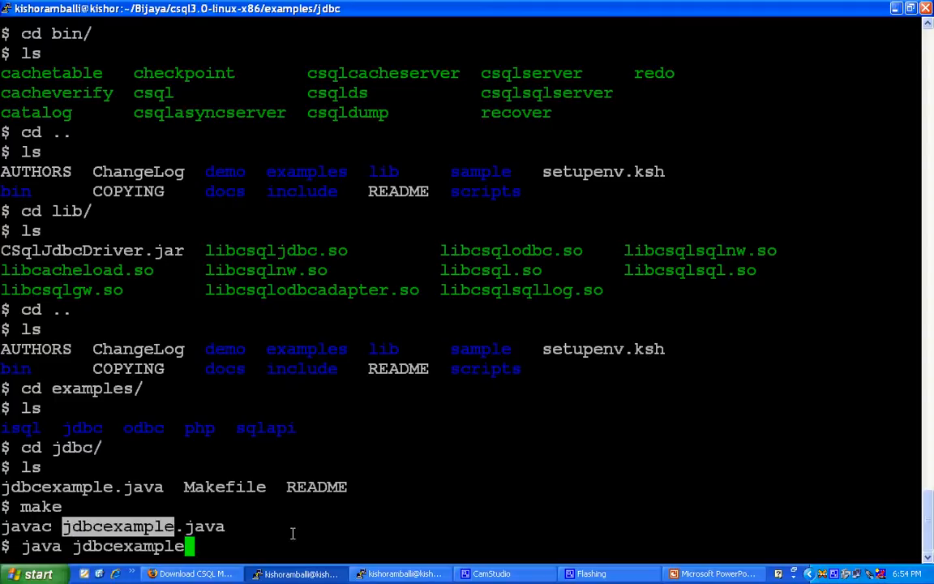
key(Return)
text(cd od)
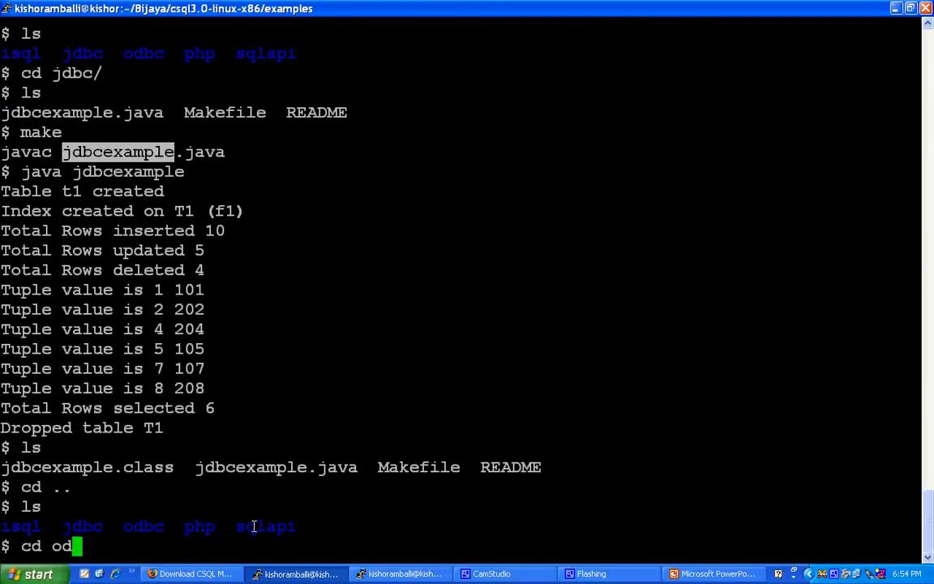
Enter the odbc folder and run ./odbcexample to insert, fetch and delete ten rows.
key(Return)
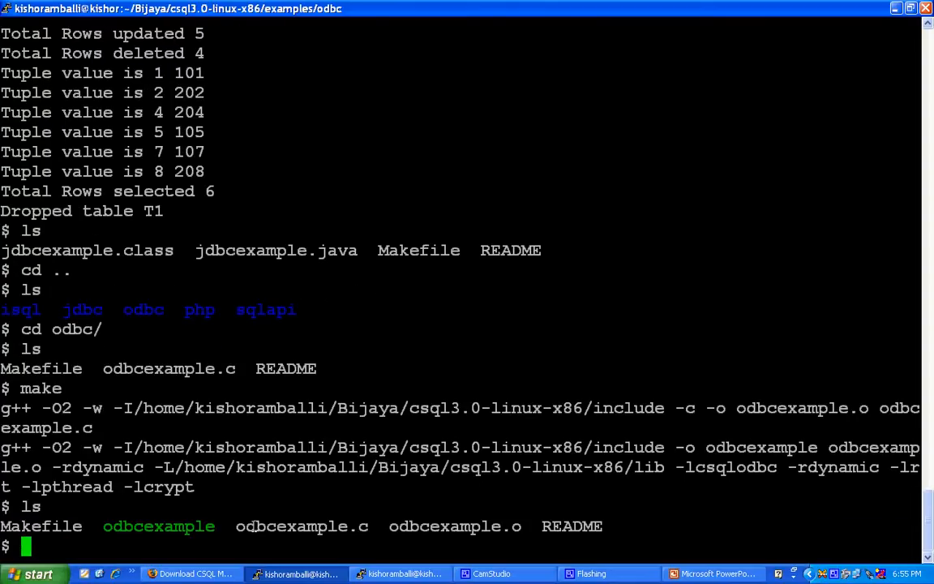
text(./)
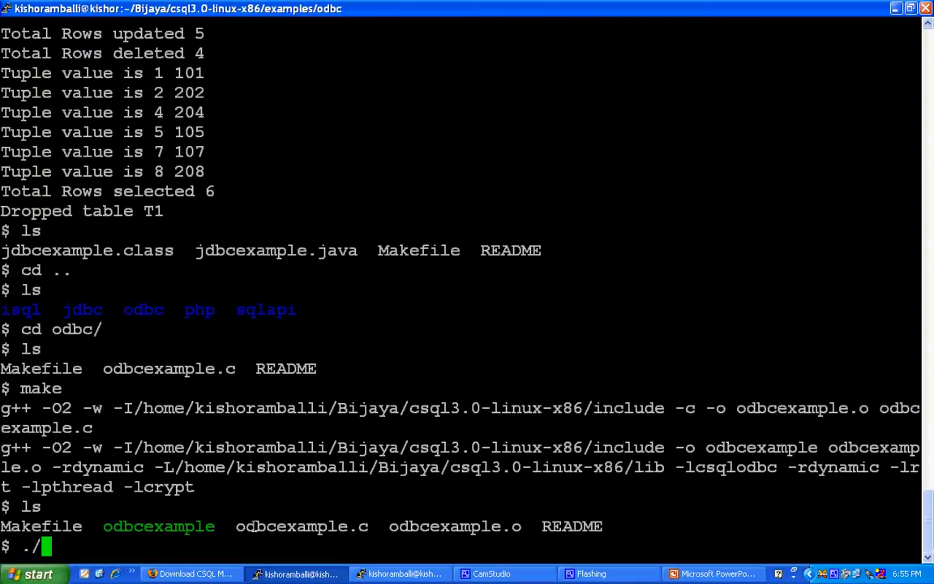
text(odbcexample)
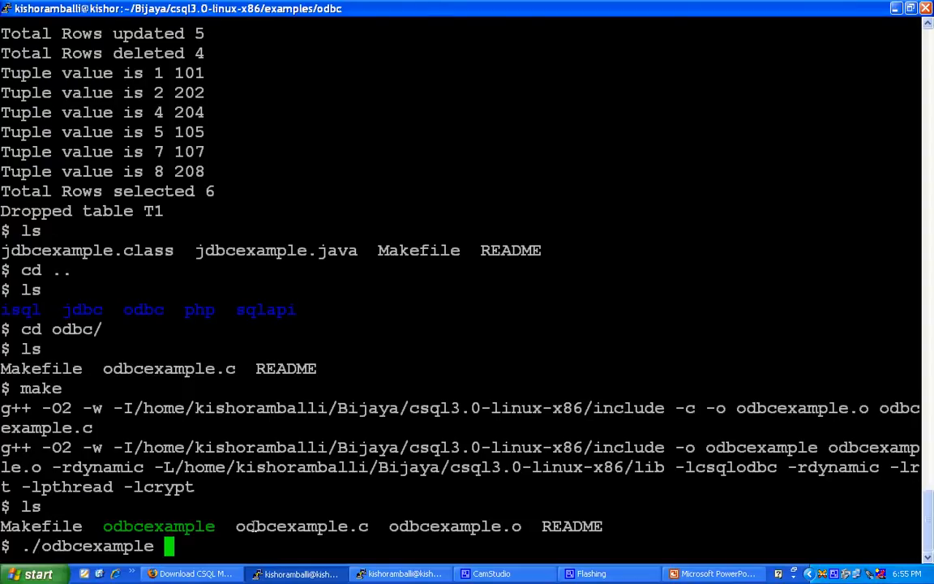
key(Return)
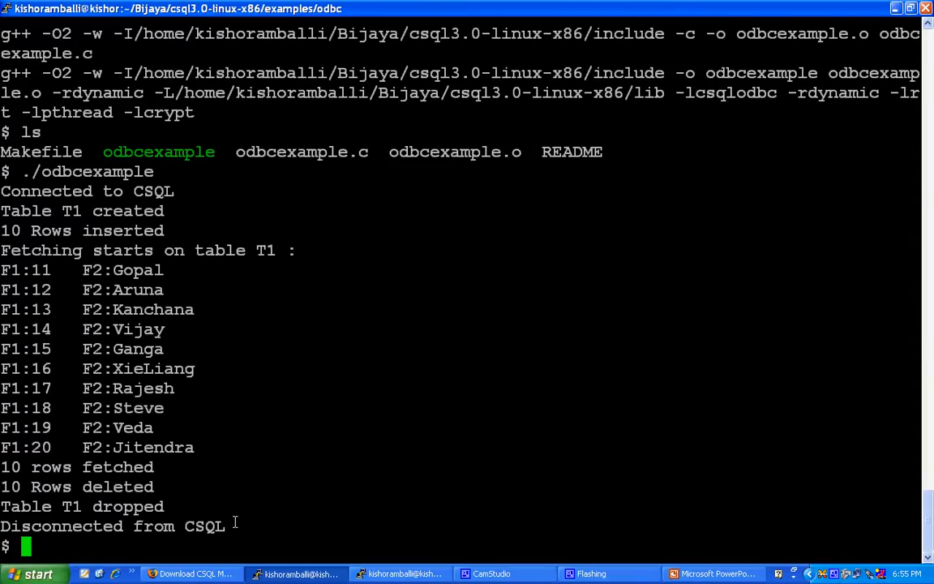
Open odbcexample.c in vi.
text(vi)
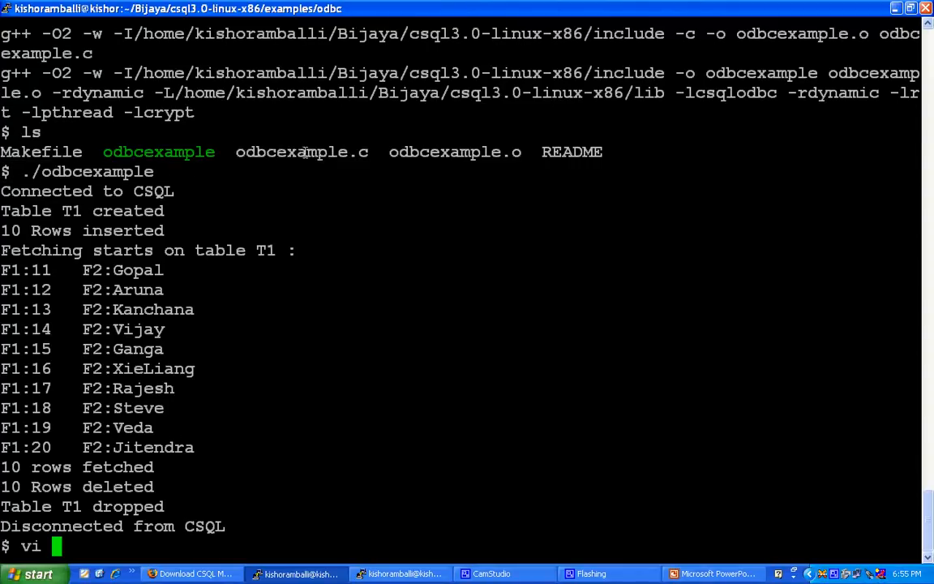
double_click(301, 151)
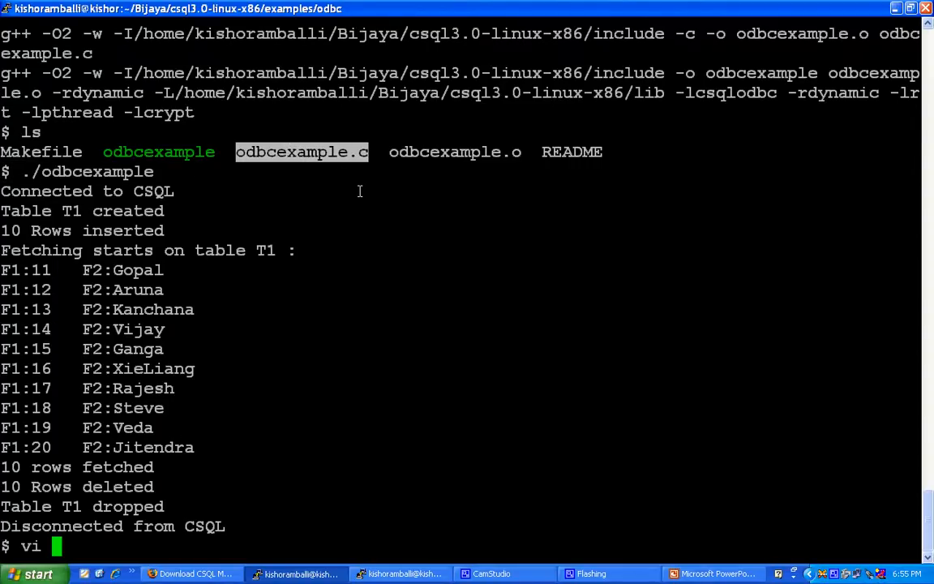
mouse_move(317, 283)
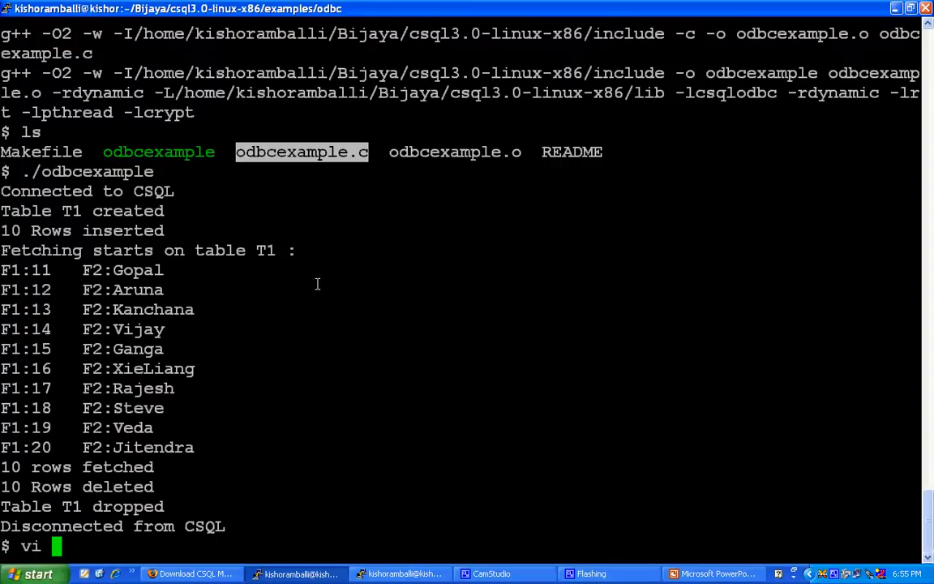
text(odbcexample.c)
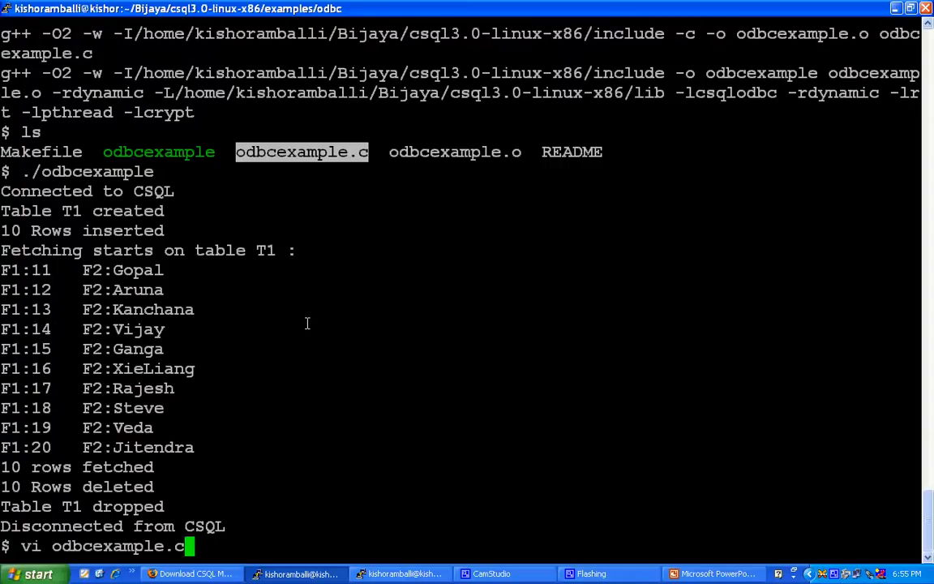
mouse_move(429, 332)
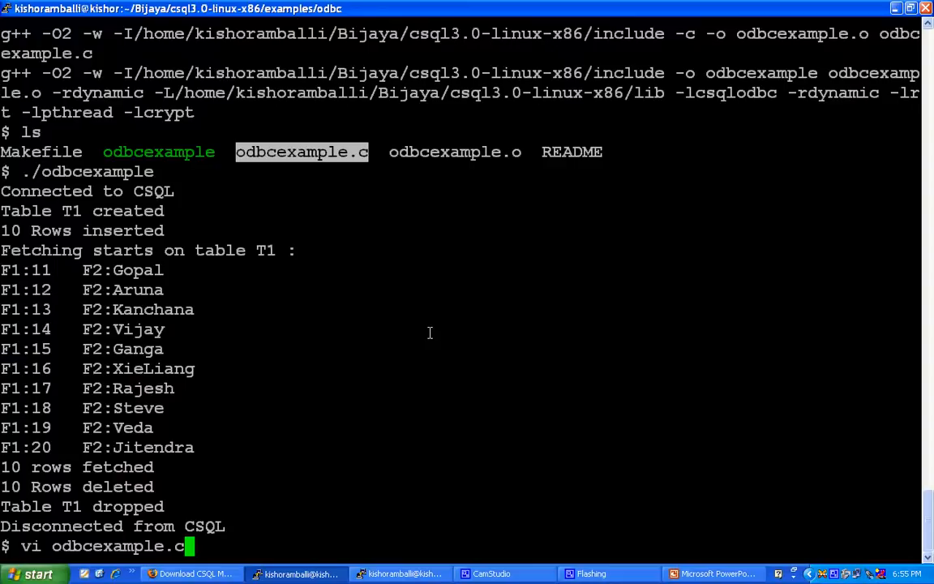
key(Return)
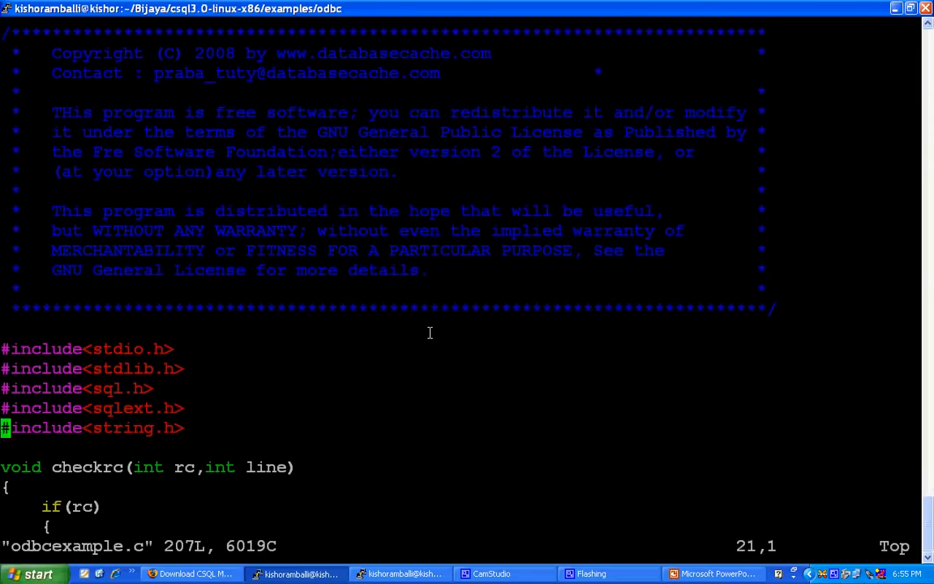
Scroll through the fetch, delete and drop code, then quit vi with :q.
scroll(down, 3)
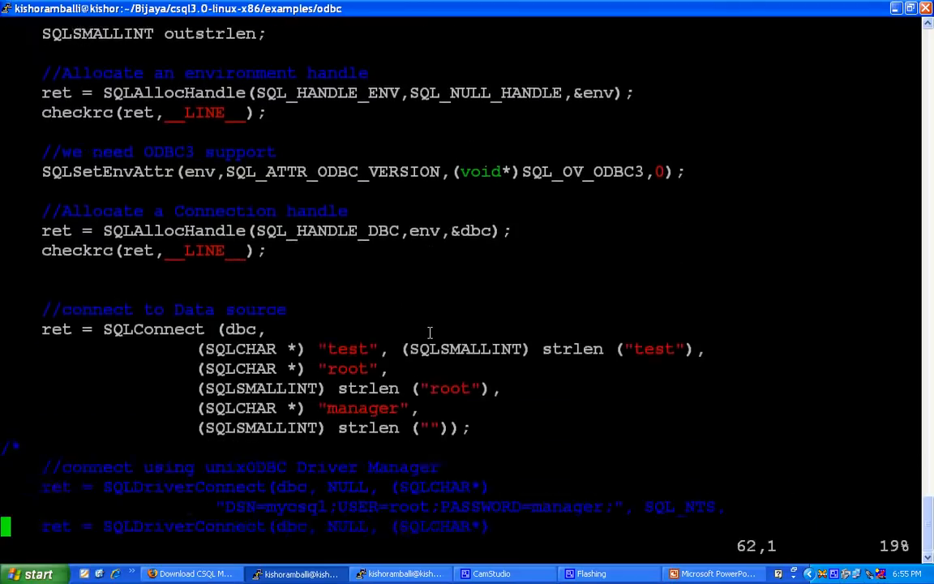
scroll(down, 3)
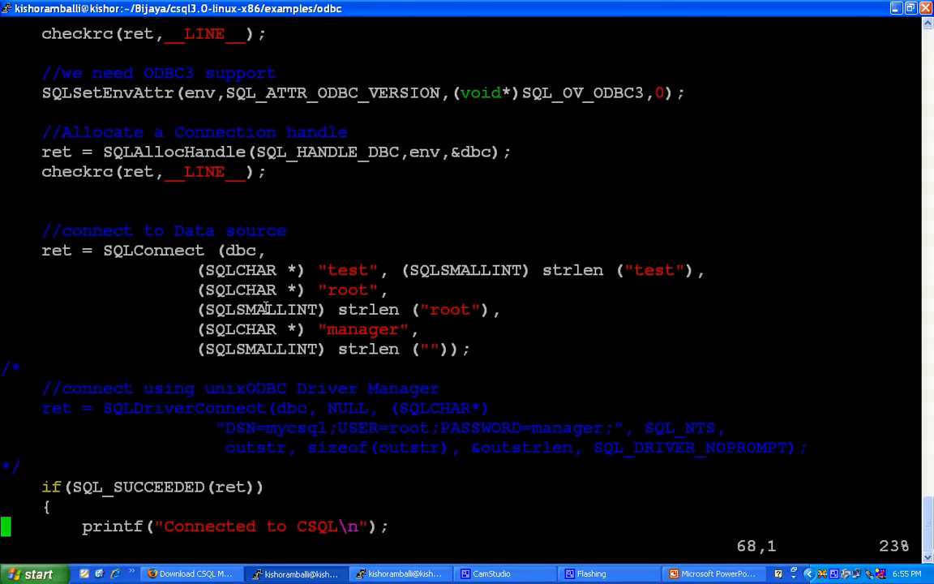
scroll(down, 3)
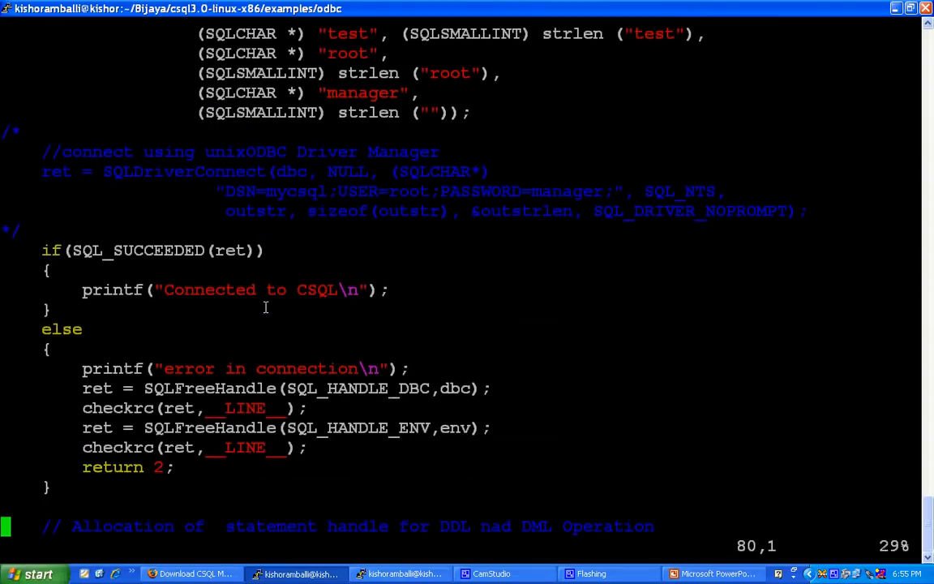
scroll(down, 3)
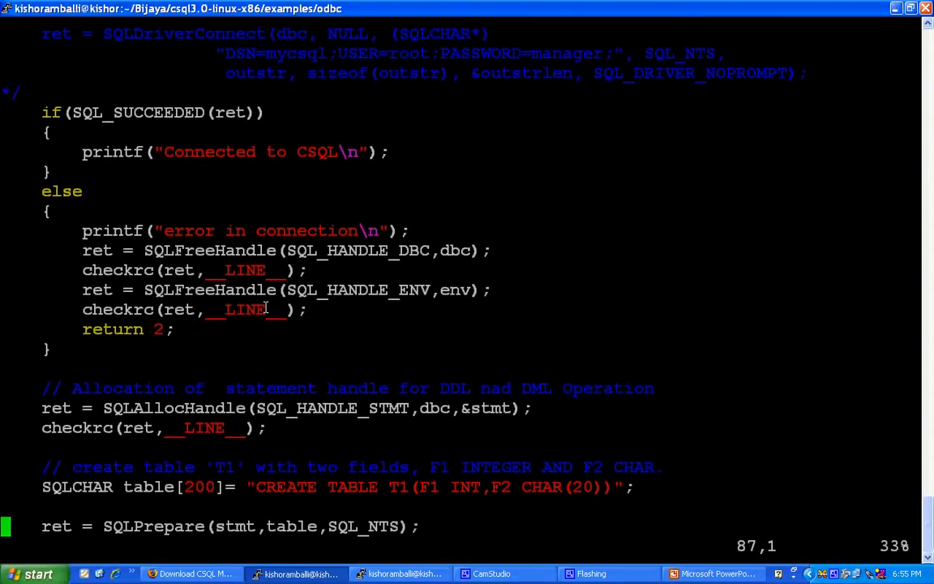
scroll(down, 3)
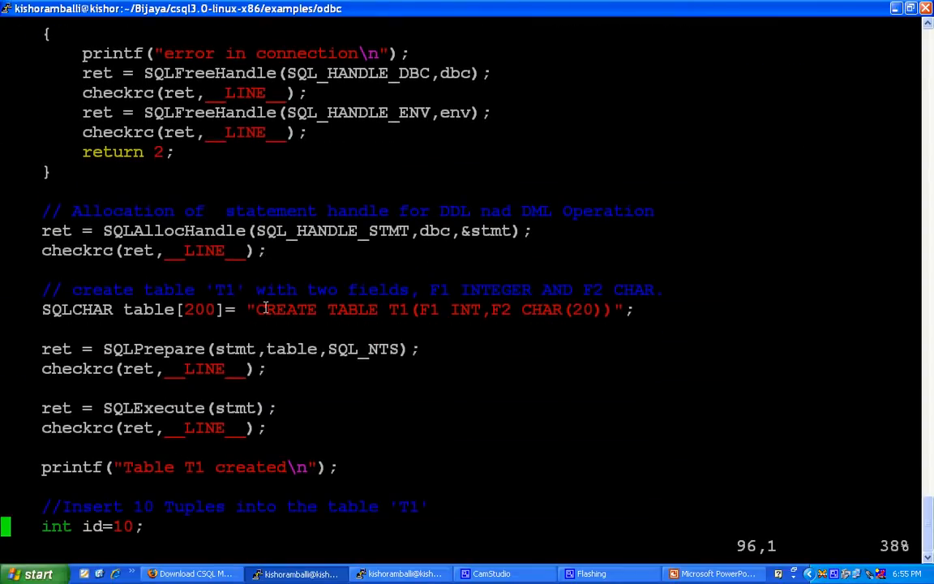
scroll(down, 3)
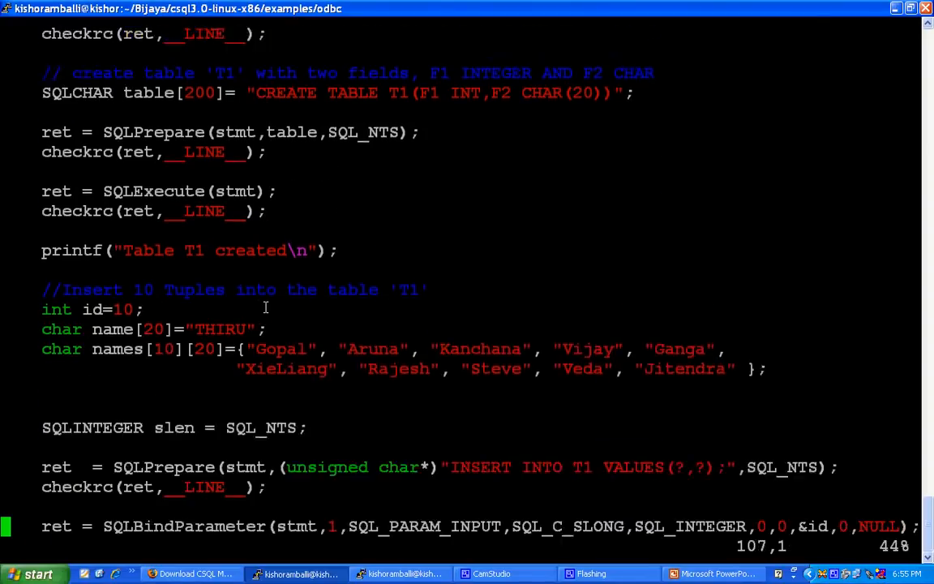
scroll(down, 3)
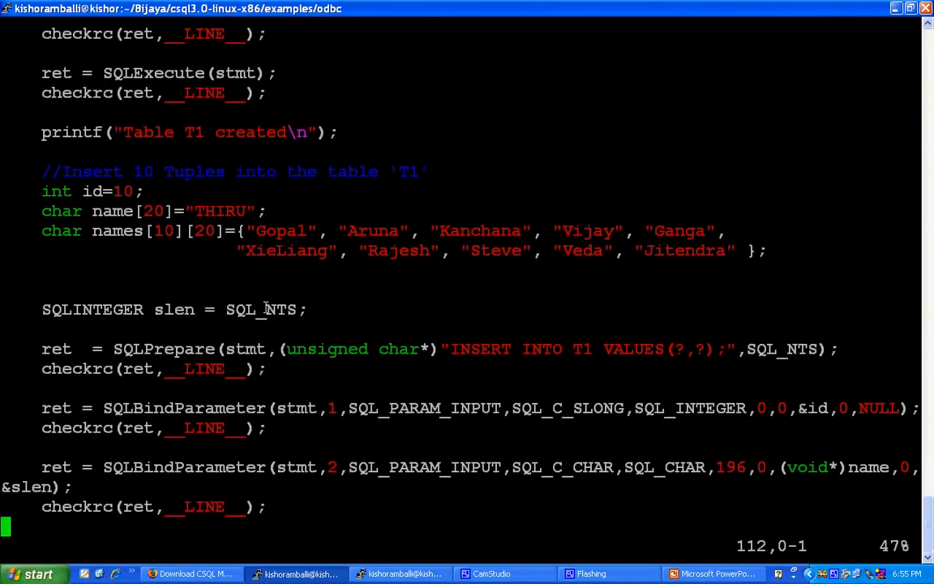
scroll(down, 3)
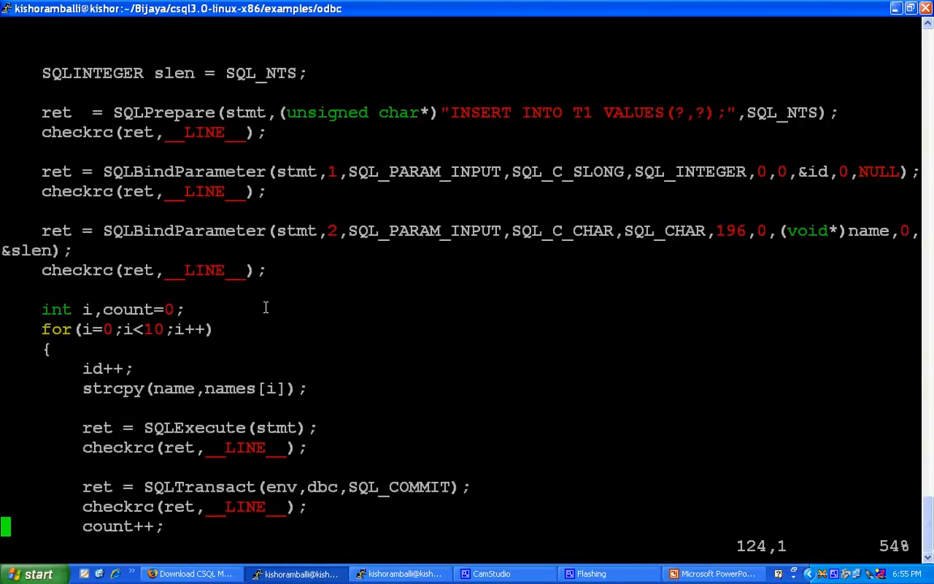
scroll(down, 3)
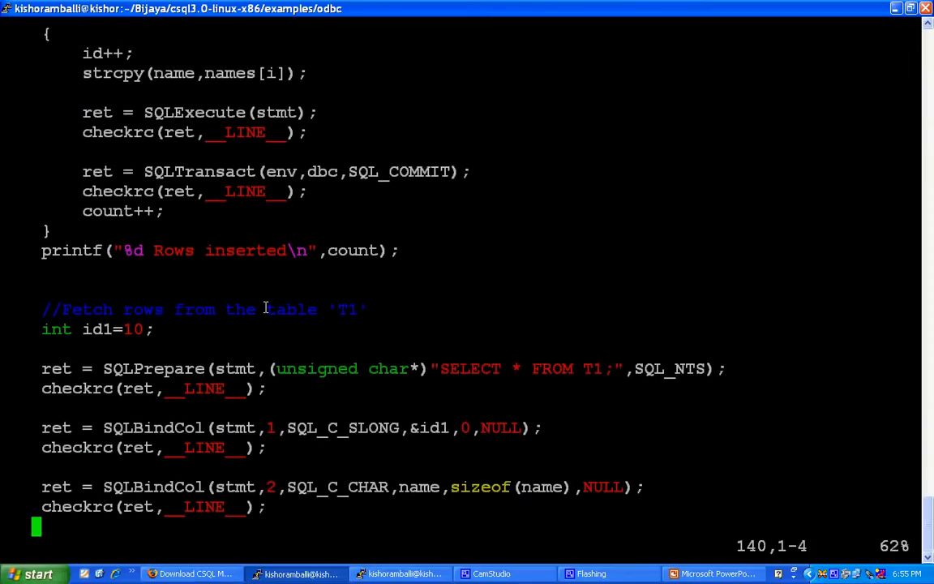
scroll(down, 3)
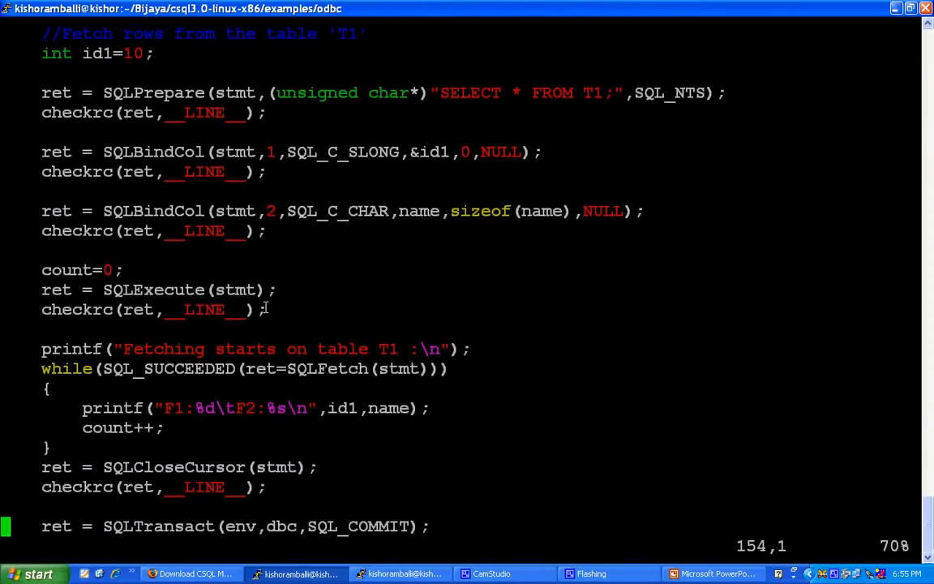
scroll(down, 3)
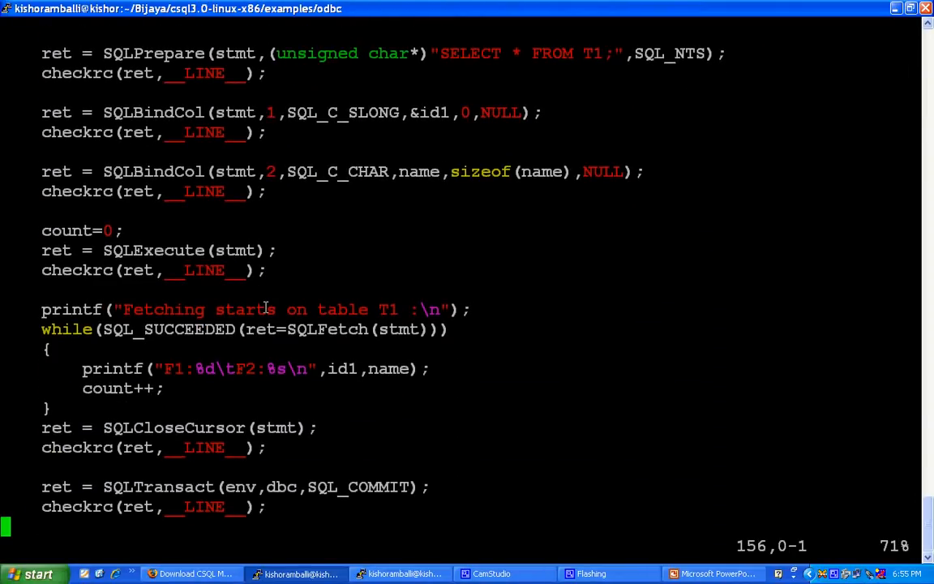
scroll(down, 3)
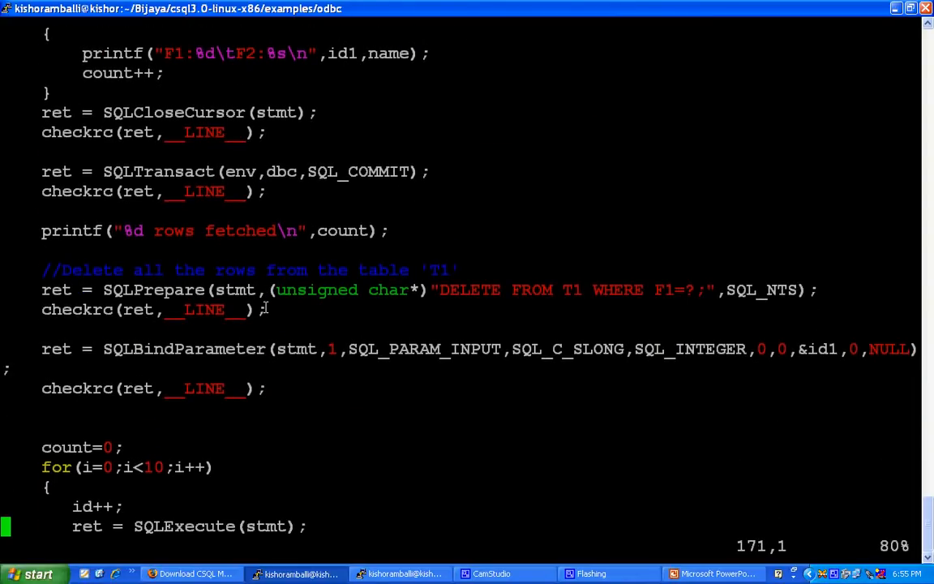
scroll(down, 3)
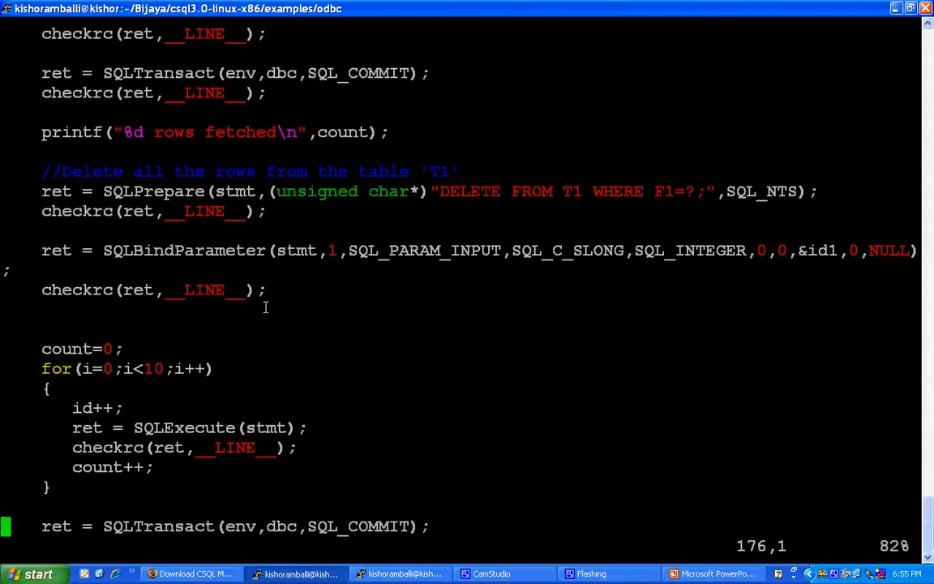
scroll(down, 3)
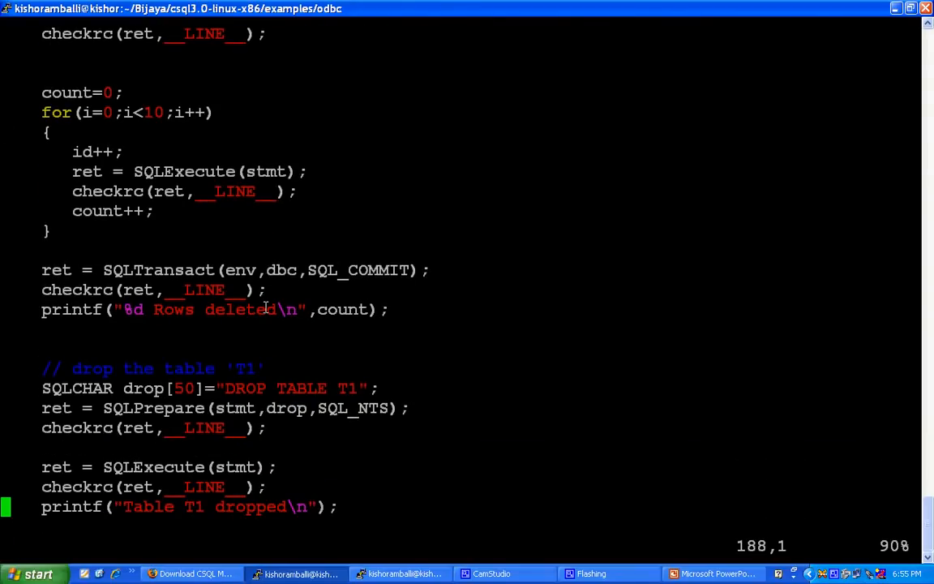
text(:q)
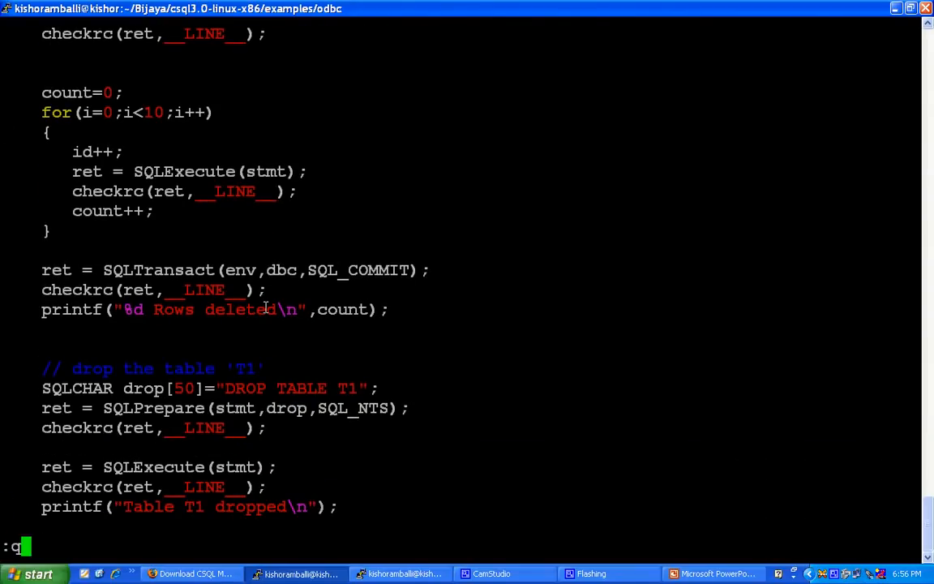
key(Return)
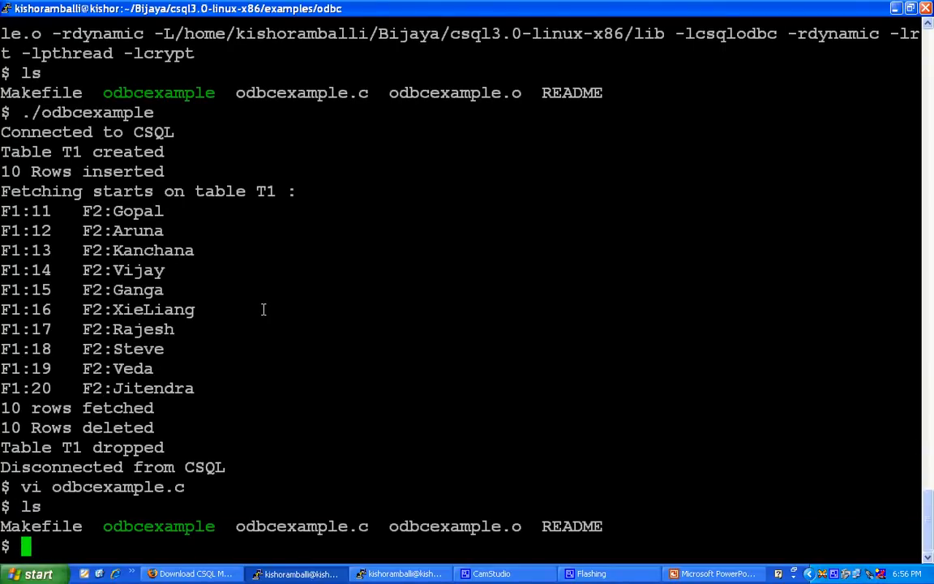
Open the ODBC Makefile in vi and highlight the -lcsqlodbc library flag.
text(cd ..)
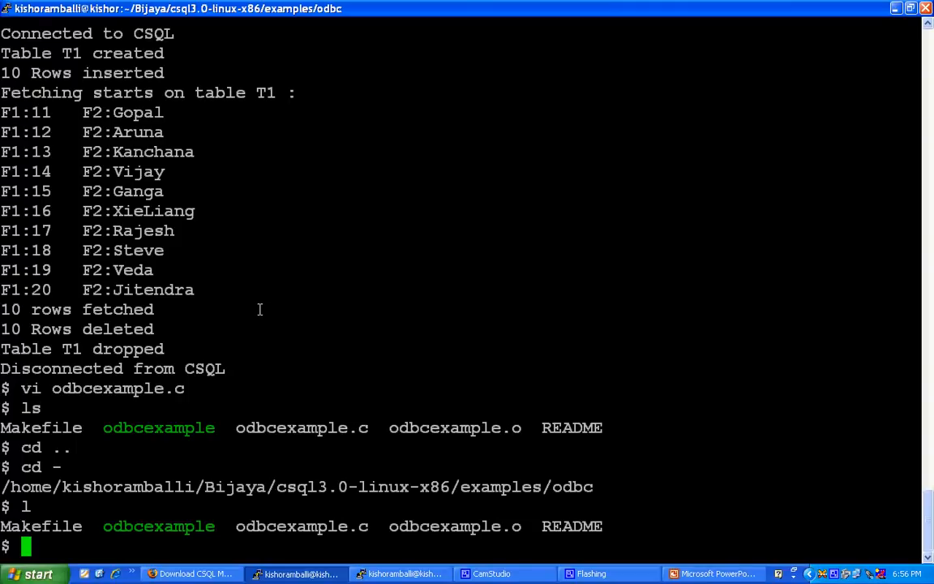
text(vi)
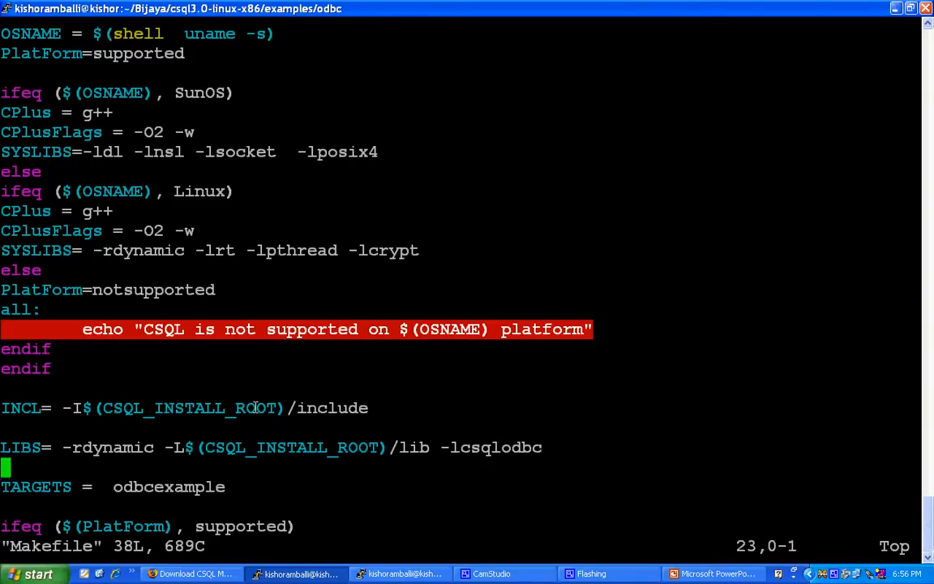
scroll(down, 3)
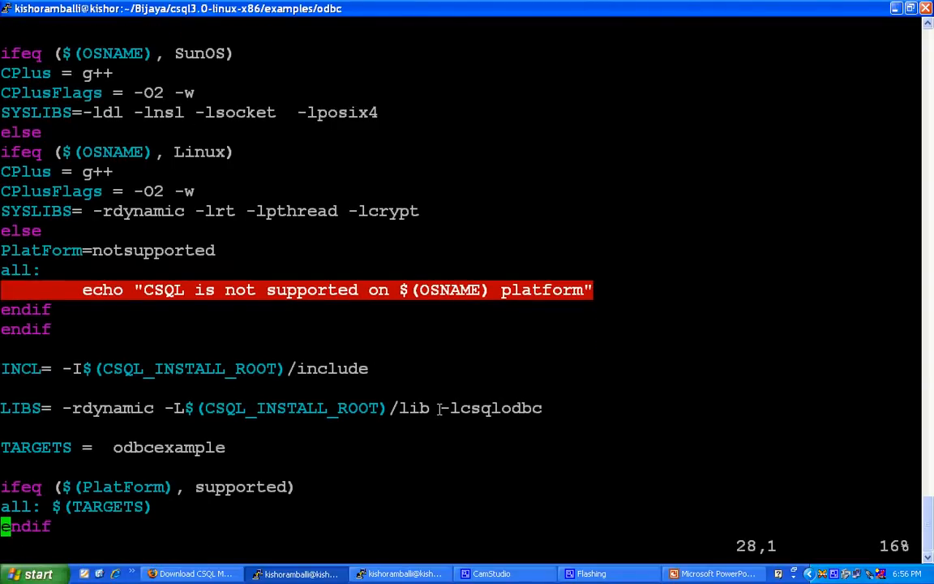
double_click(491, 408)
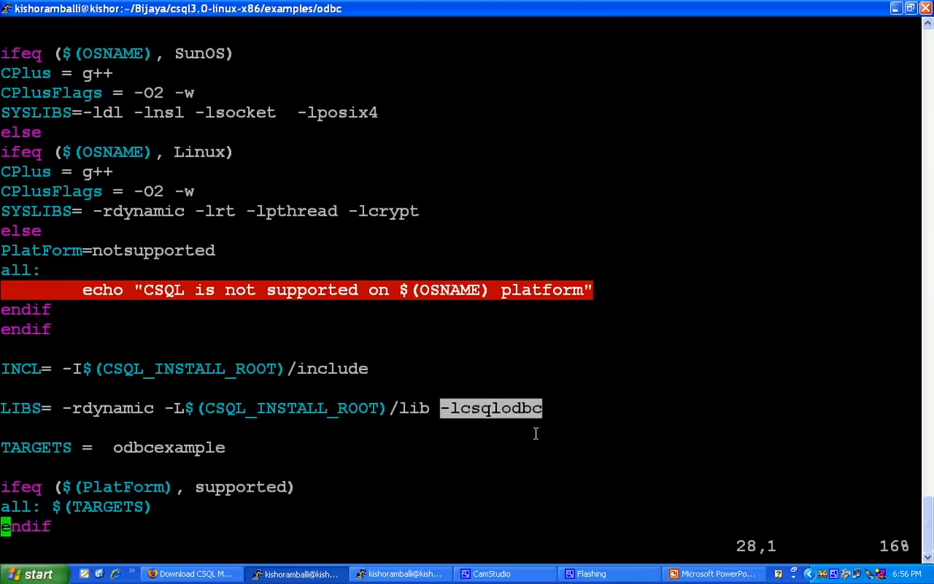
mouse_move(295, 422)
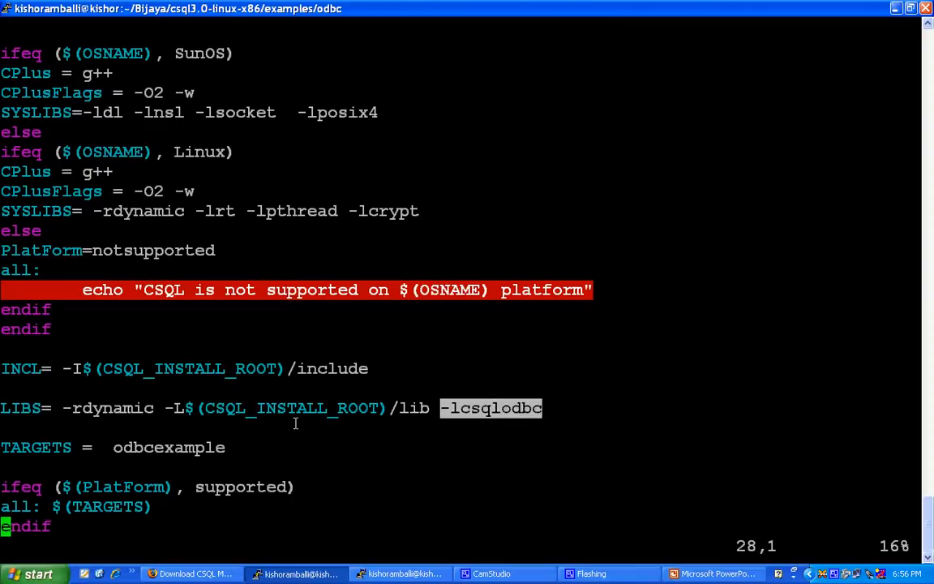
mouse_move(401, 411)
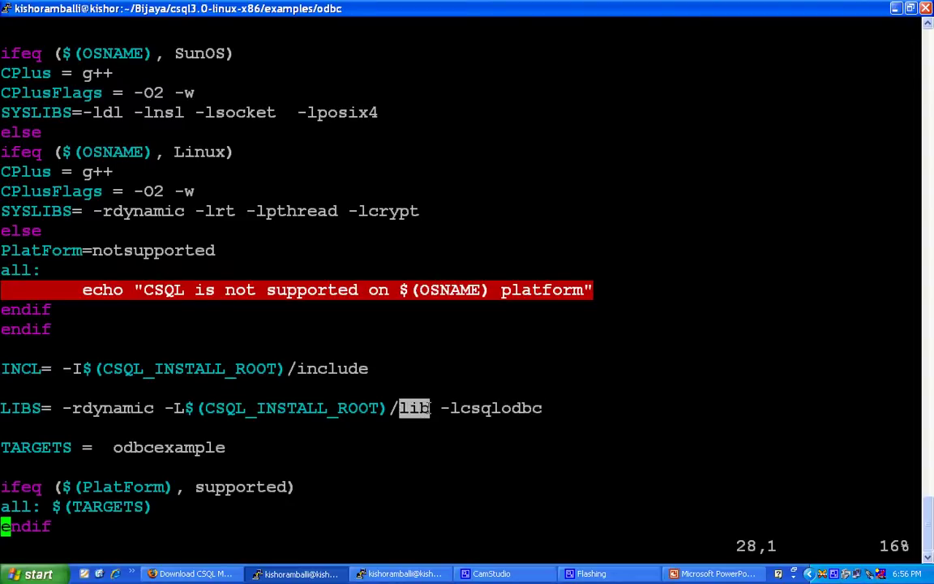
mouse_move(485, 422)
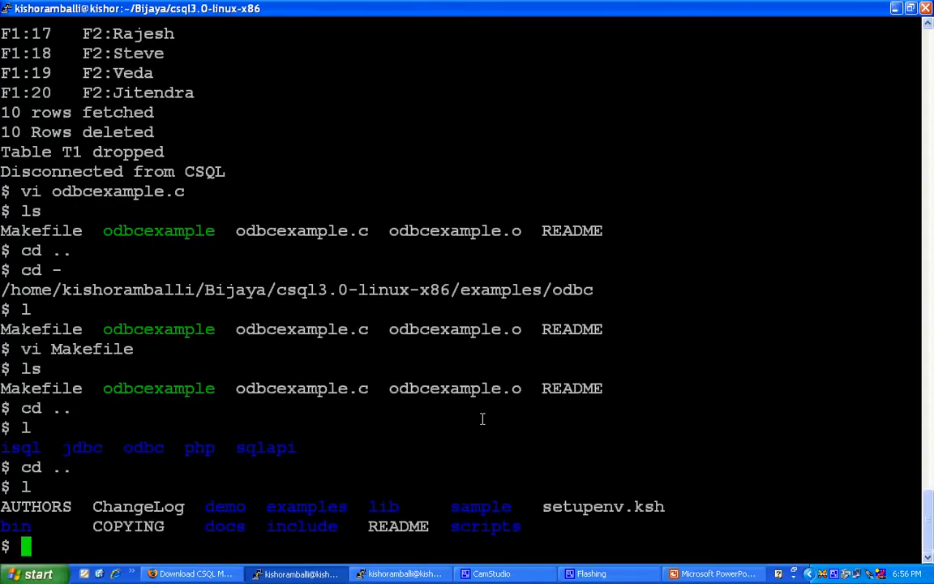
Enter the scripts folder and run ./shutdown.sh, stopping the server without force.
text(cd)
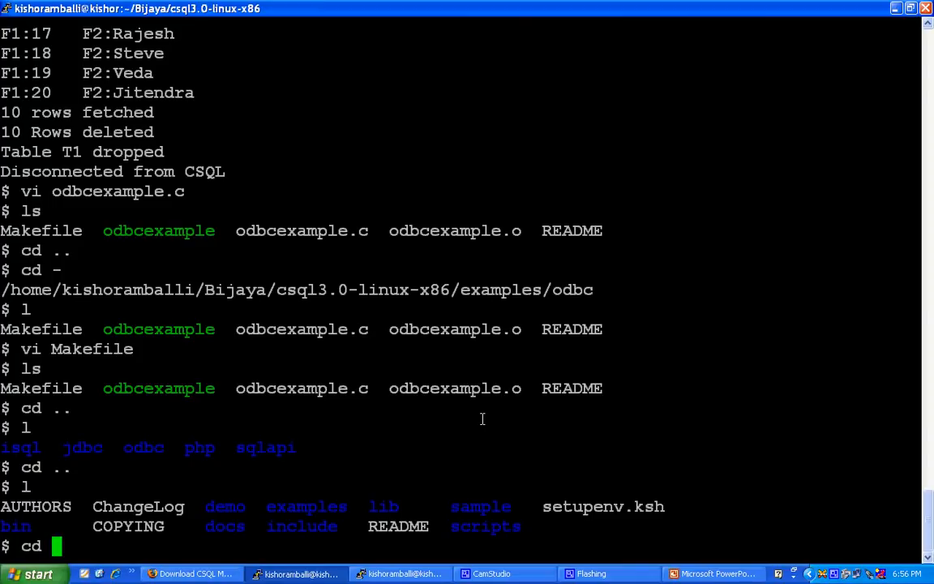
text(s)
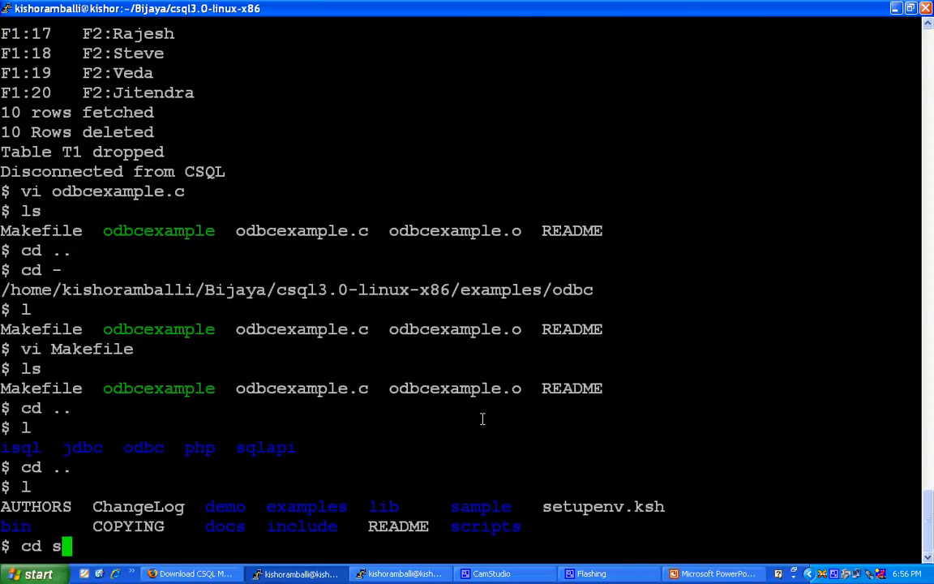
key(Return)
text(ls)
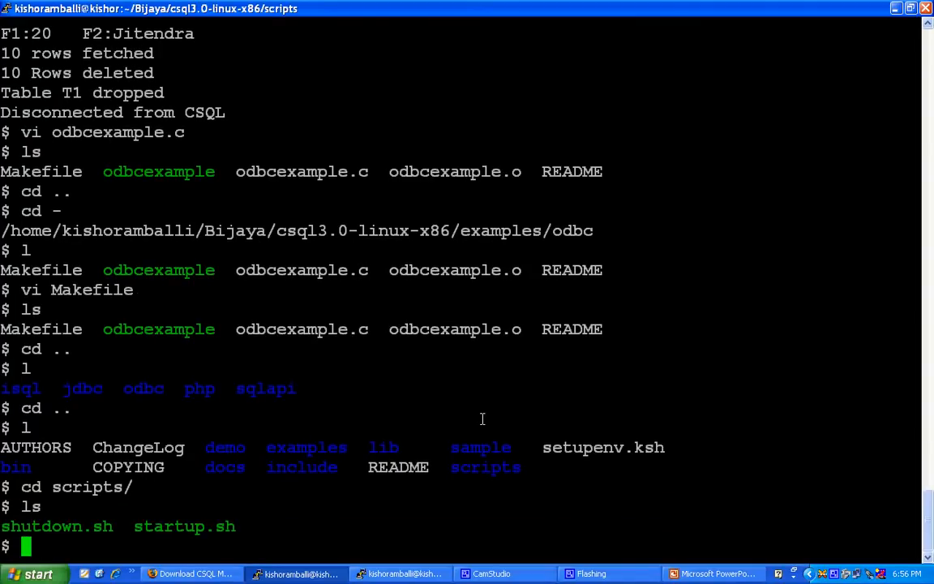
text(./s)
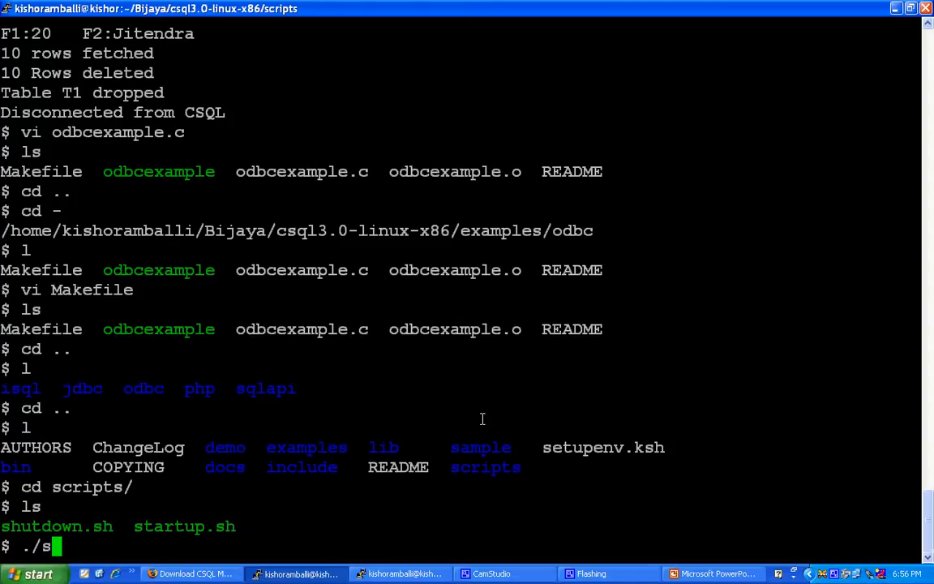
key(Return)
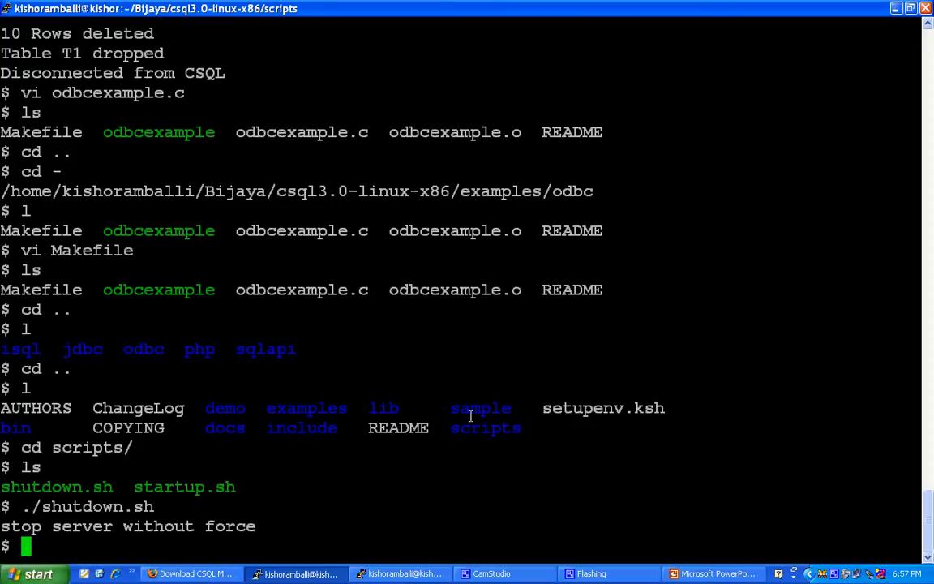
mouse_move(687, 517)
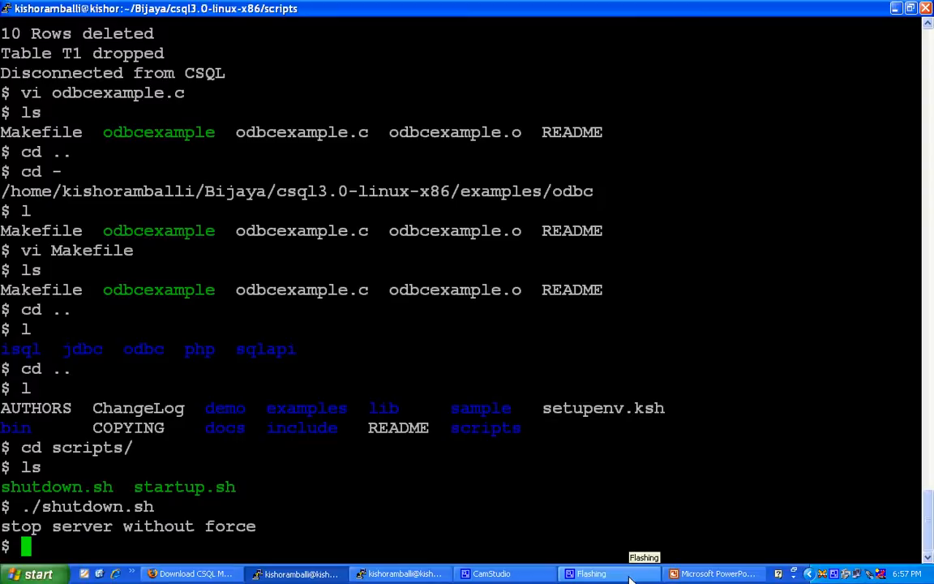
click(492, 573)
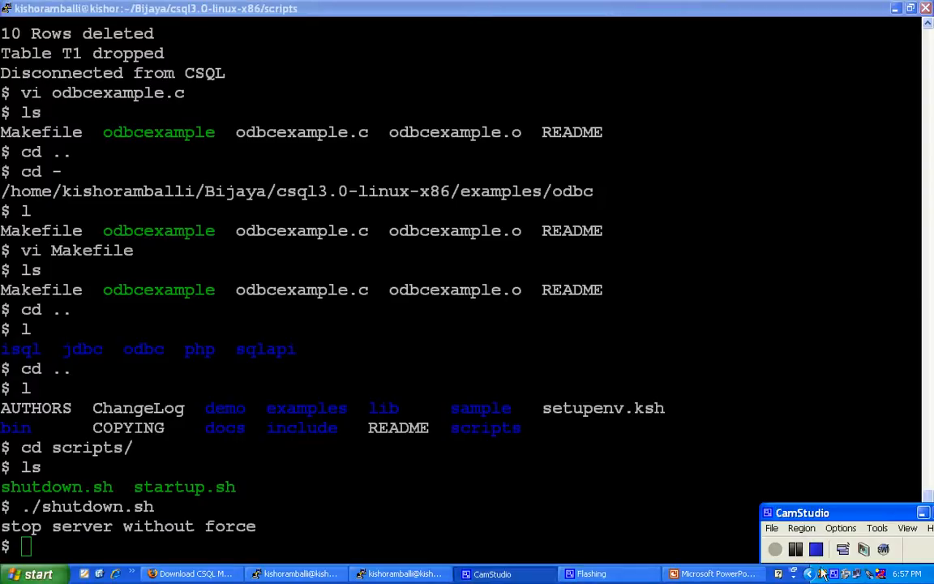